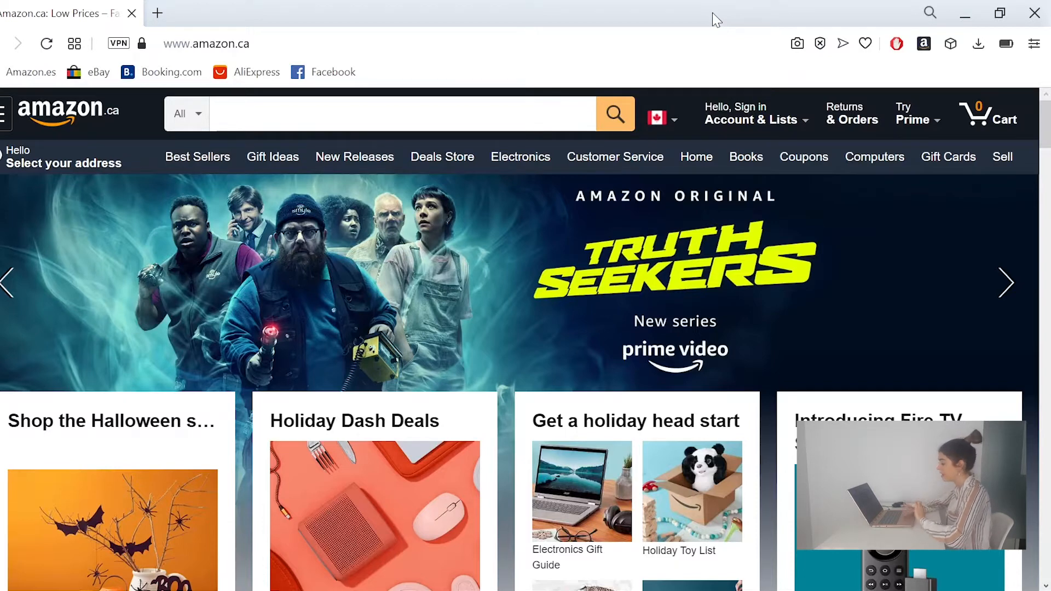
# - Search the Amazon.ca store for 'EGPU' external GPU enclosures
pyautogui.click(402, 114)
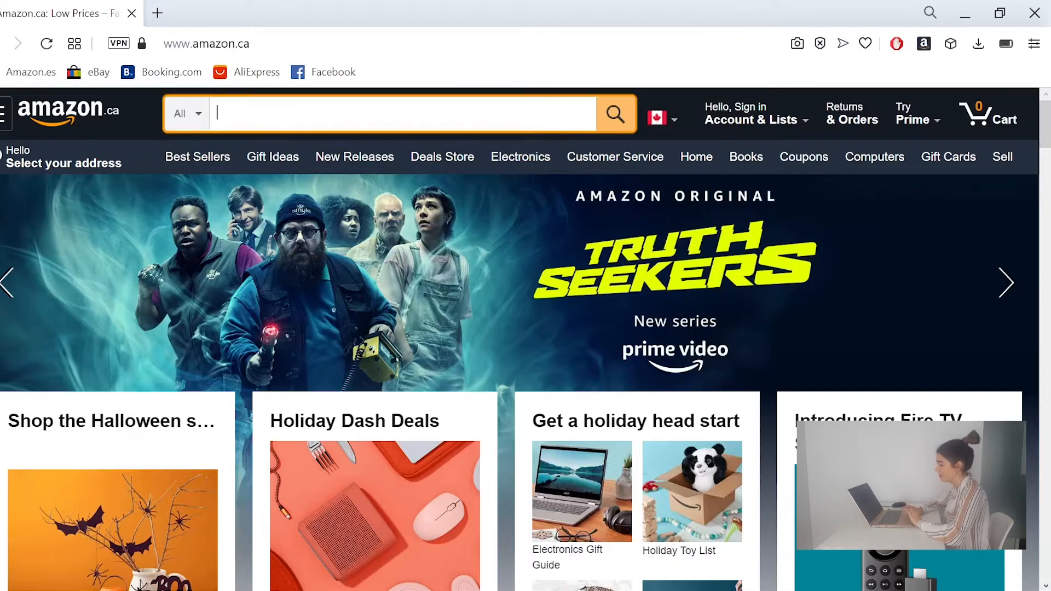
pyautogui.write('EGPU')
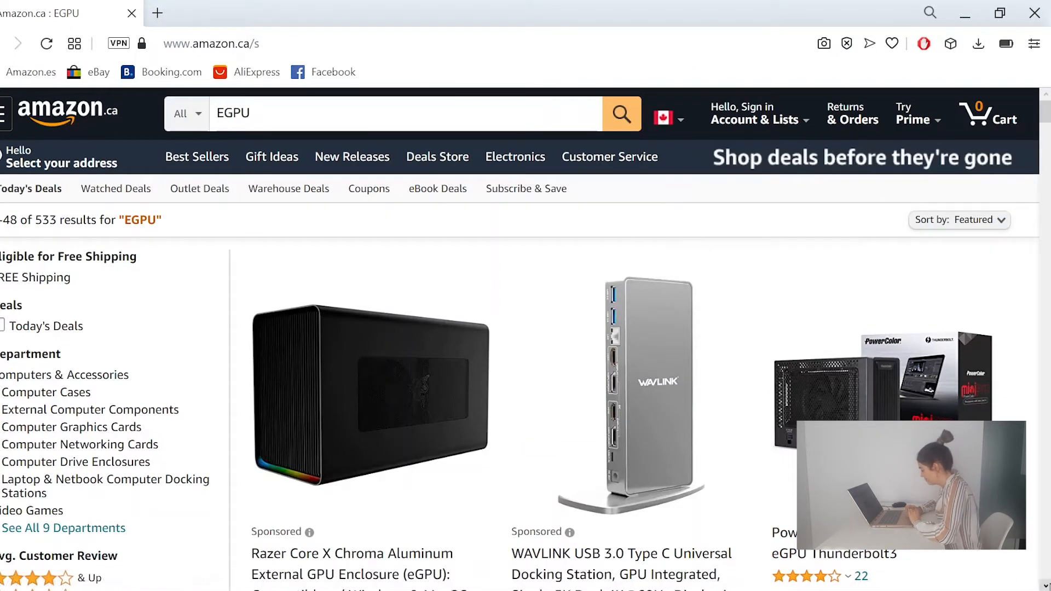
pyautogui.scroll(-3)
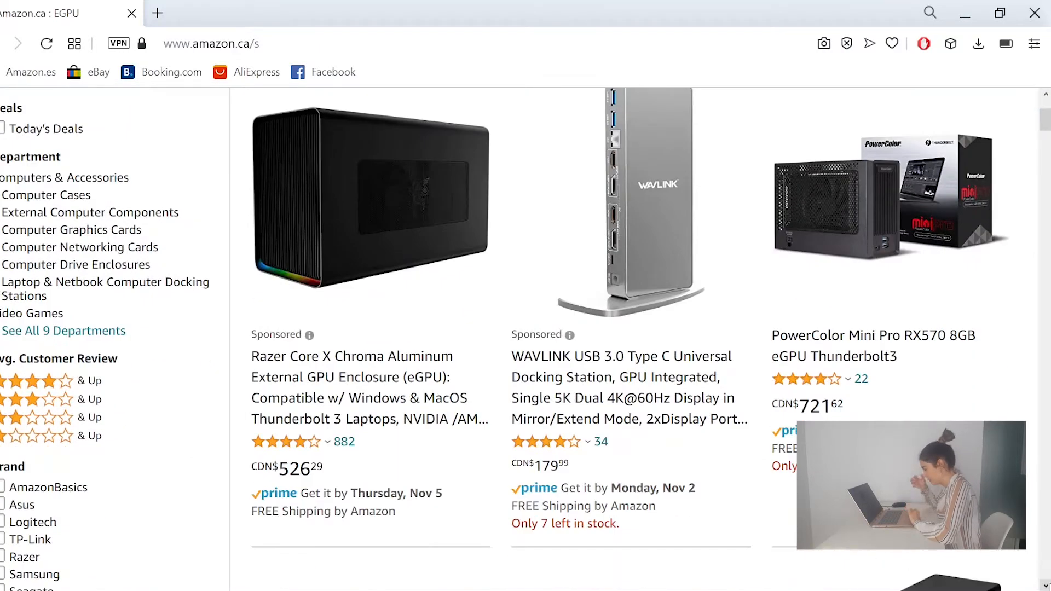
pyautogui.scroll(-3)
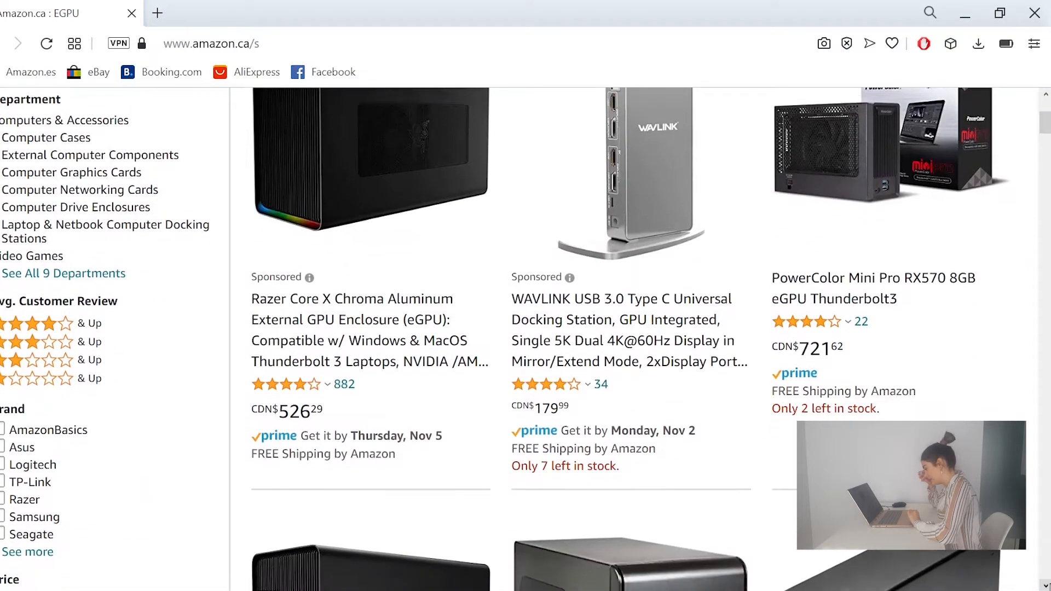
pyautogui.scroll(-3)
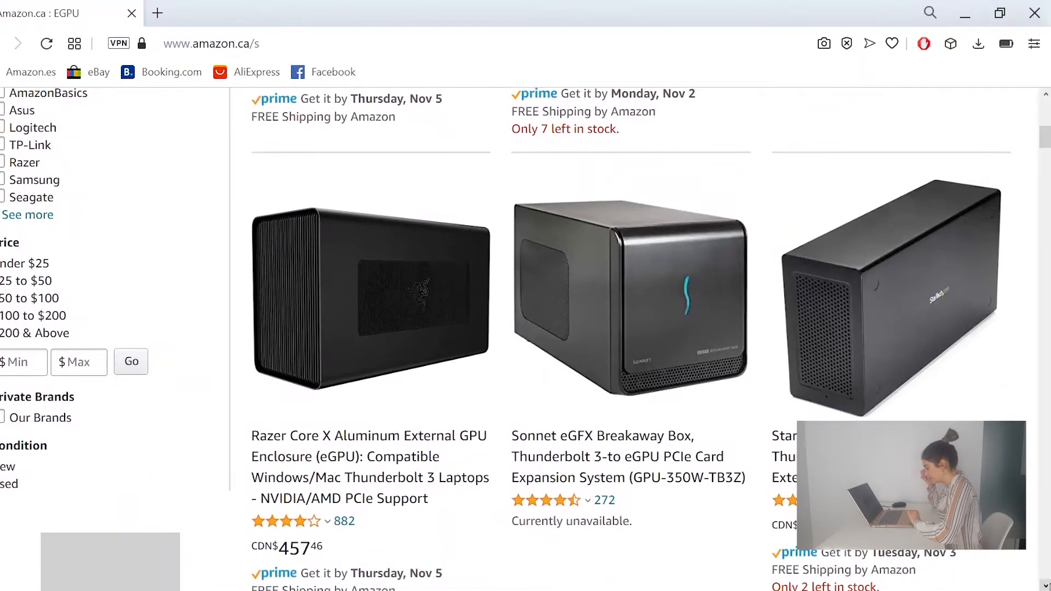
pyautogui.scroll(-3)
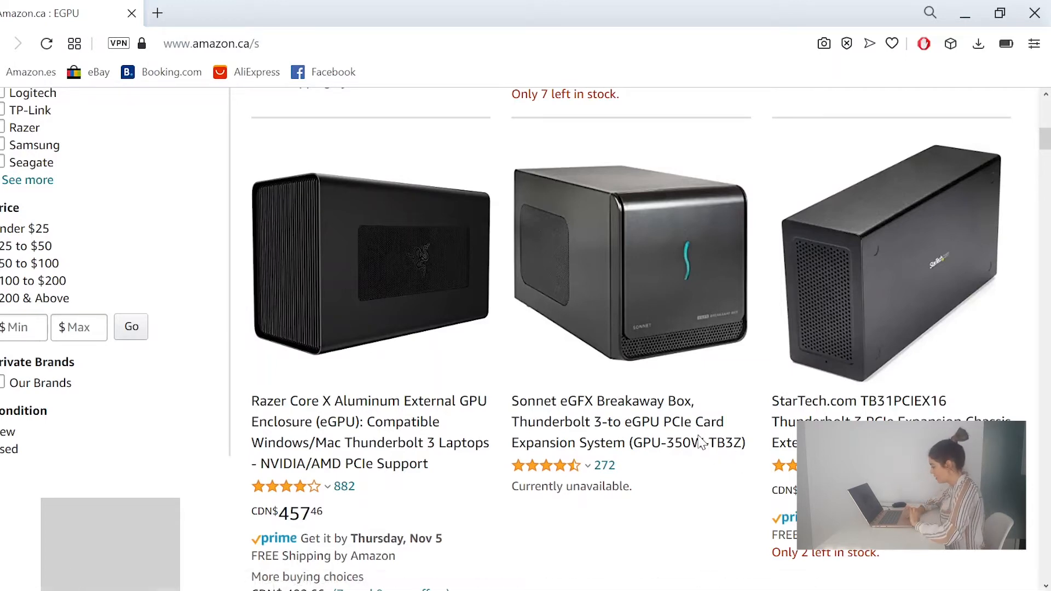
# - View the Sonnet eGFX Breakaway Box and search its customer Q&A for 'YOGA'
pyautogui.click(617, 421)
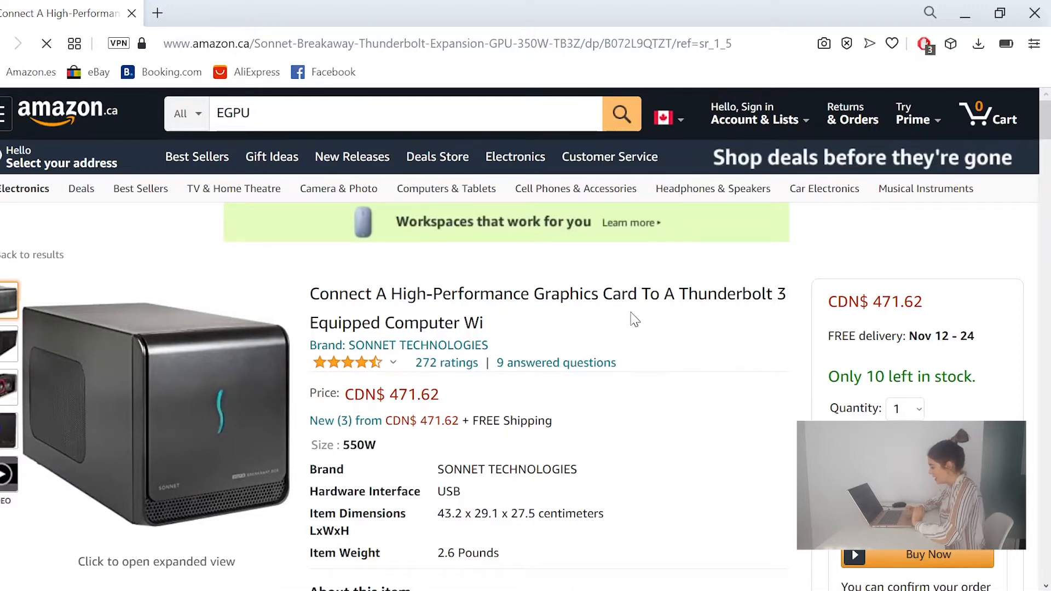
pyautogui.scroll(-3)
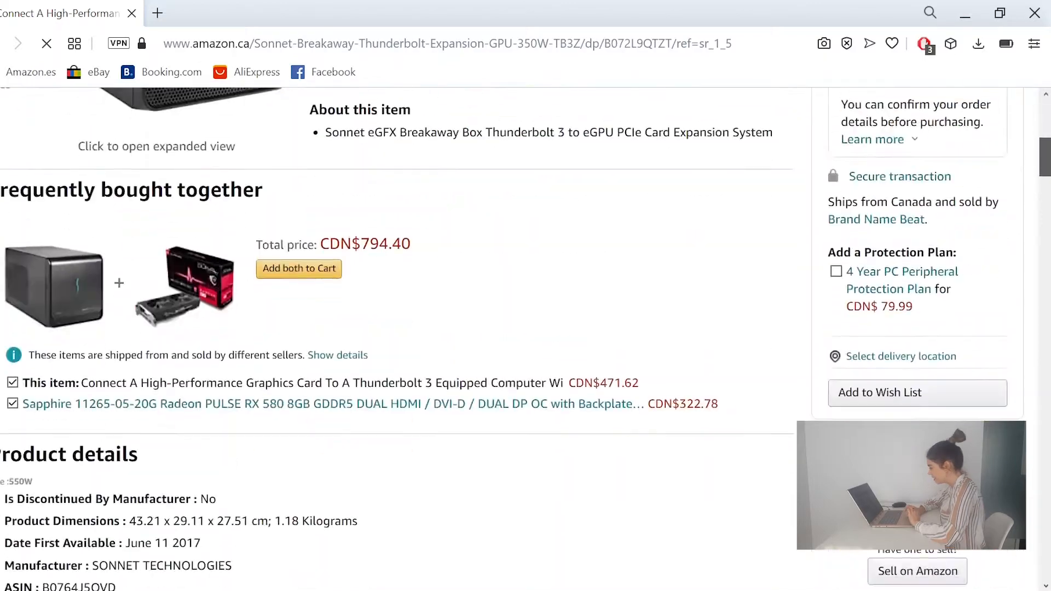
pyautogui.scroll(-3)
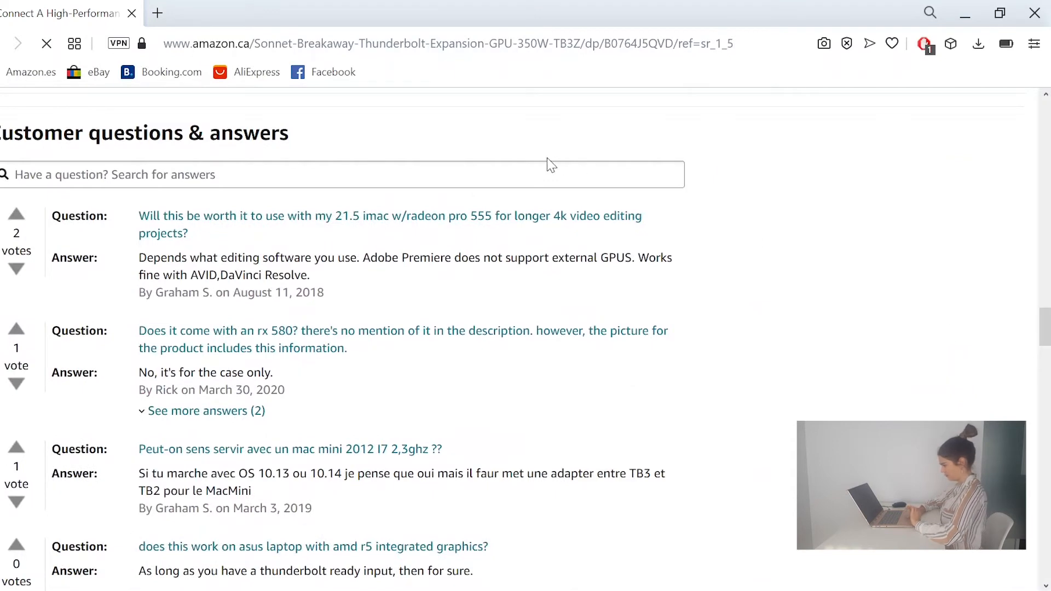
pyautogui.write('YOG')
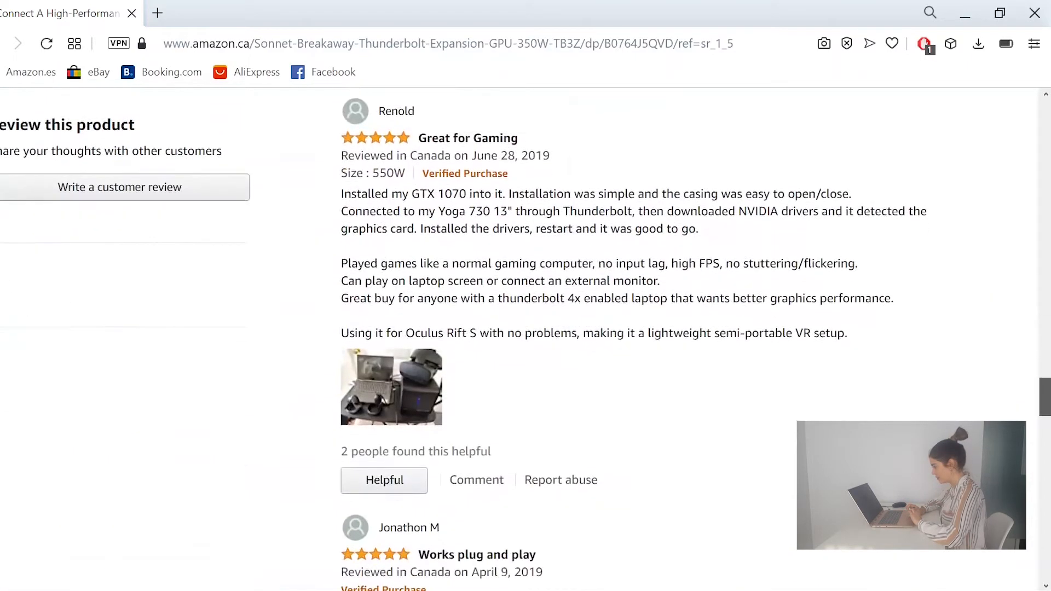
pyautogui.scroll(-3)
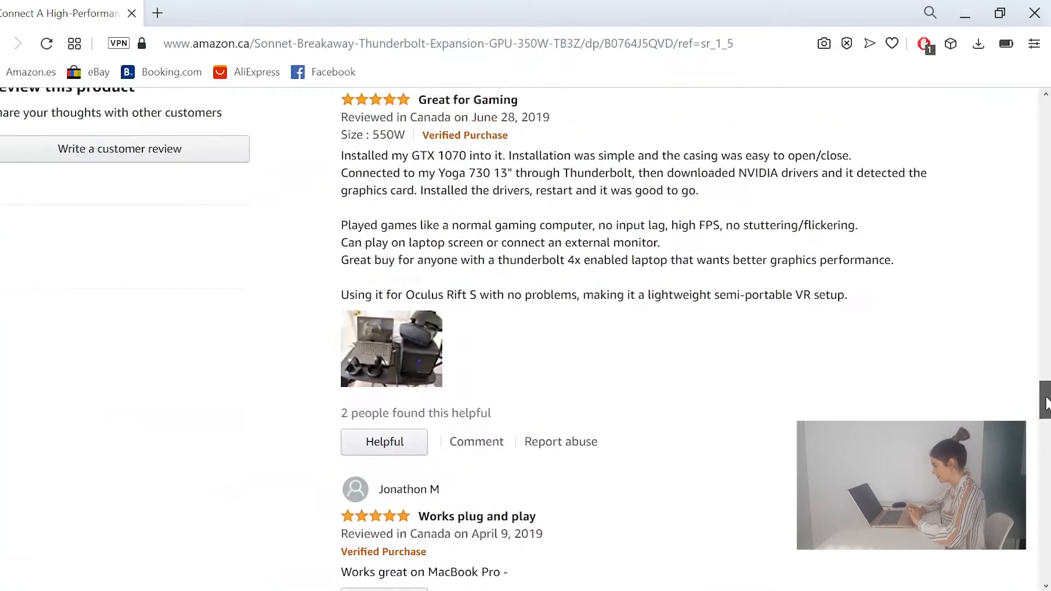
pyautogui.scroll(-3)
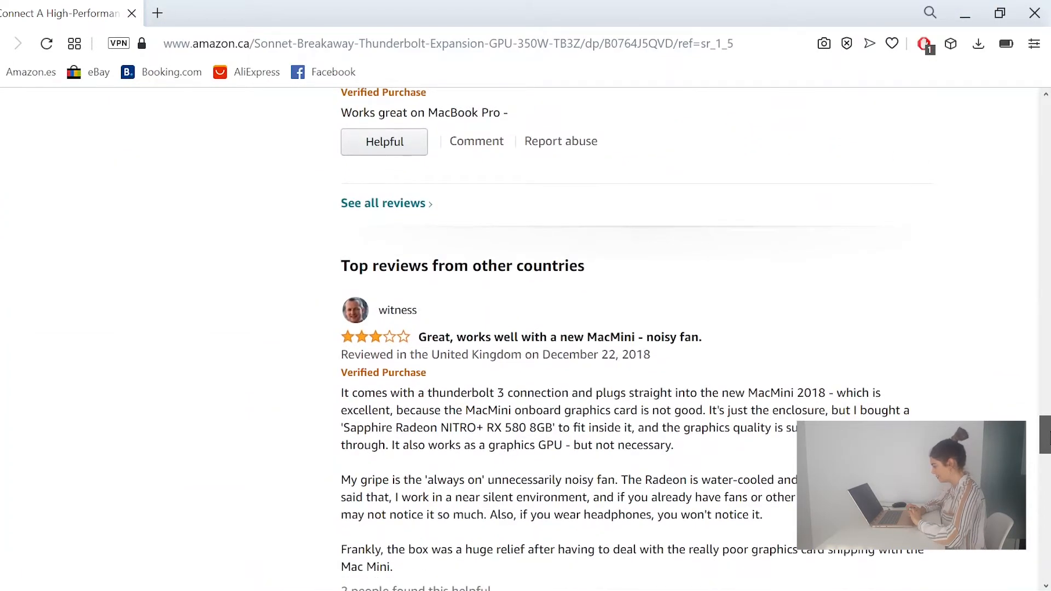
pyautogui.doubleClick(662, 337)
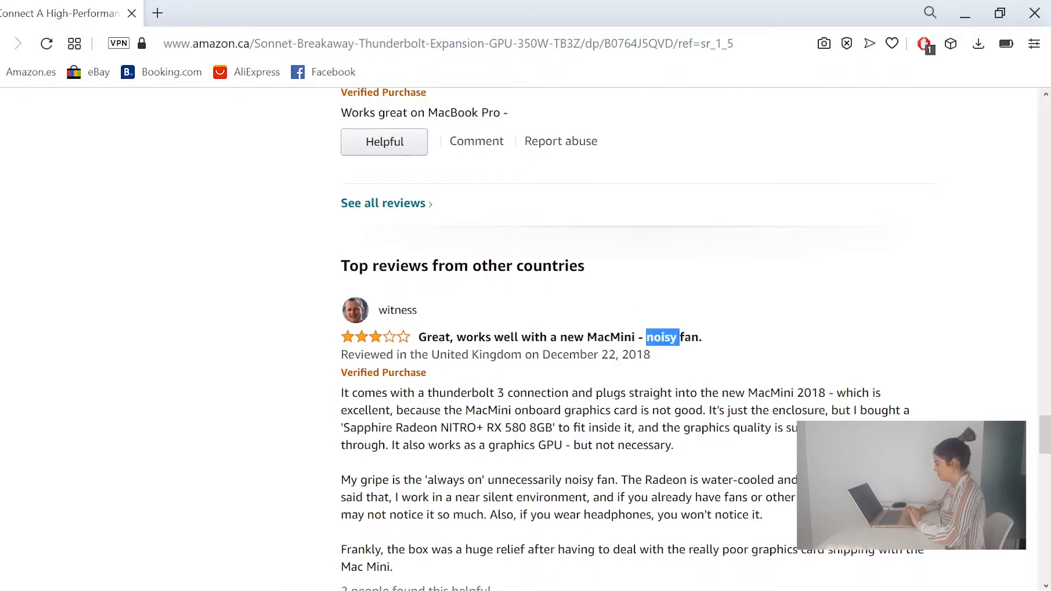
pyautogui.click(469, 337)
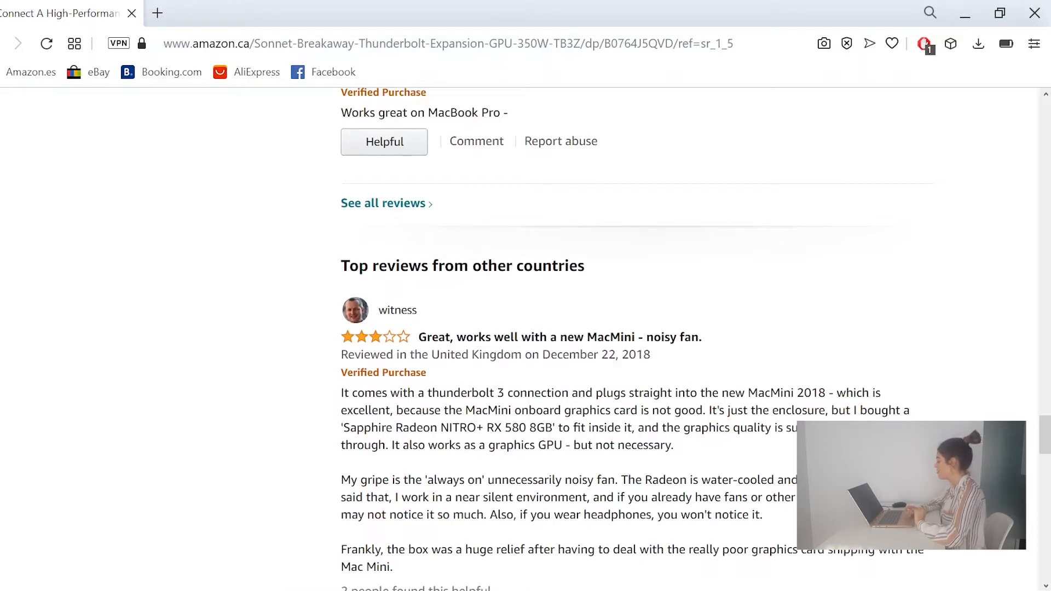
pyautogui.scroll(-3)
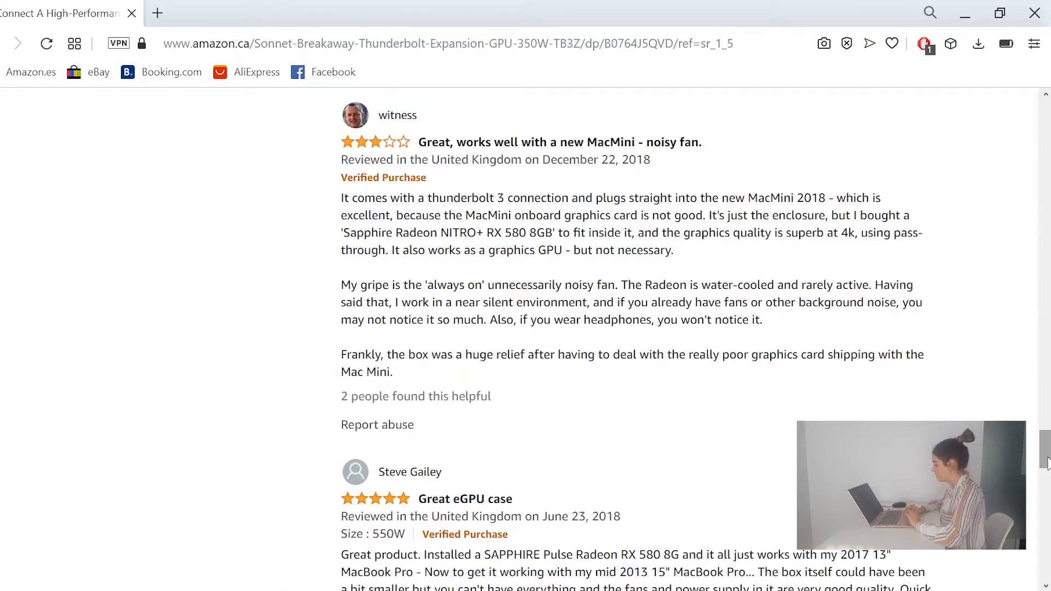
pyautogui.scroll(-3)
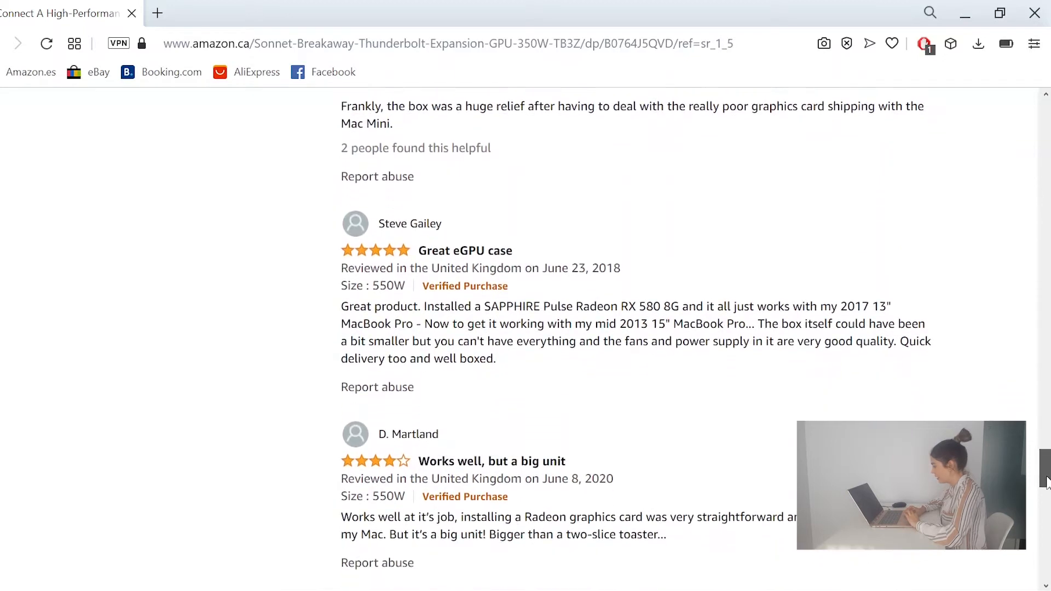
pyautogui.scroll(-3)
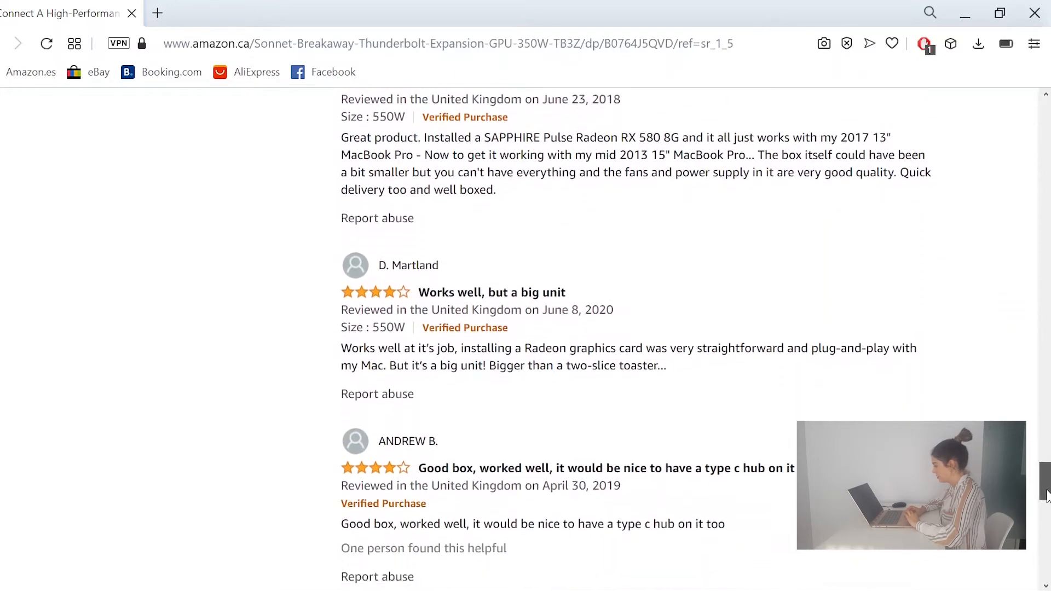
pyautogui.scroll(-3)
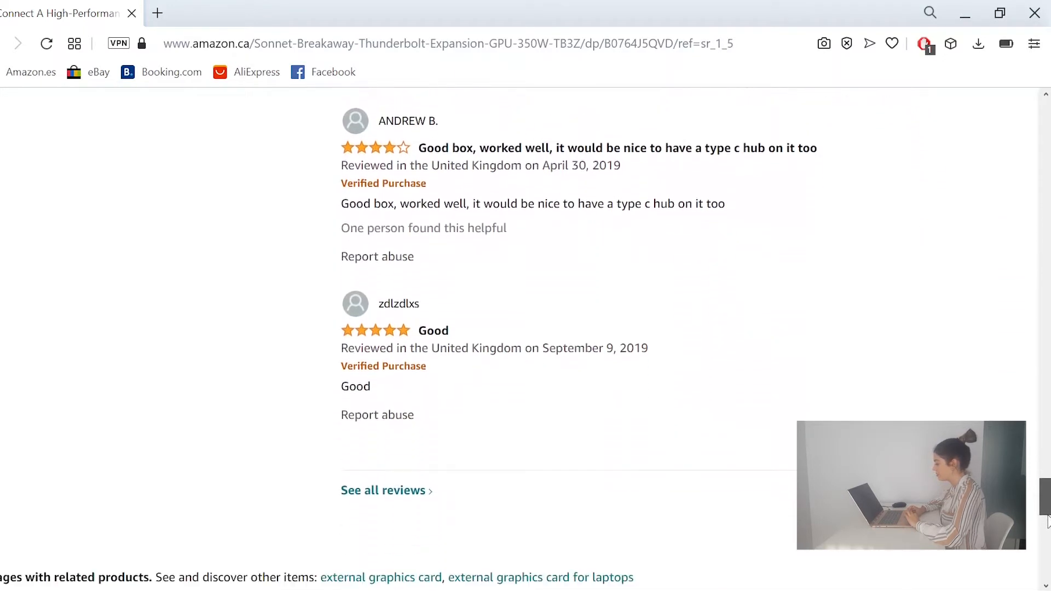
pyautogui.scroll(3)
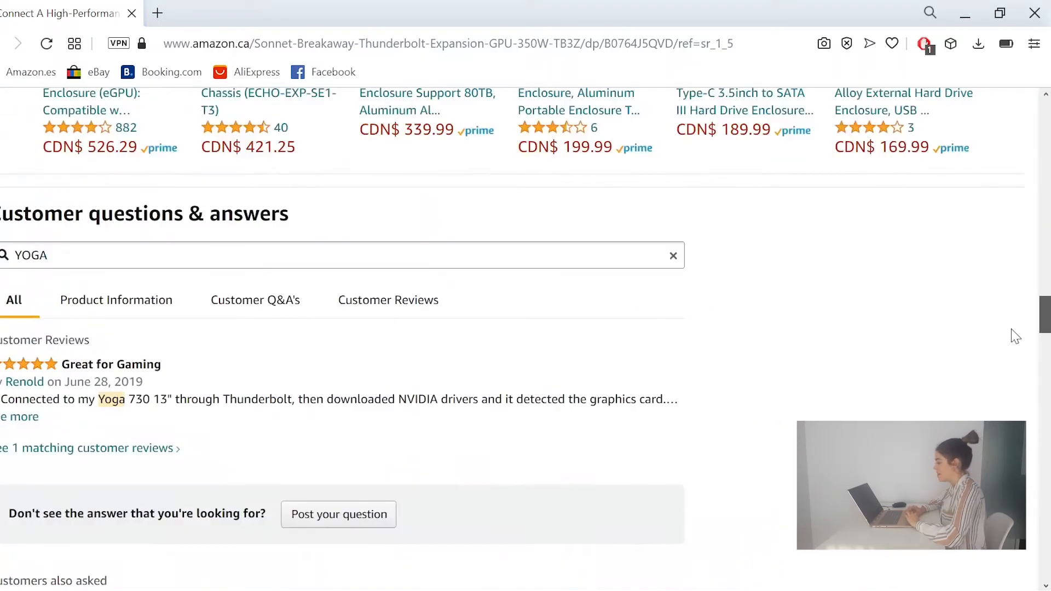
pyautogui.scroll(-3)
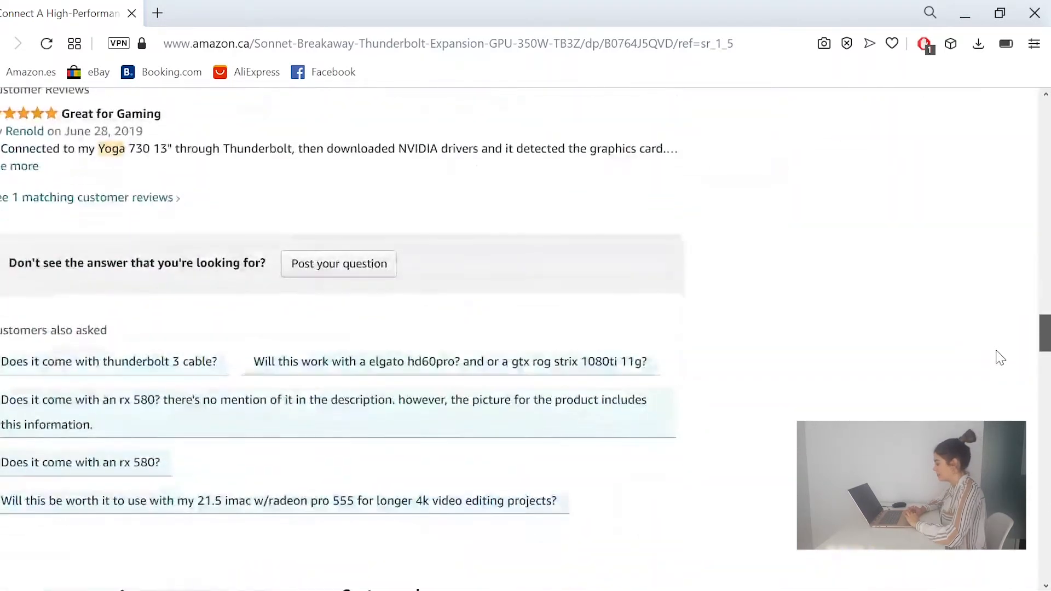
pyautogui.scroll(3)
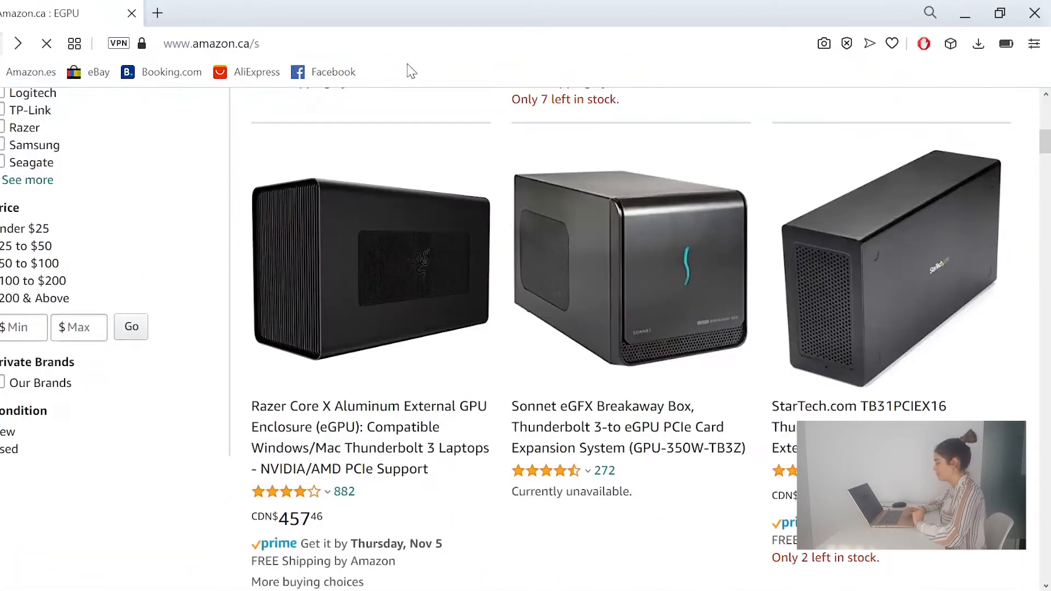
pyautogui.scroll(-3)
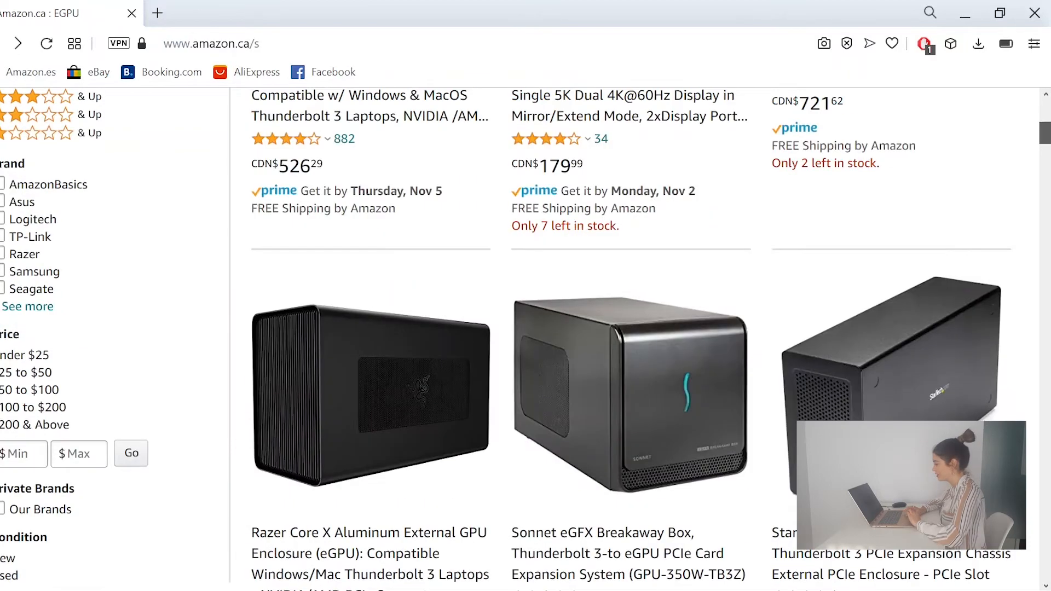
pyautogui.scroll(-3)
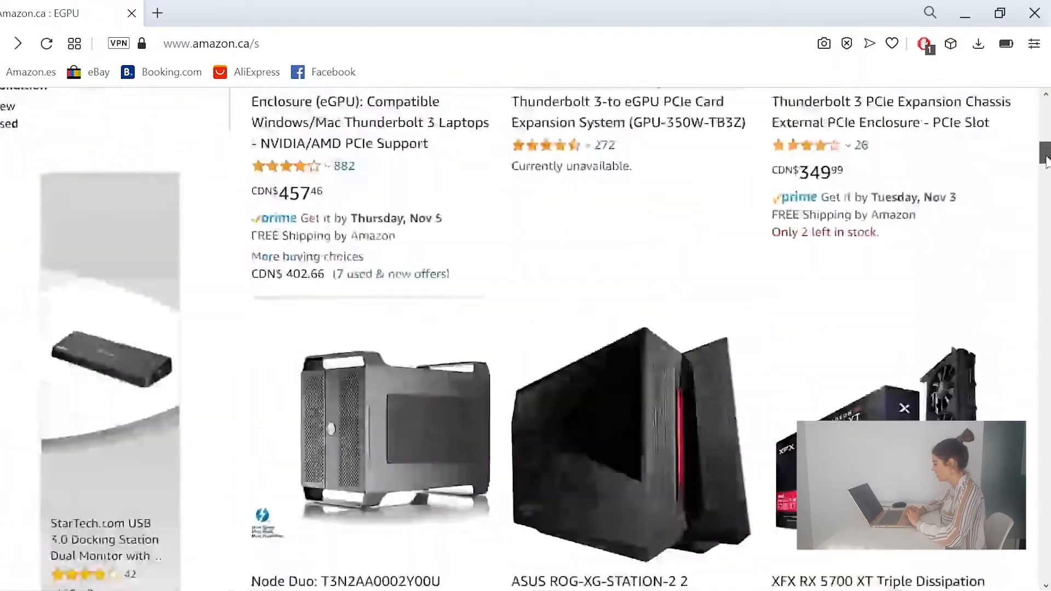
pyautogui.scroll(-3)
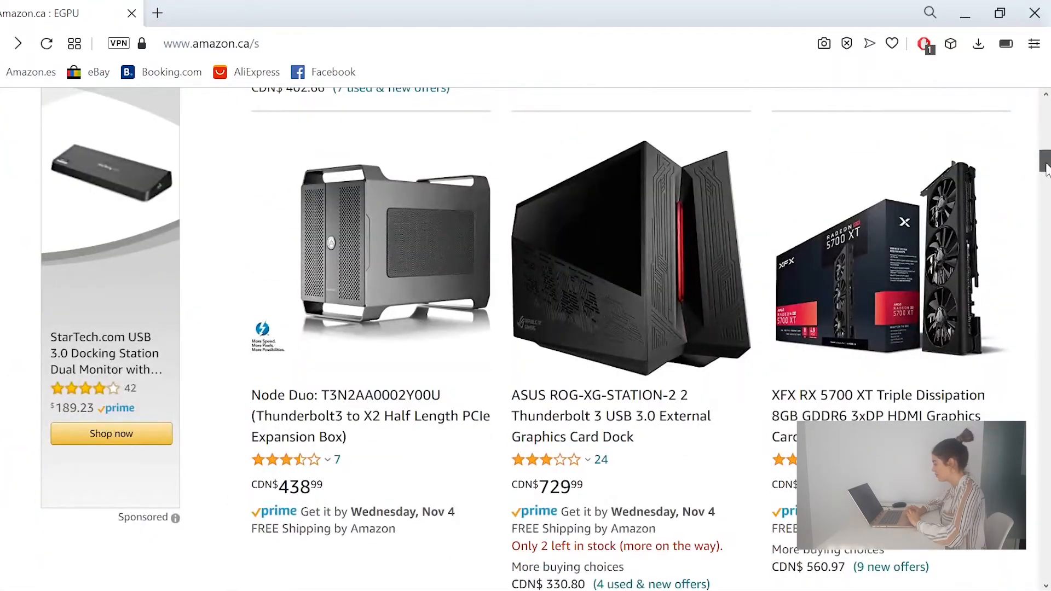
pyautogui.scroll(-3)
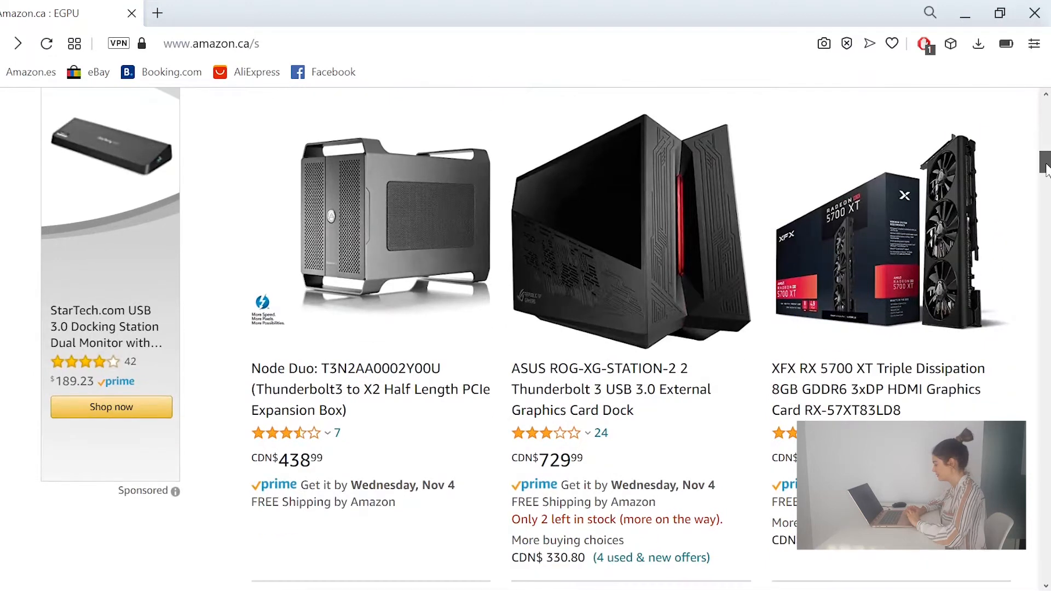
pyautogui.moveTo(661, 394)
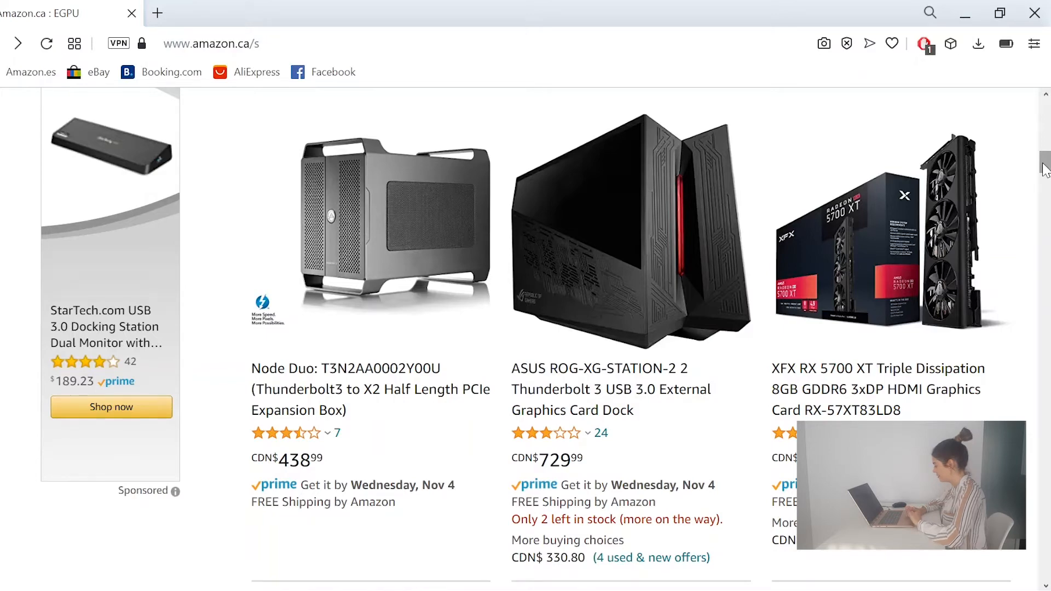
pyautogui.scroll(-3)
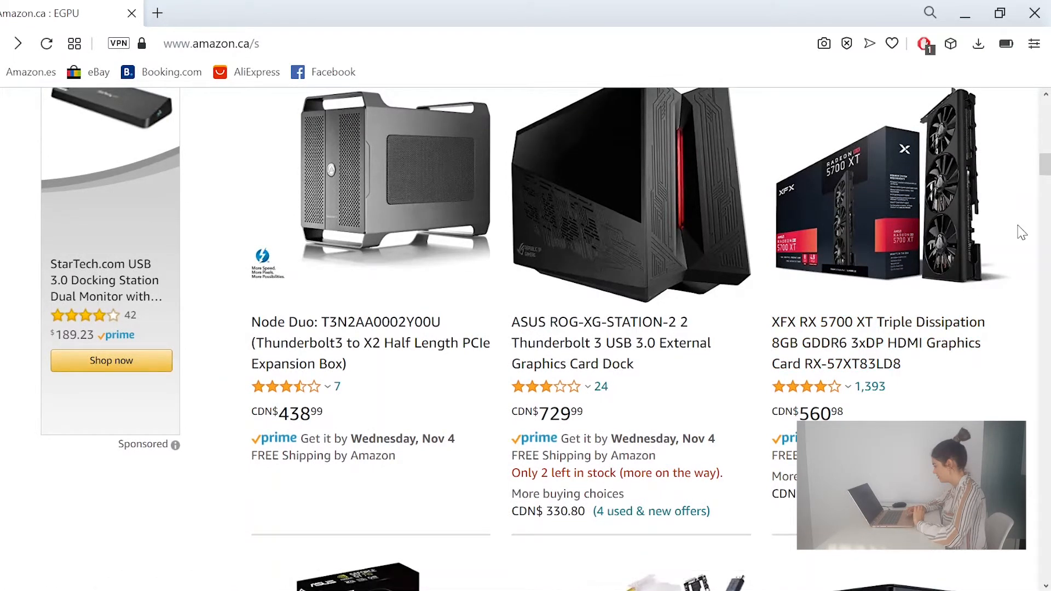
pyautogui.scroll(-3)
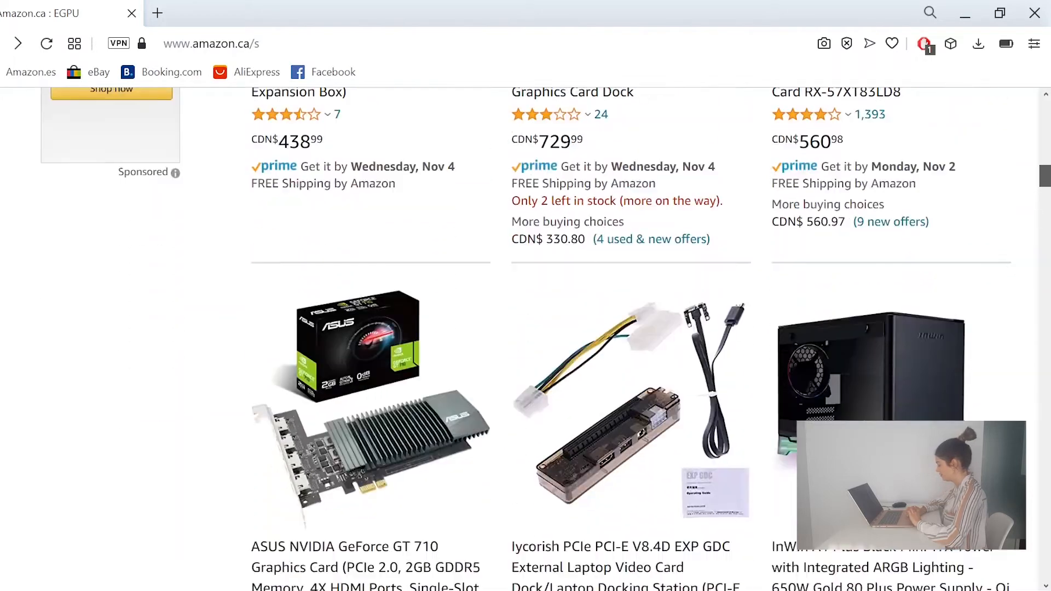
pyautogui.scroll(-3)
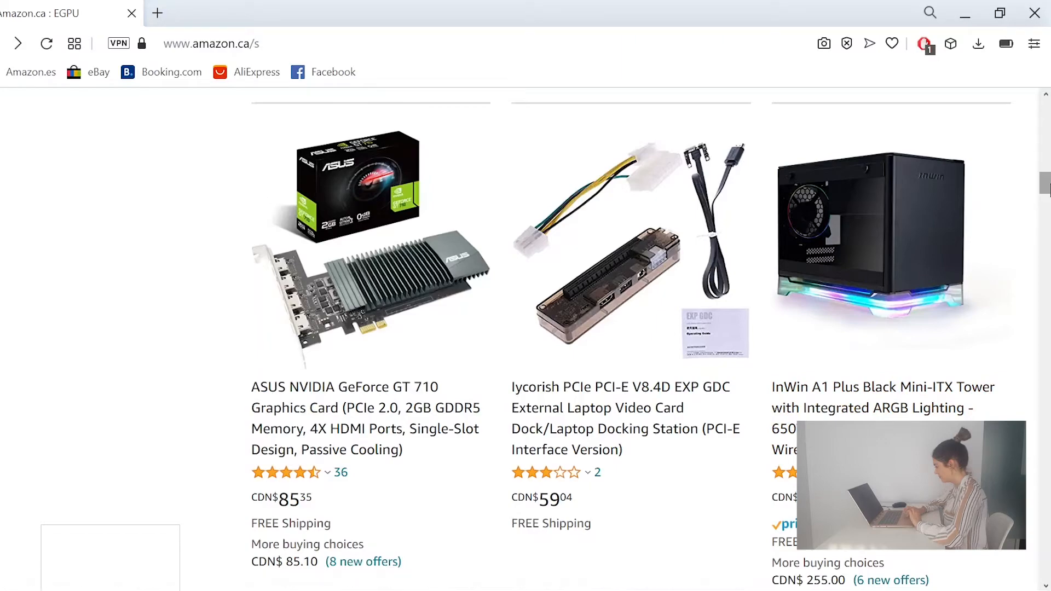
pyautogui.scroll(-3)
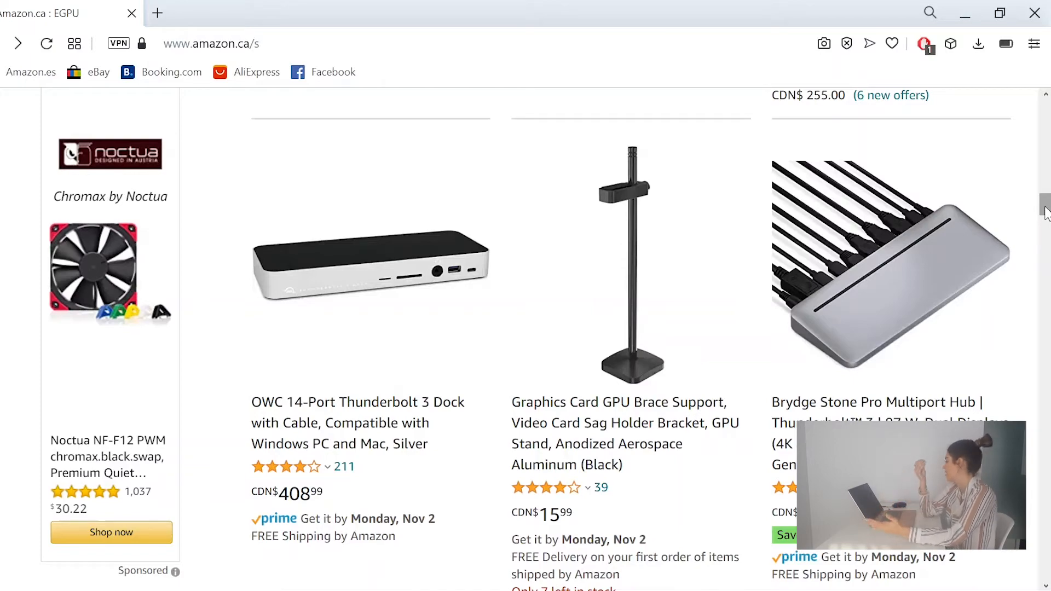
pyautogui.scroll(-3)
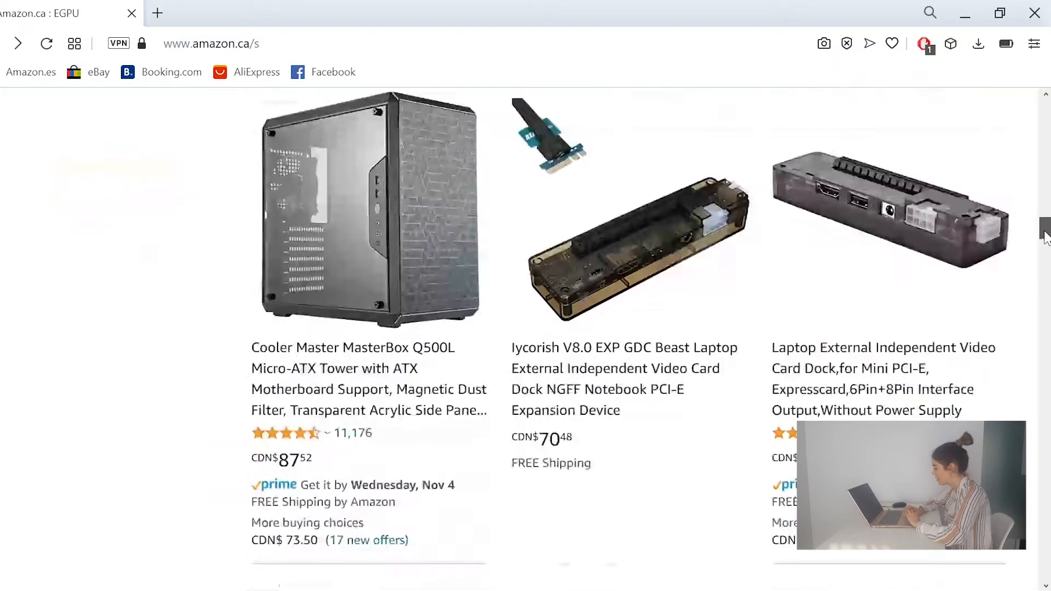
pyautogui.scroll(-3)
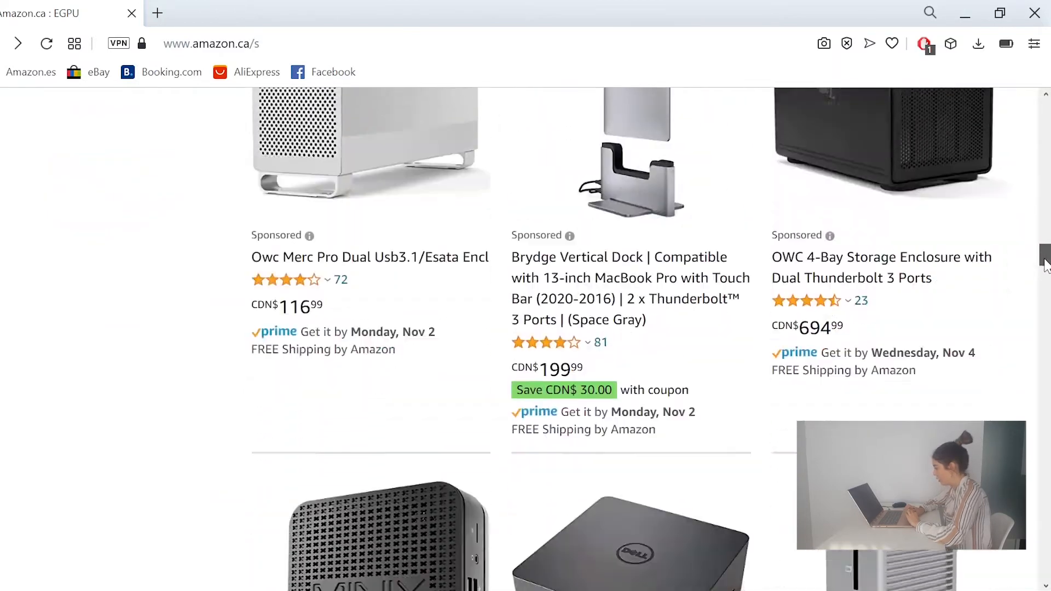
pyautogui.scroll(-3)
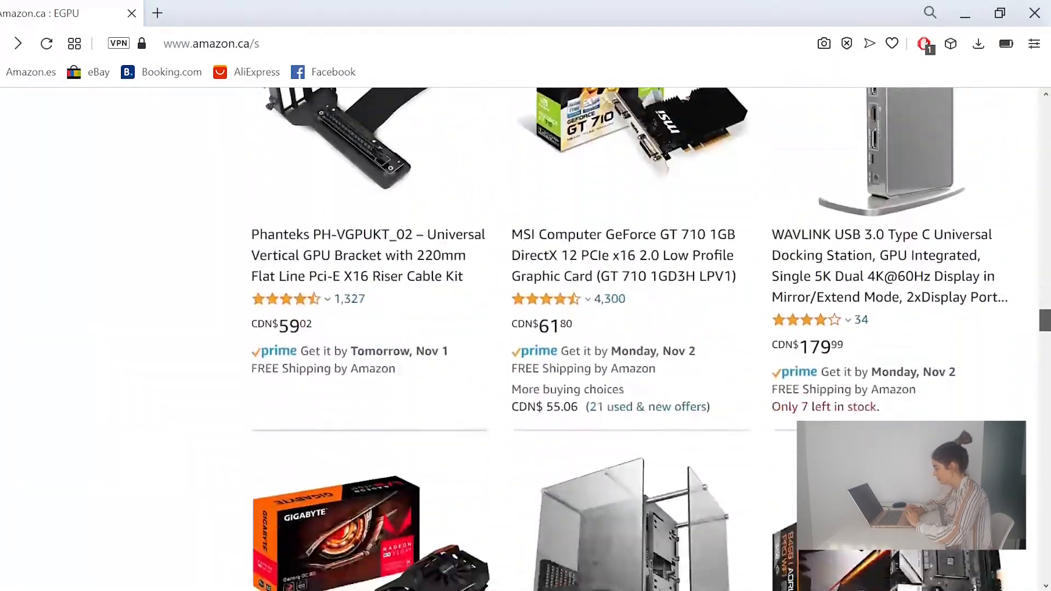
pyautogui.scroll(-3)
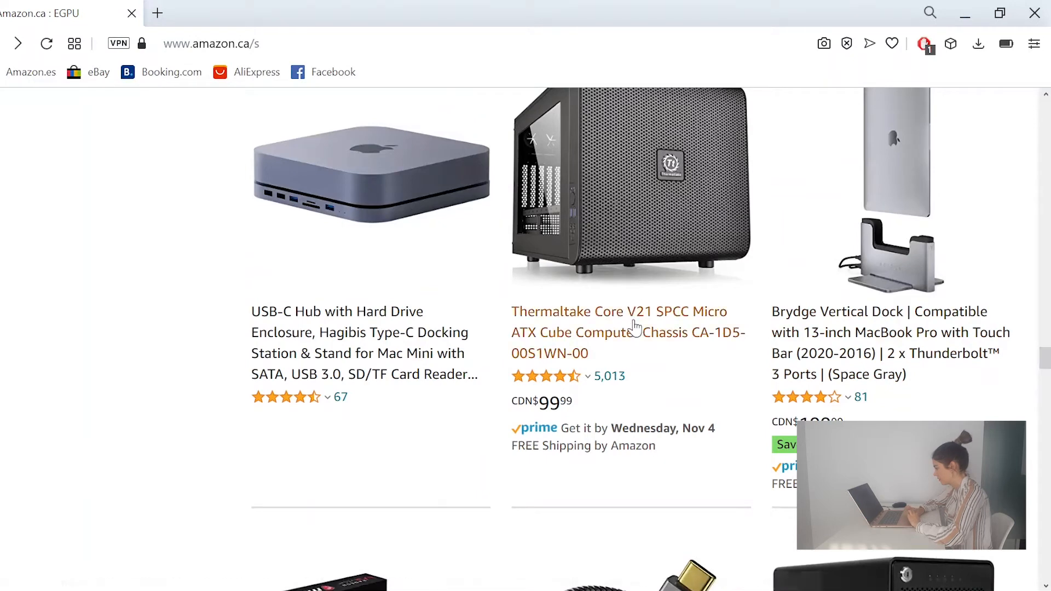
# - View the Thermaltake Core V21 cube case listing and read through its description
pyautogui.click(617, 331)
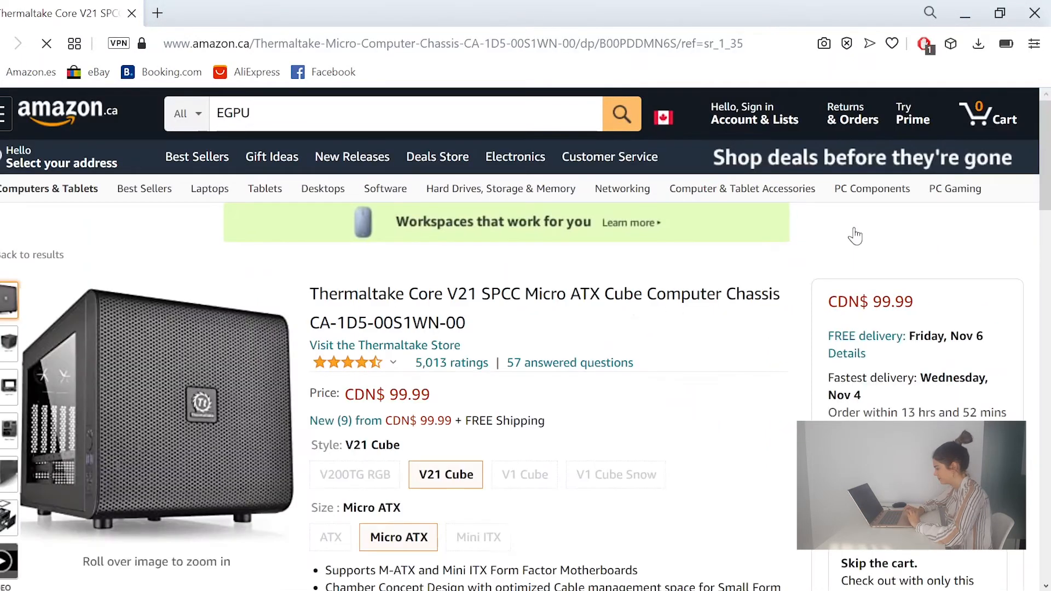
pyautogui.scroll(-3)
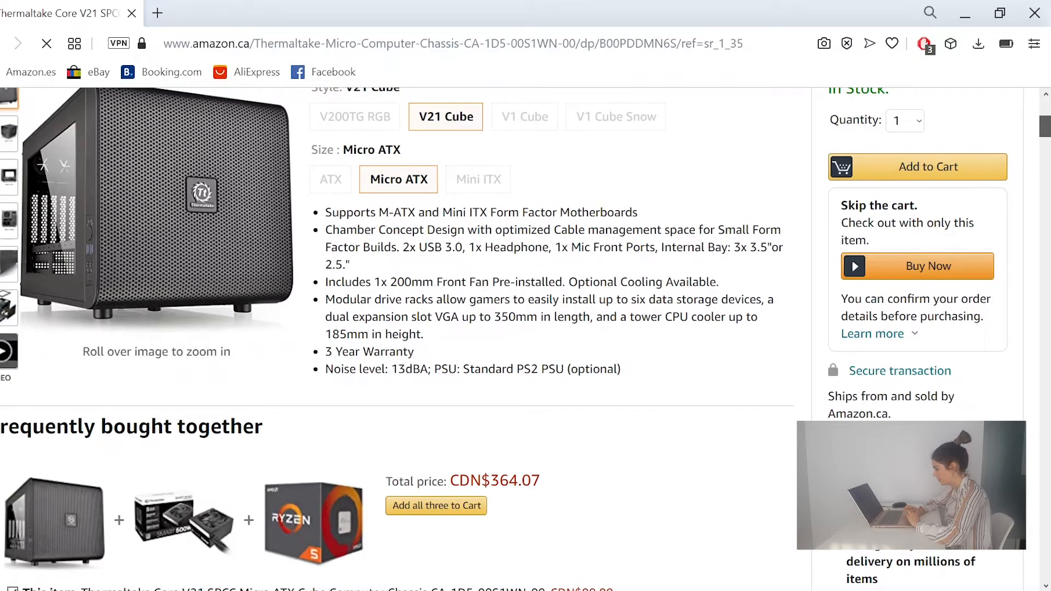
pyautogui.scroll(-3)
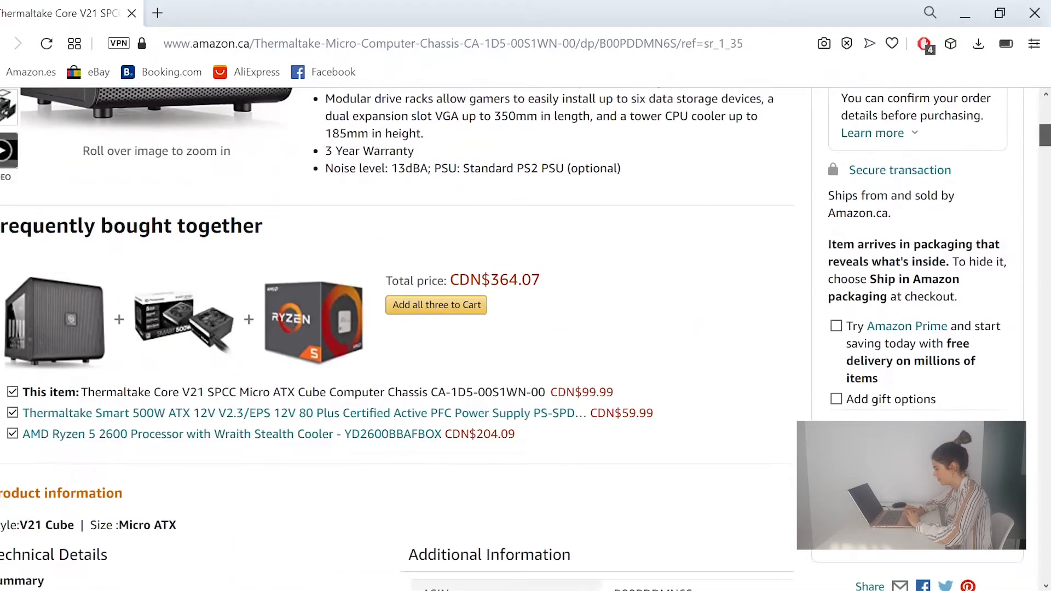
pyautogui.scroll(-3)
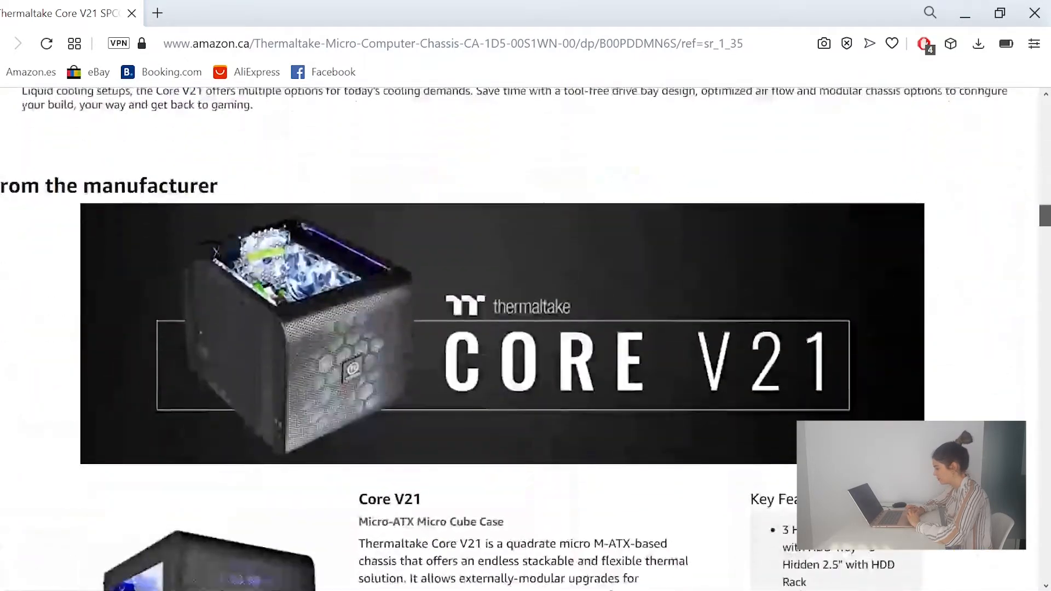
pyautogui.scroll(-3)
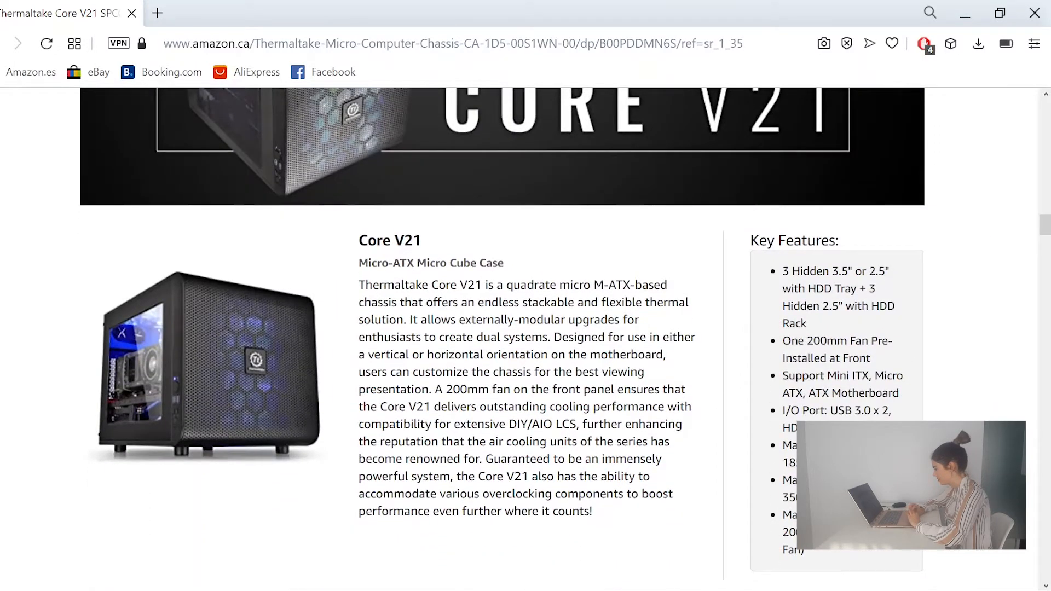
pyautogui.scroll(-3)
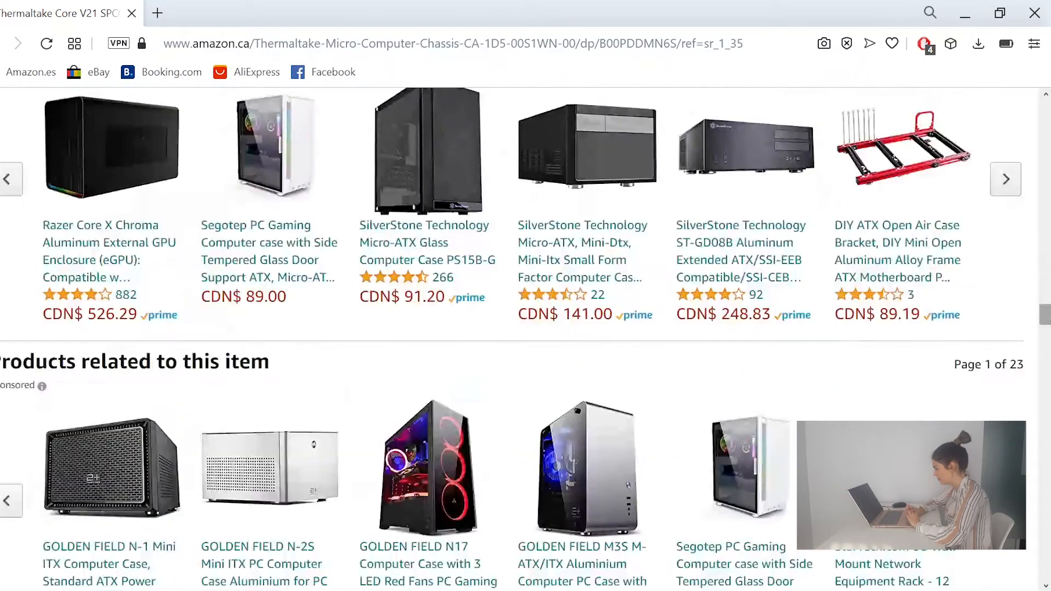
pyautogui.scroll(-3)
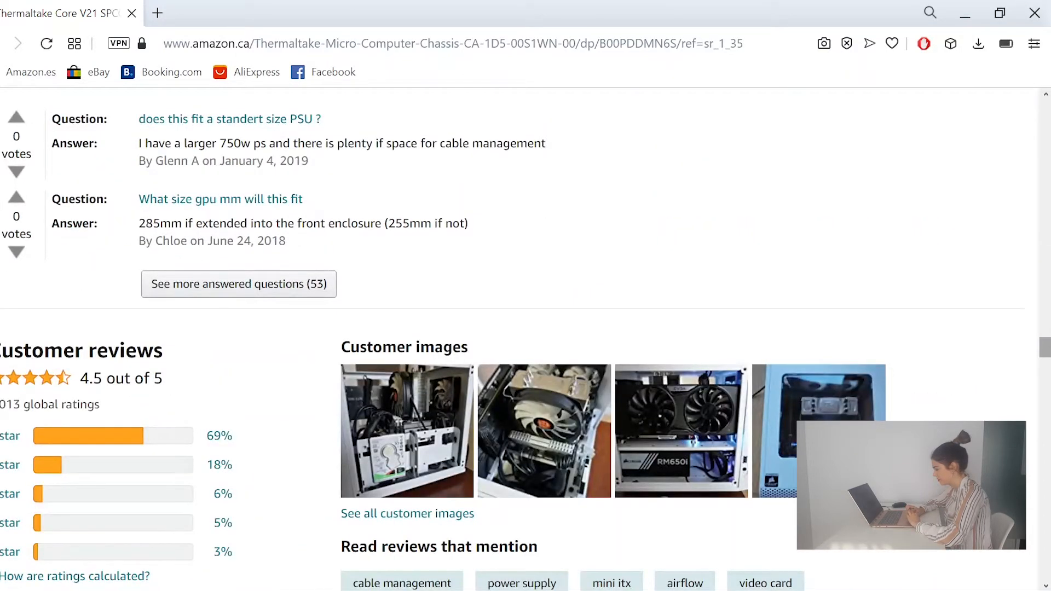
# - Continue down the Core V21 page through its customer reviews
pyautogui.scroll(-3)
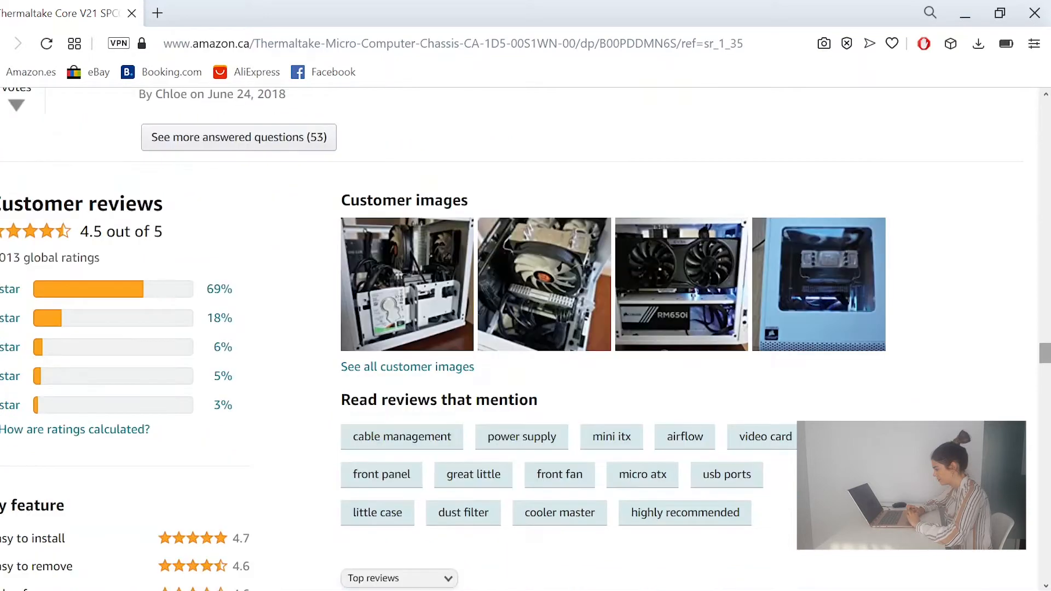
pyautogui.scroll(-3)
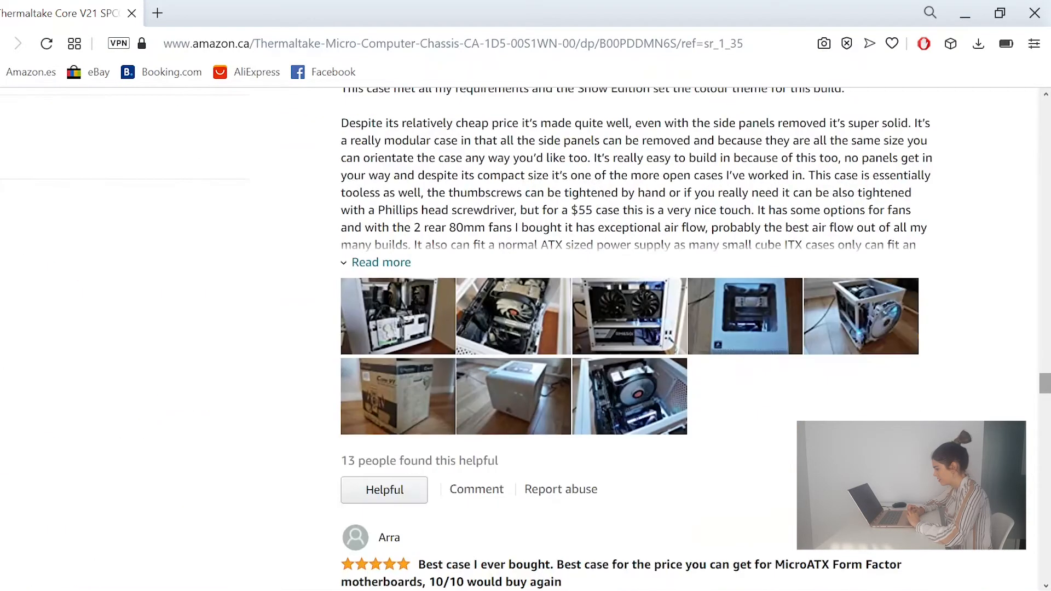
pyautogui.scroll(-3)
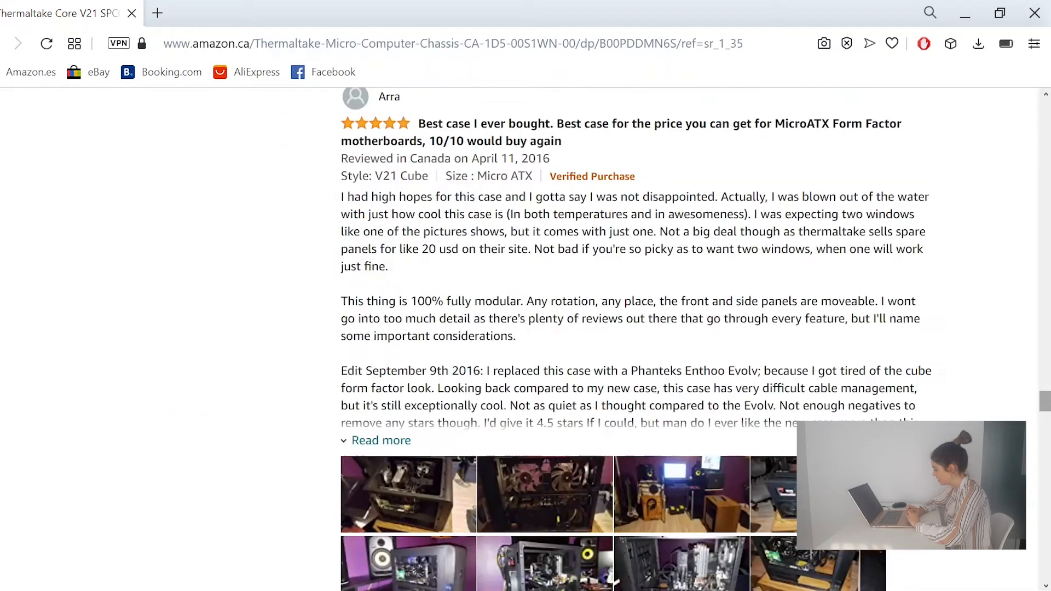
pyautogui.scroll(-3)
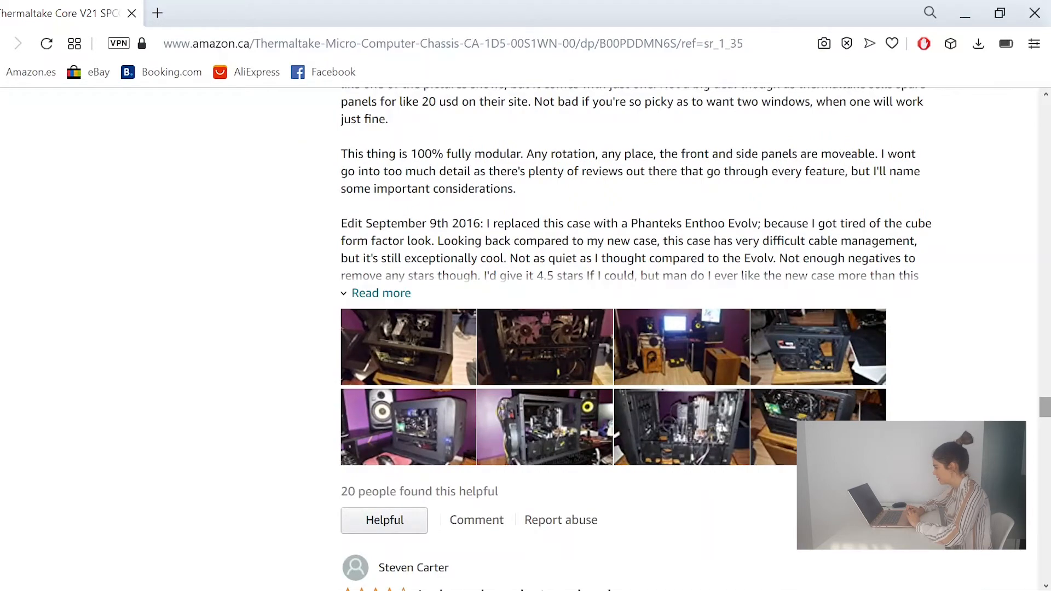
pyautogui.scroll(-3)
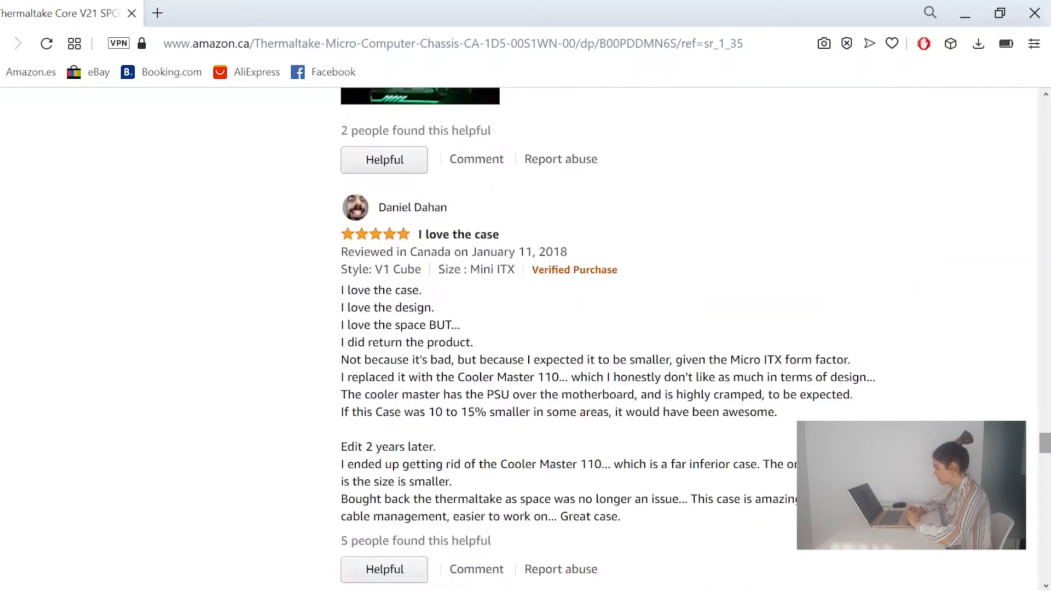
pyautogui.scroll(-3)
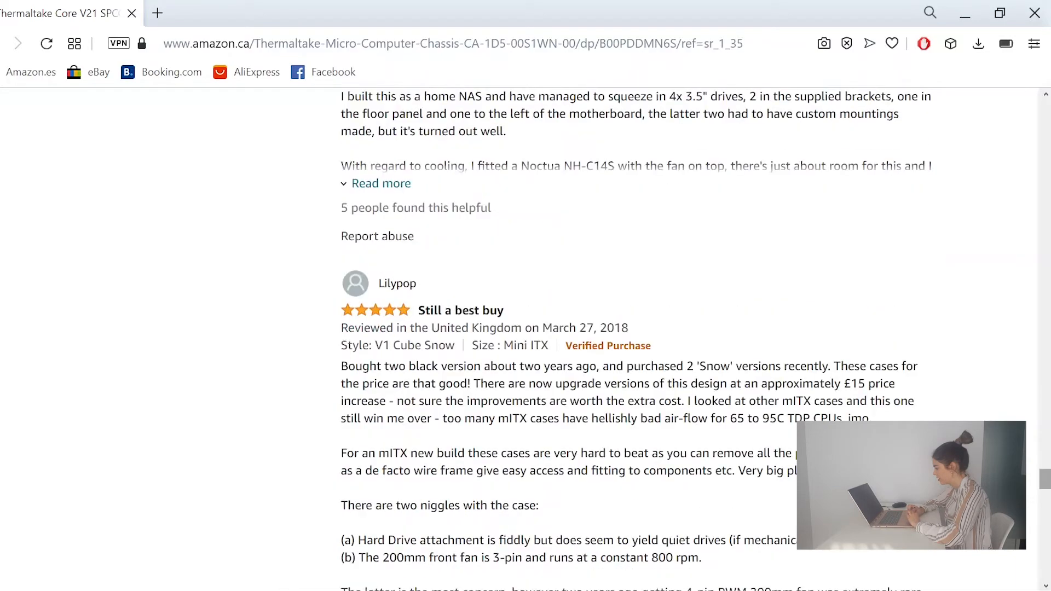
pyautogui.scroll(-3)
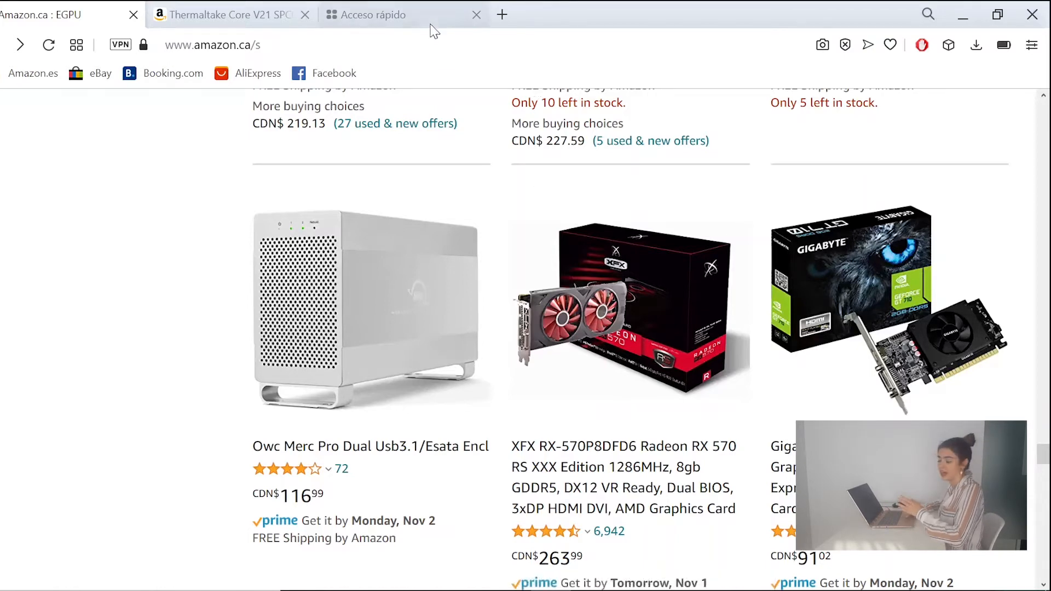
pyautogui.moveTo(402, 15)
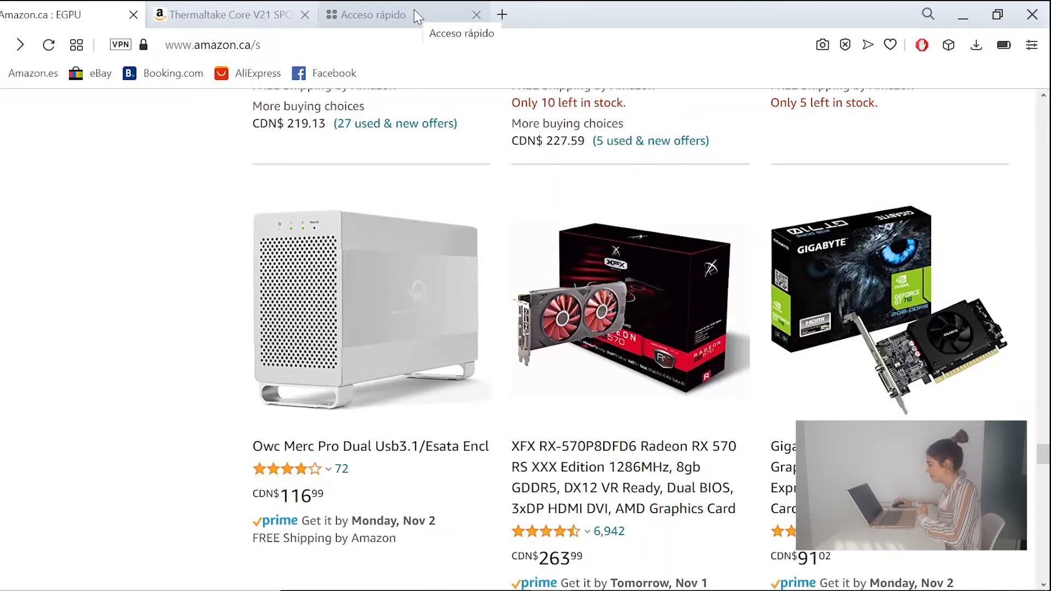
# - Google 'ADOBE RUSH GRAPHIC CARD COMPATIBILITY' in a new tab
pyautogui.click(382, 15)
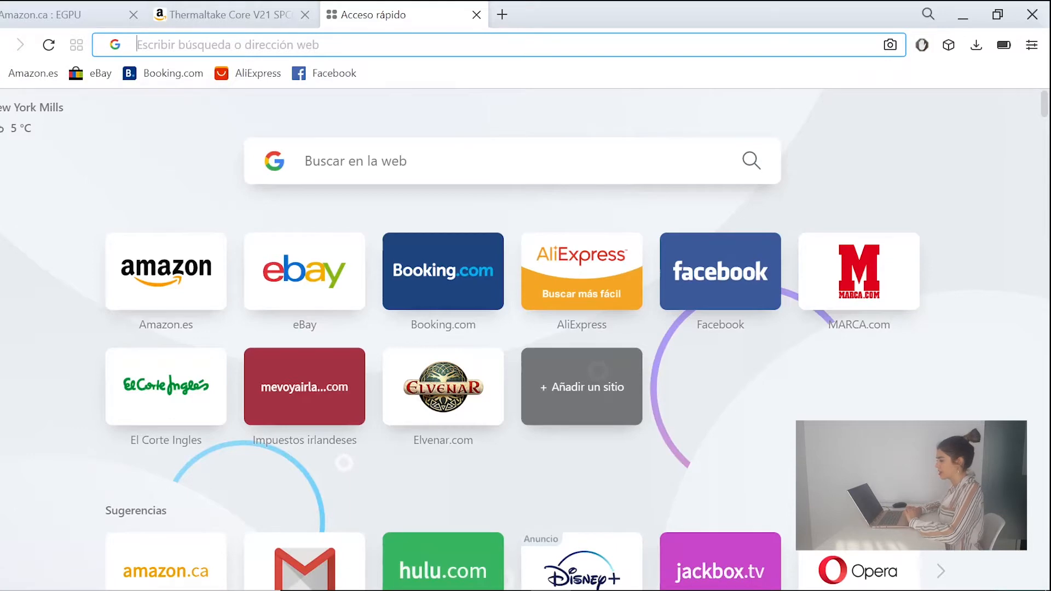
pyautogui.write('ADOBE')
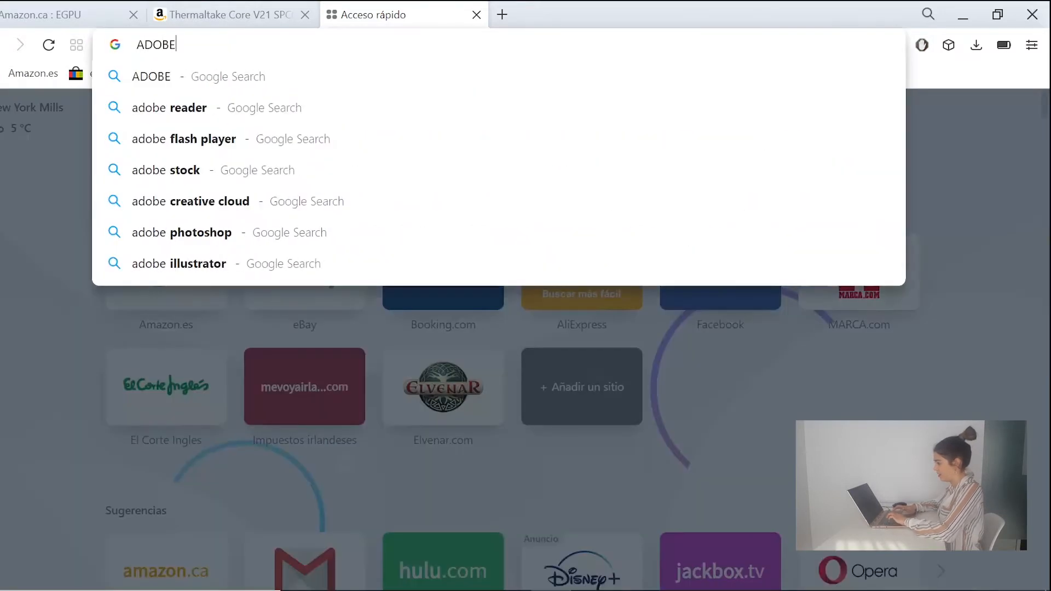
pyautogui.write('RUSH')
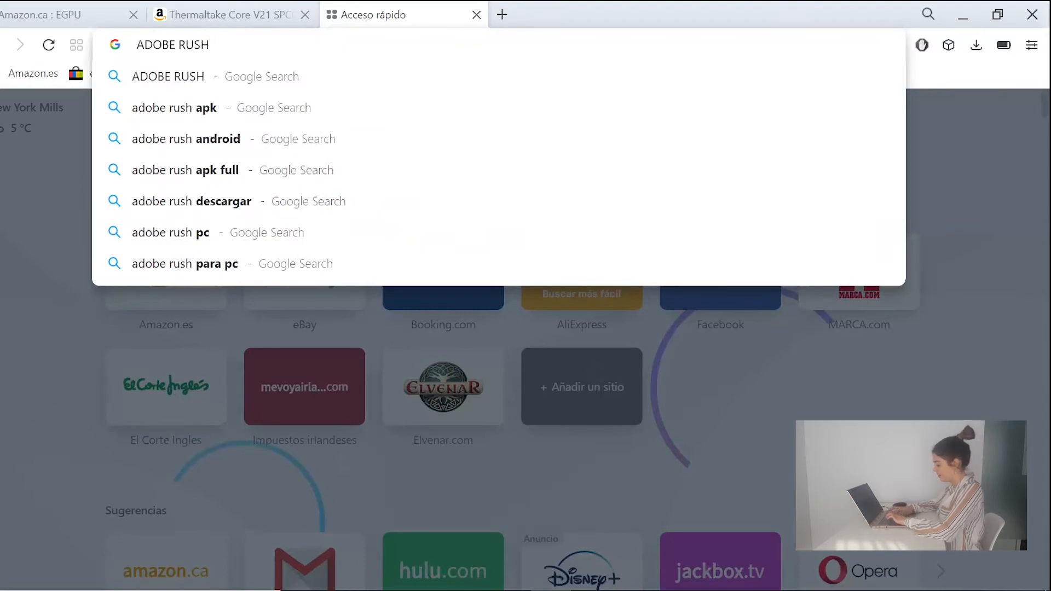
pyautogui.write('GRAPHIC')
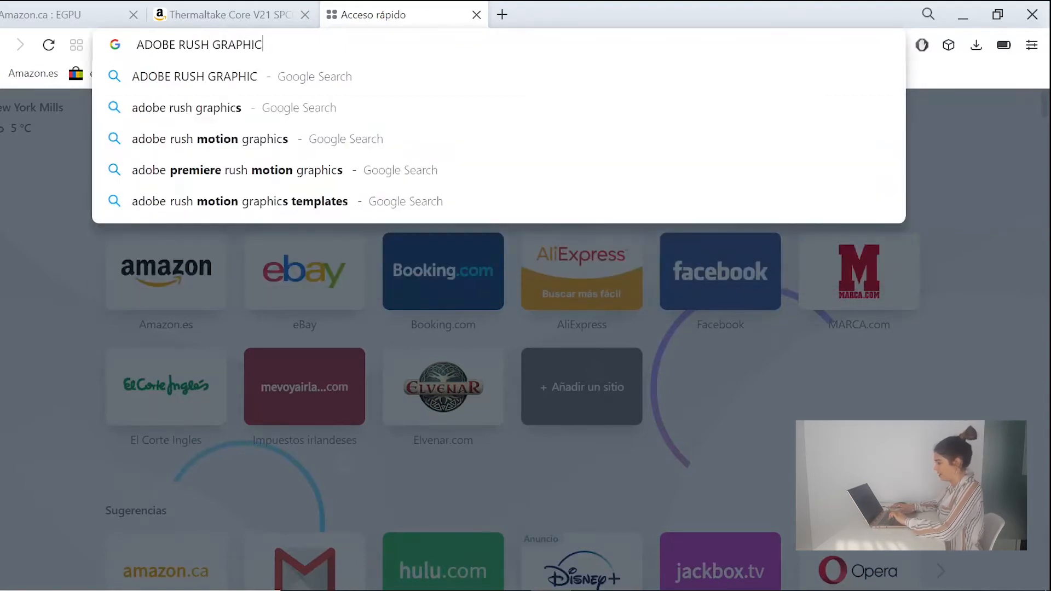
pyautogui.write('CAR')
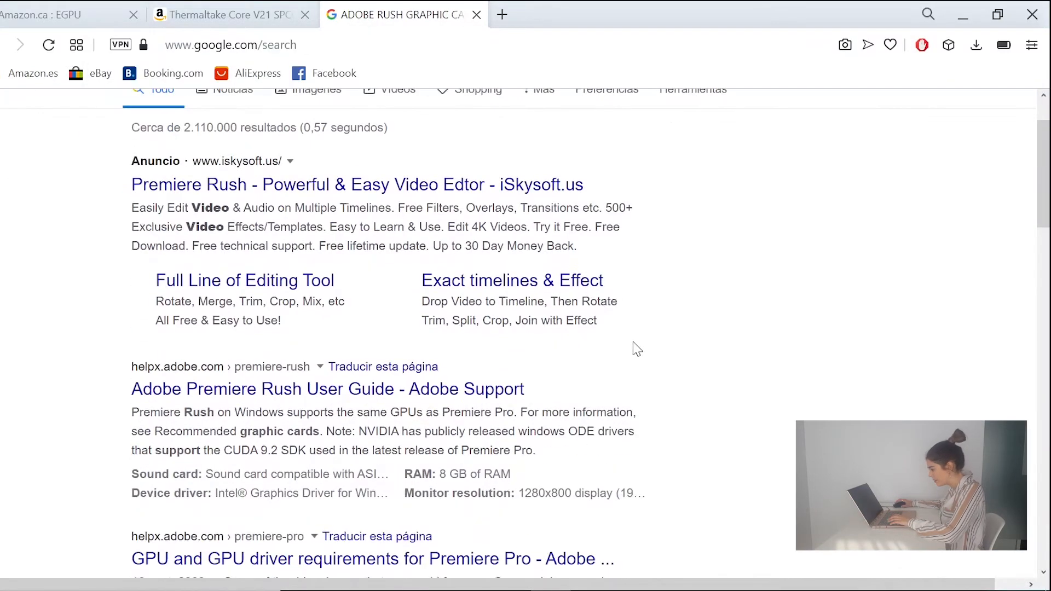
# - Open the Adobe Premiere Rush User Guide result in a new background tab
pyautogui.scroll(-3)
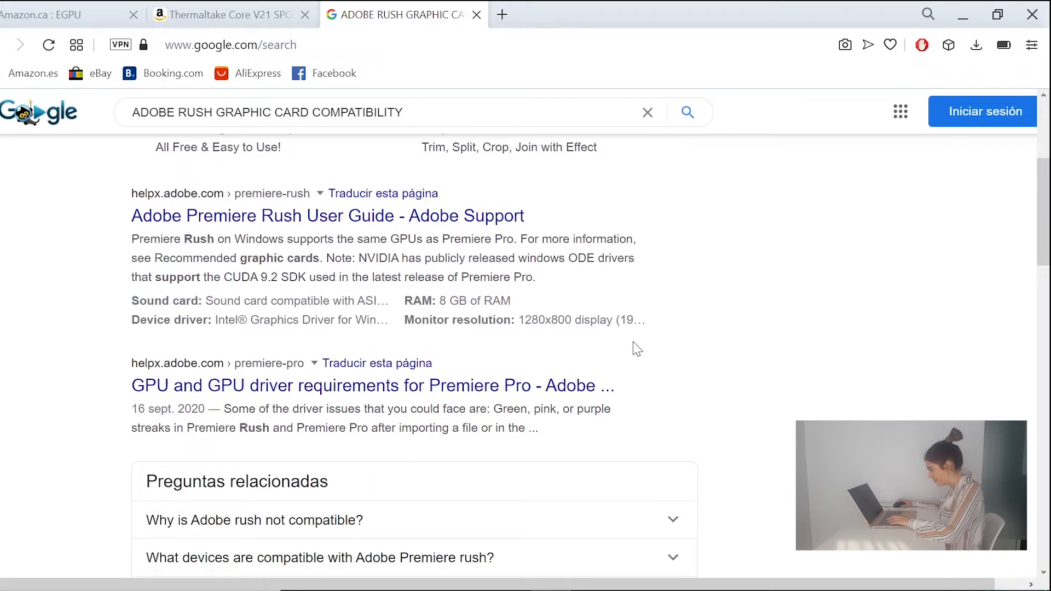
pyautogui.rightClick(328, 215)
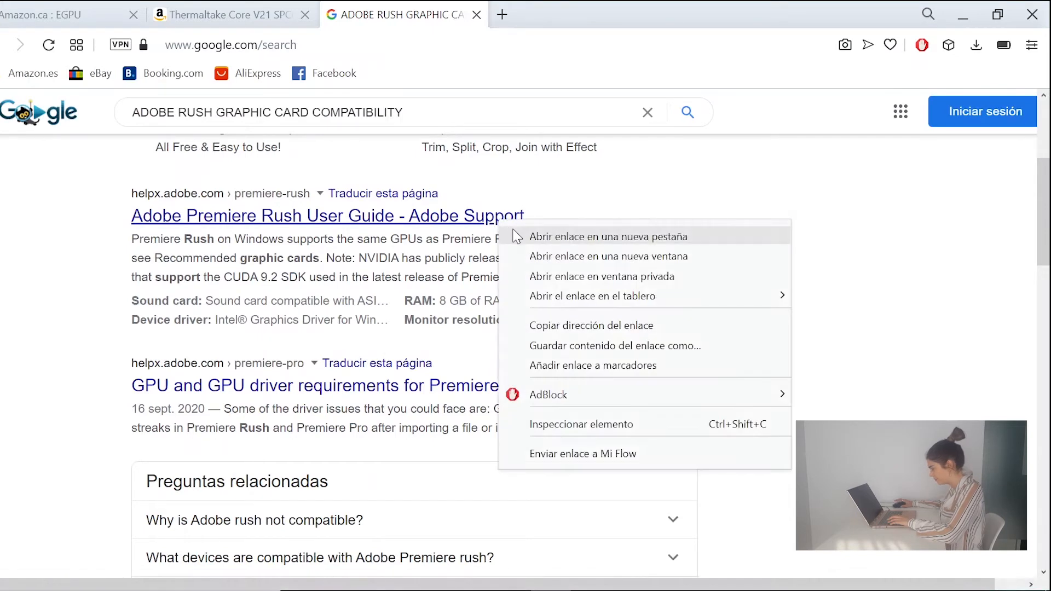
pyautogui.click(608, 236)
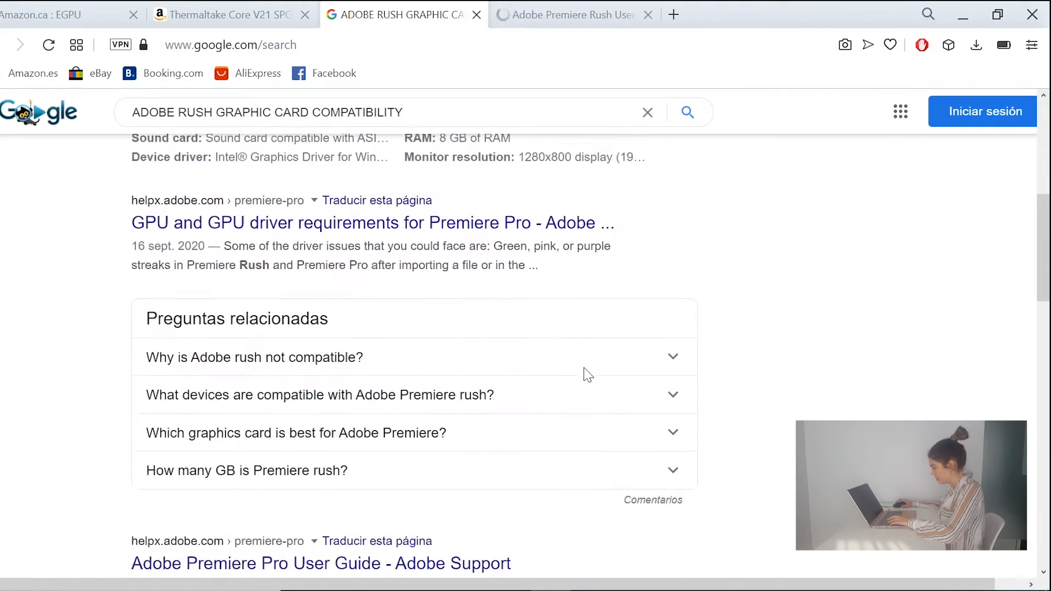
# - Find the Rush system requirements PDF further down the results and open it in a new tab
pyautogui.scroll(-3)
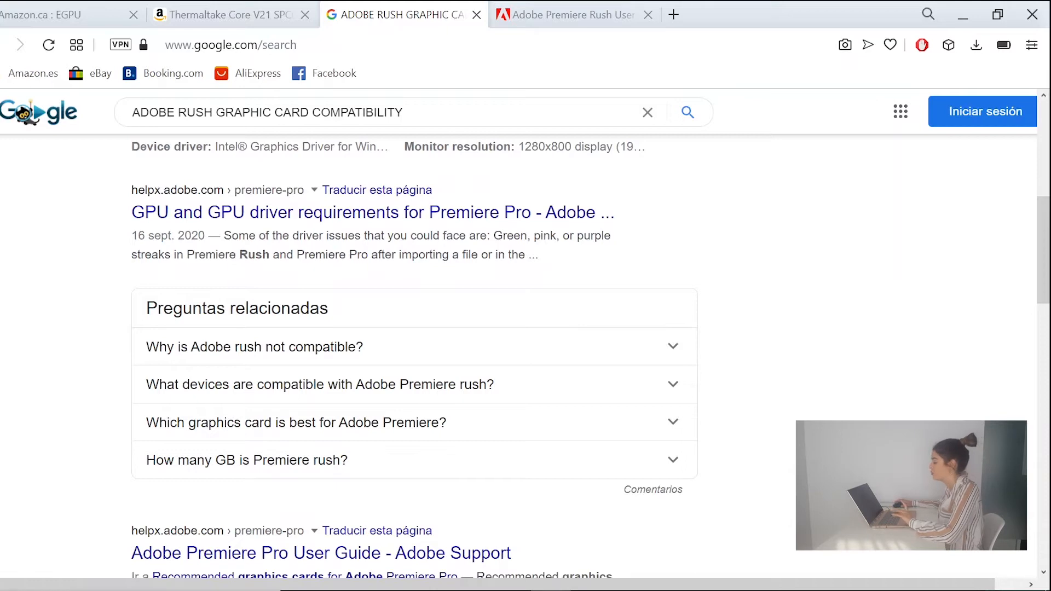
pyautogui.scroll(-3)
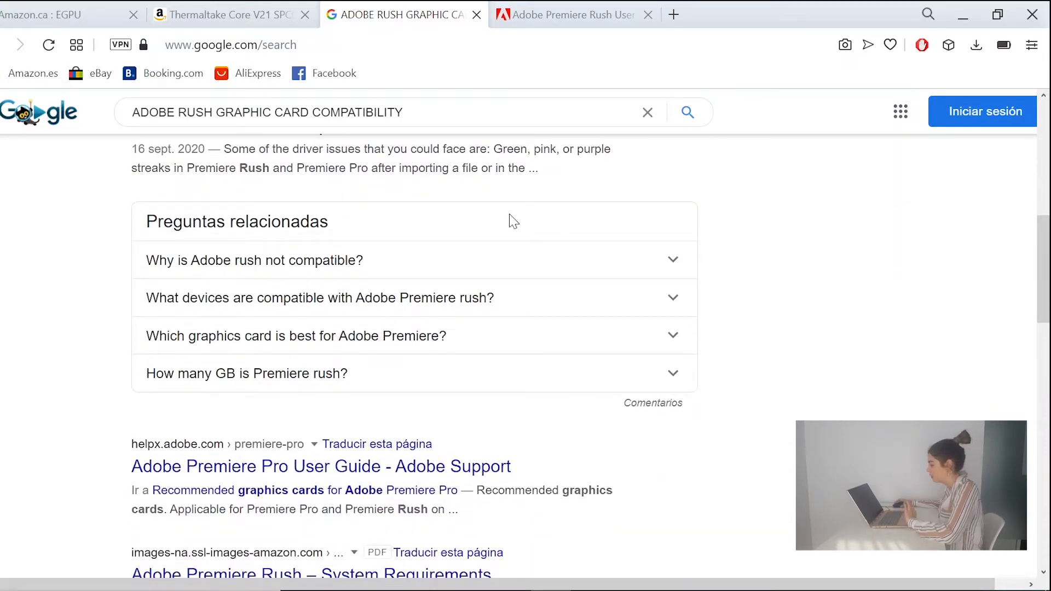
pyautogui.scroll(-3)
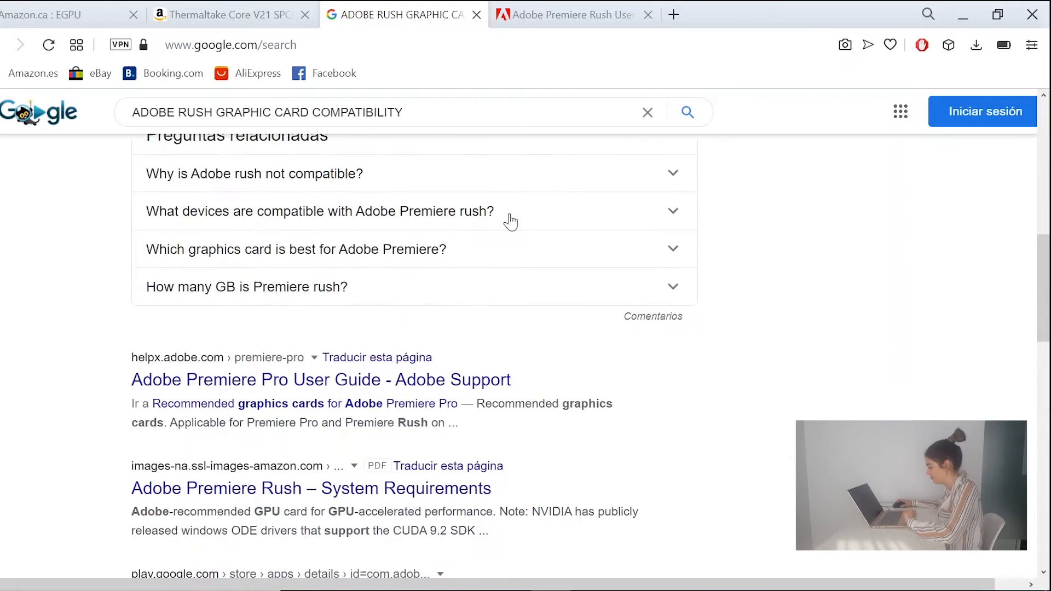
pyautogui.scroll(-3)
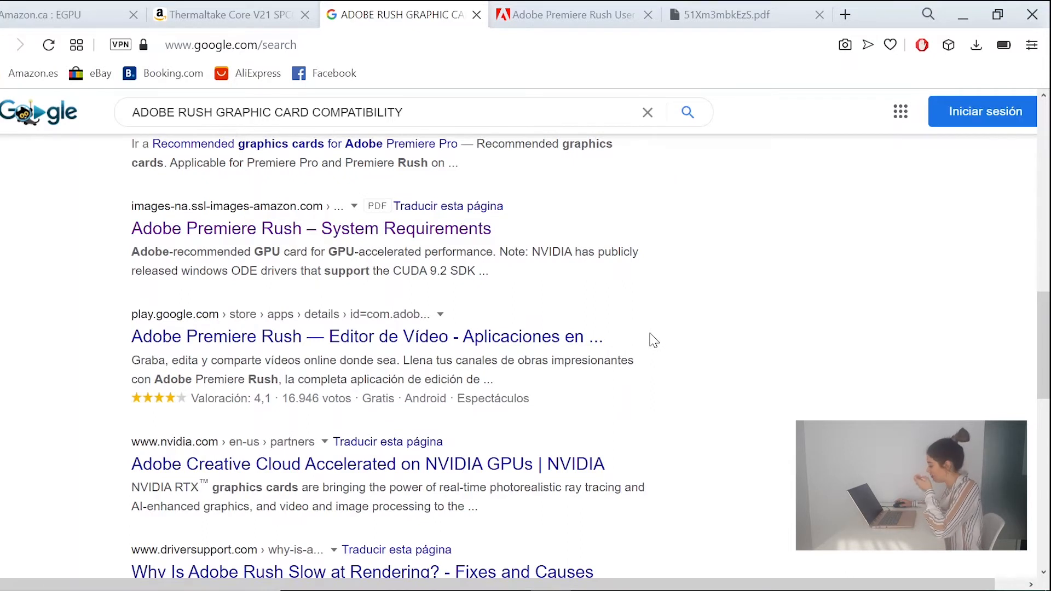
pyautogui.scroll(-3)
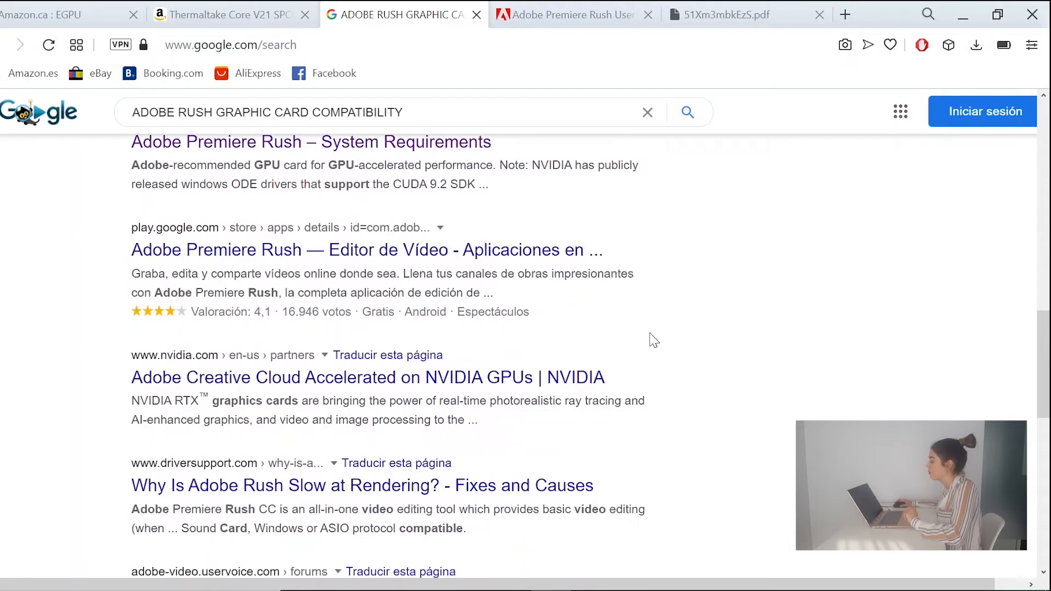
# - Look through the Premiere Rush system requirements PDF tab
pyautogui.click(720, 15)
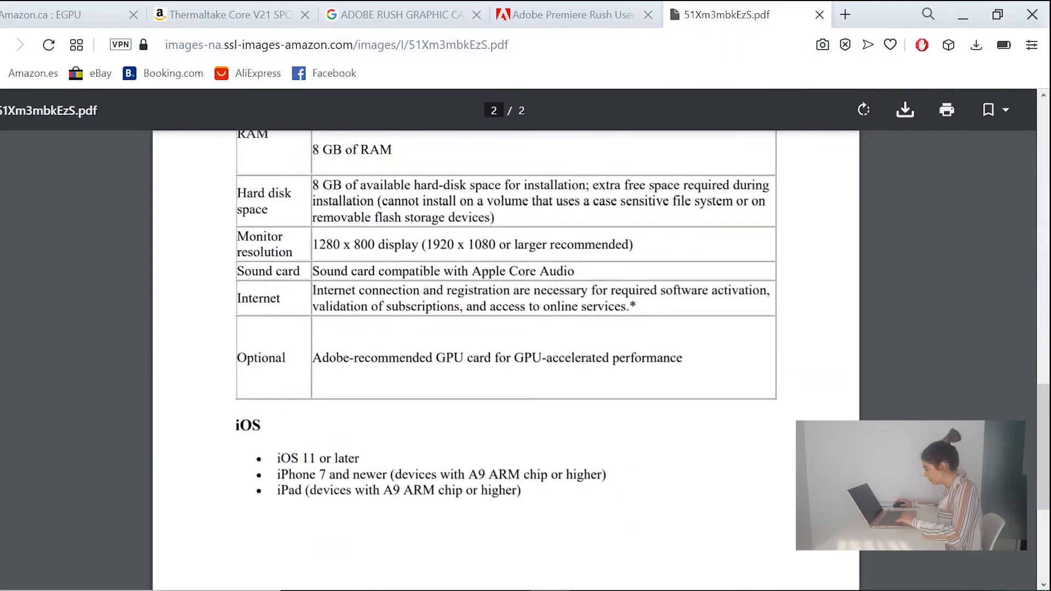
pyautogui.scroll(-3)
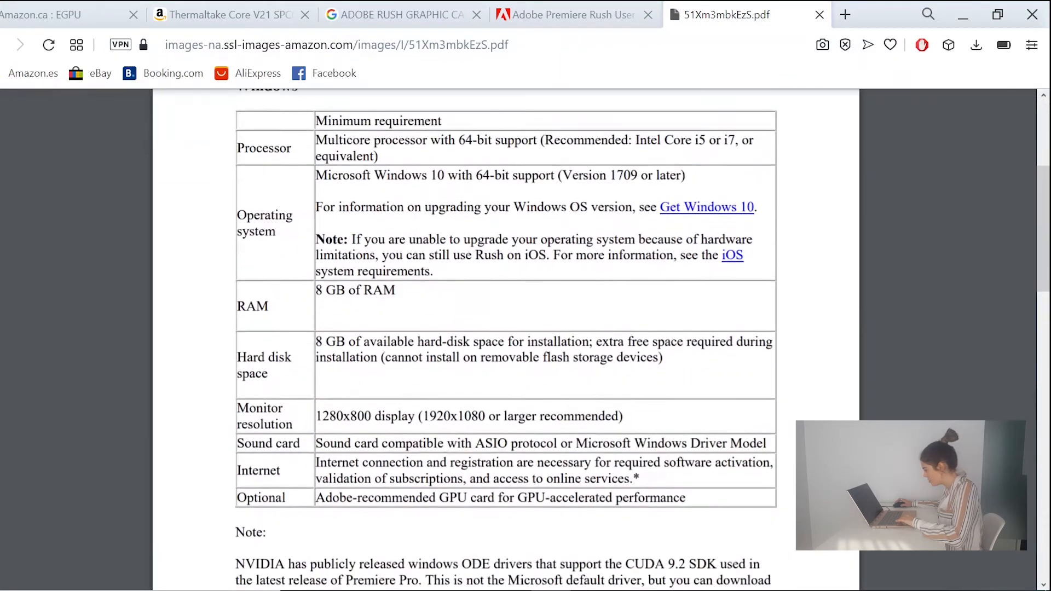
pyautogui.scroll(-3)
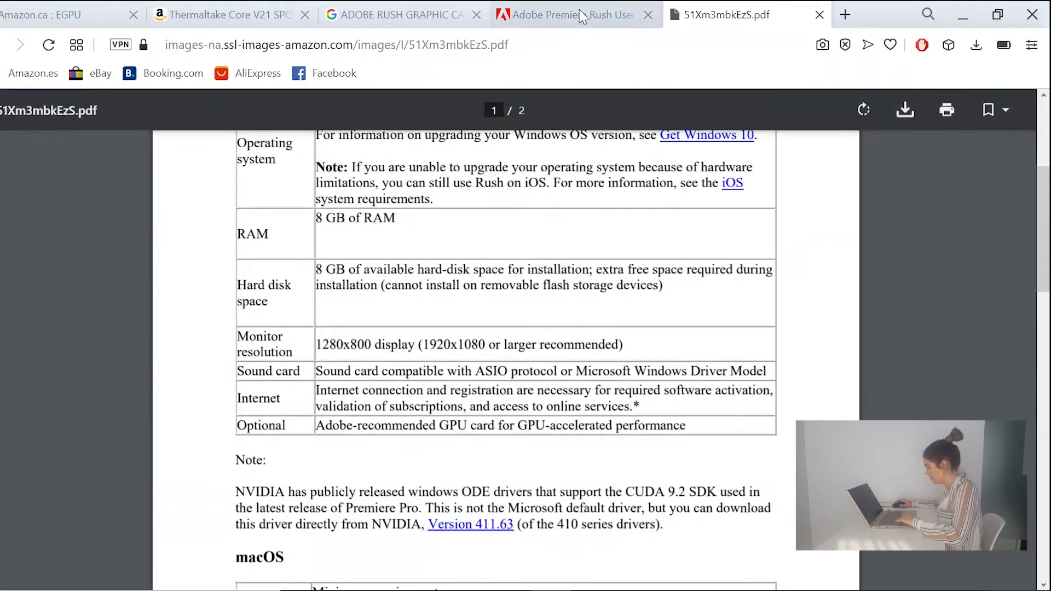
# - Return to the Rush requirements page and highlight the Windows table's supported graphics card note
pyautogui.click(564, 14)
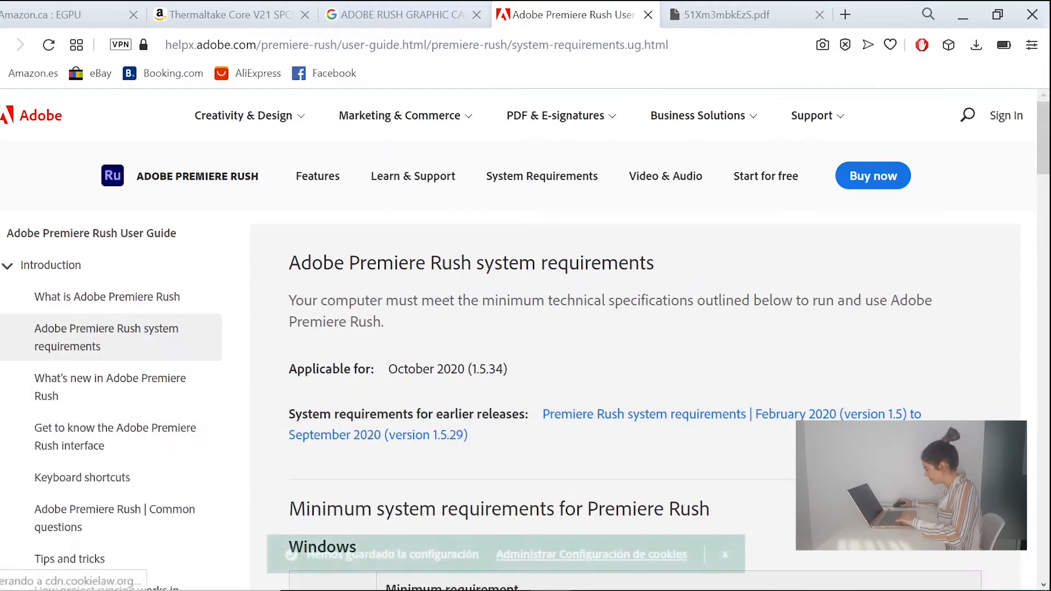
pyautogui.scroll(-3)
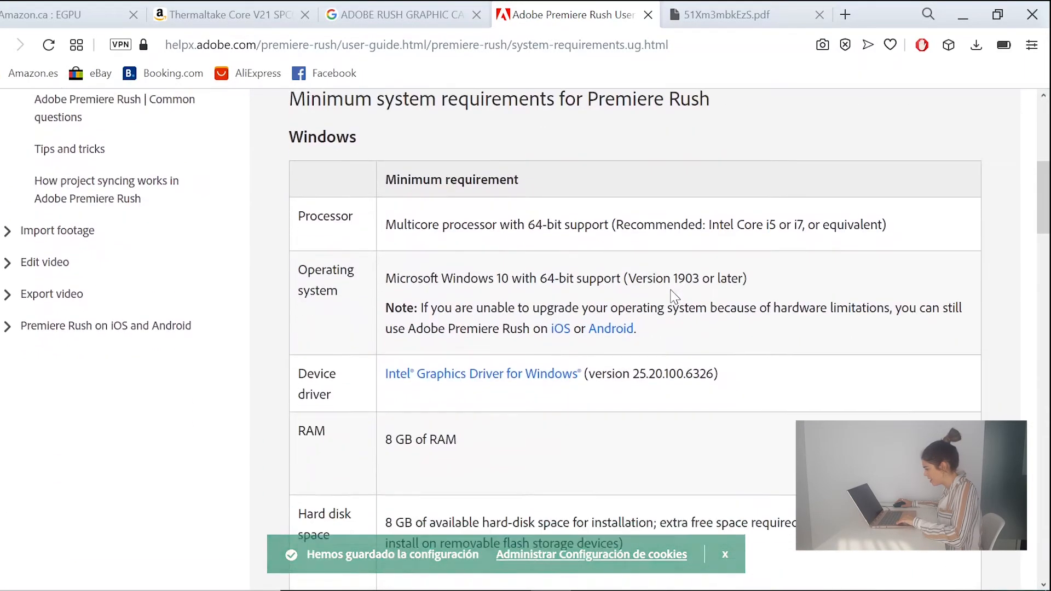
pyautogui.scroll(-3)
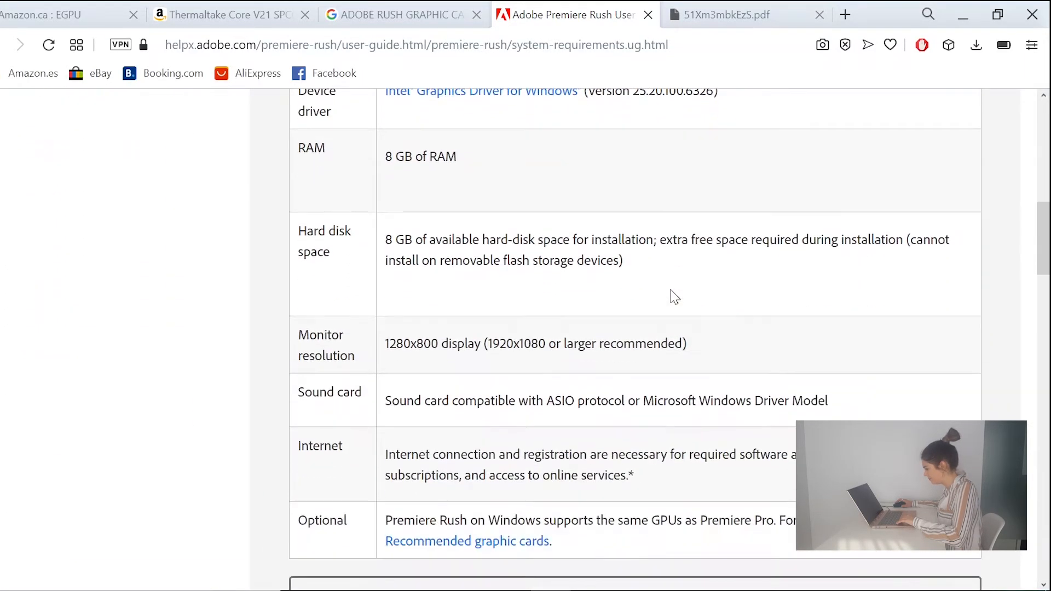
pyautogui.scroll(-3)
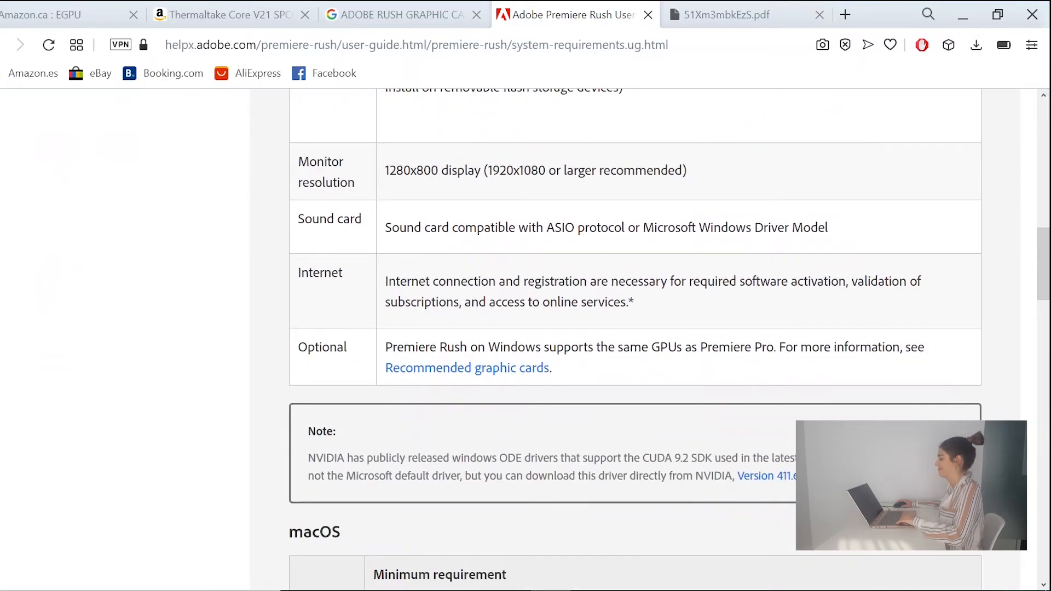
pyautogui.moveTo(390, 346); pyautogui.dragTo(600, 346)
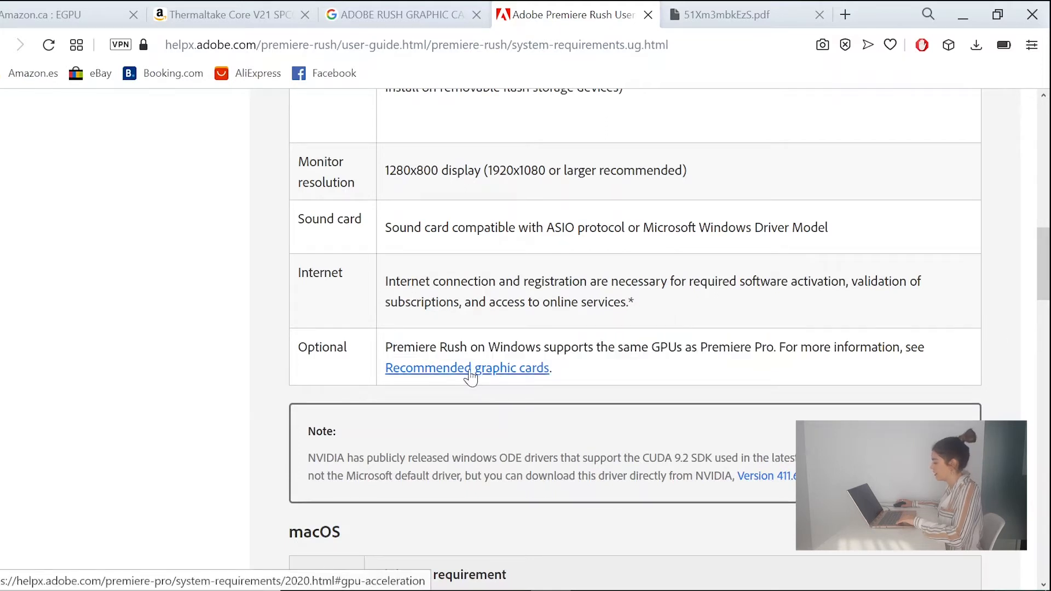
# - Follow the recommended graphics cards link to Premiere Pro's system requirements
pyautogui.click(467, 367)
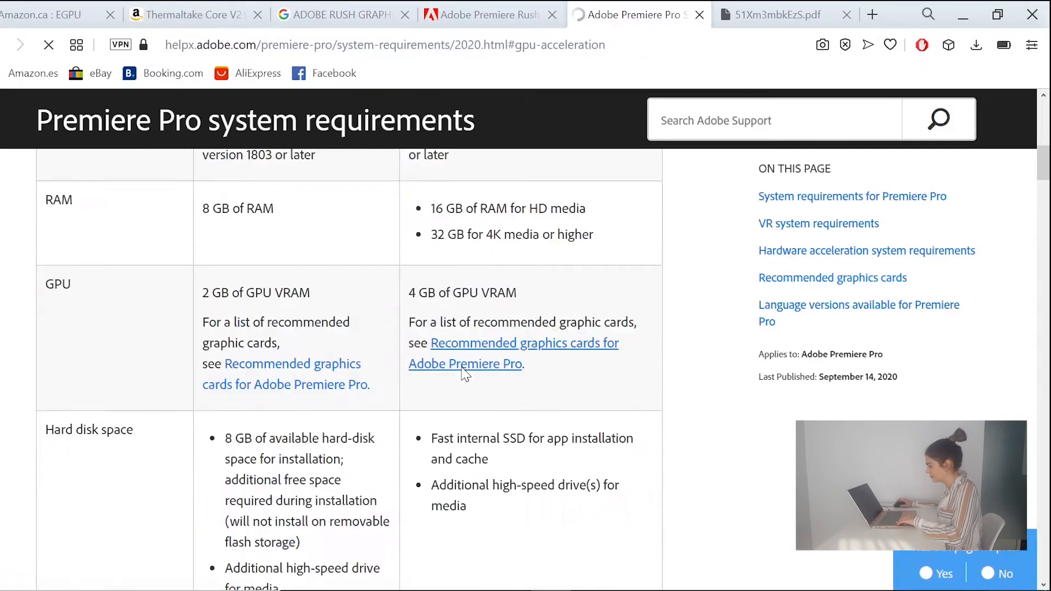
pyautogui.scroll(-3)
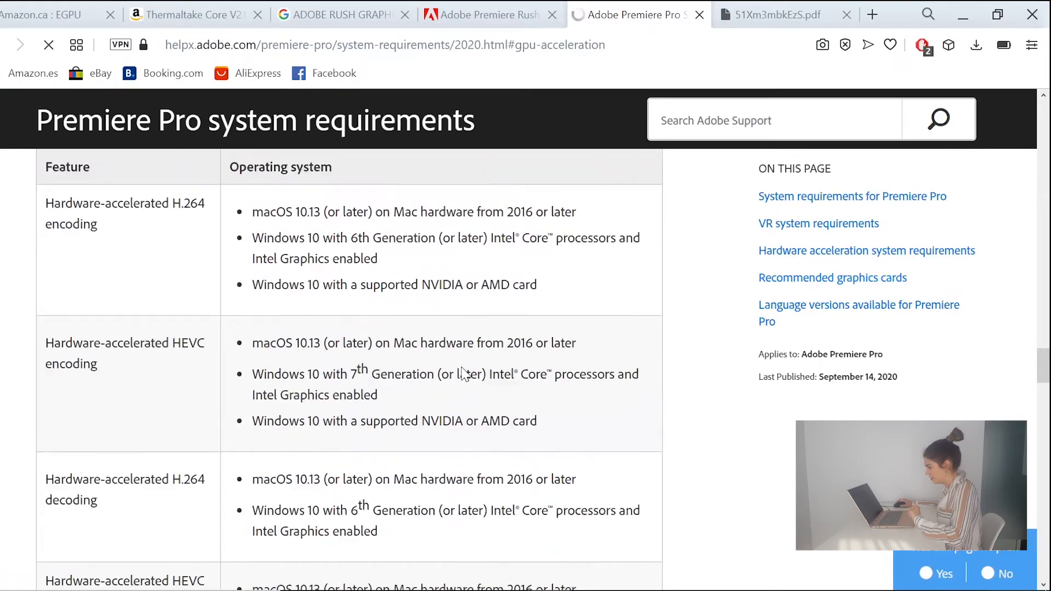
pyautogui.scroll(-3)
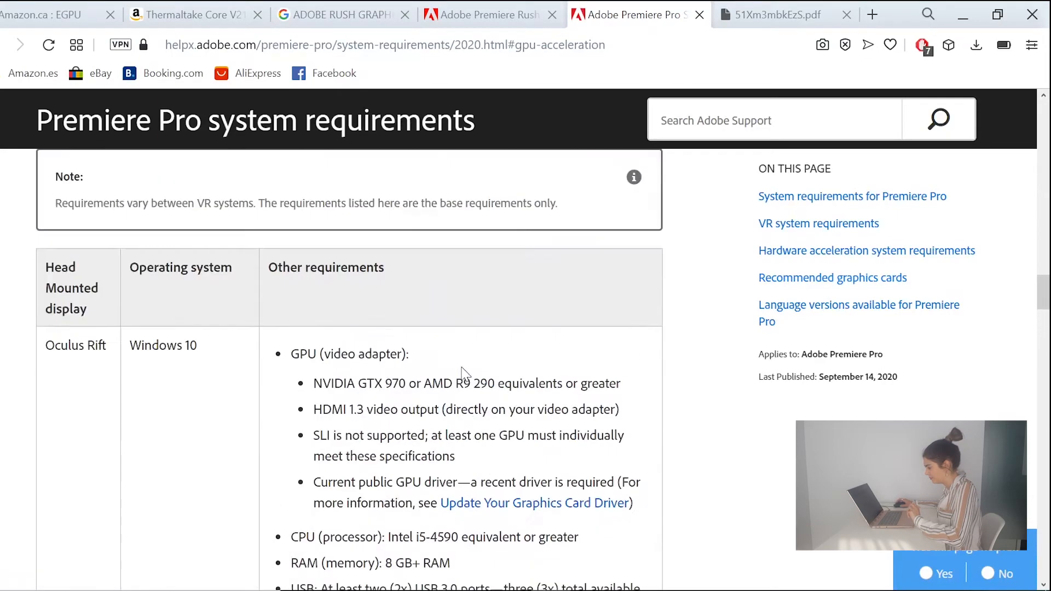
pyautogui.scroll(-3)
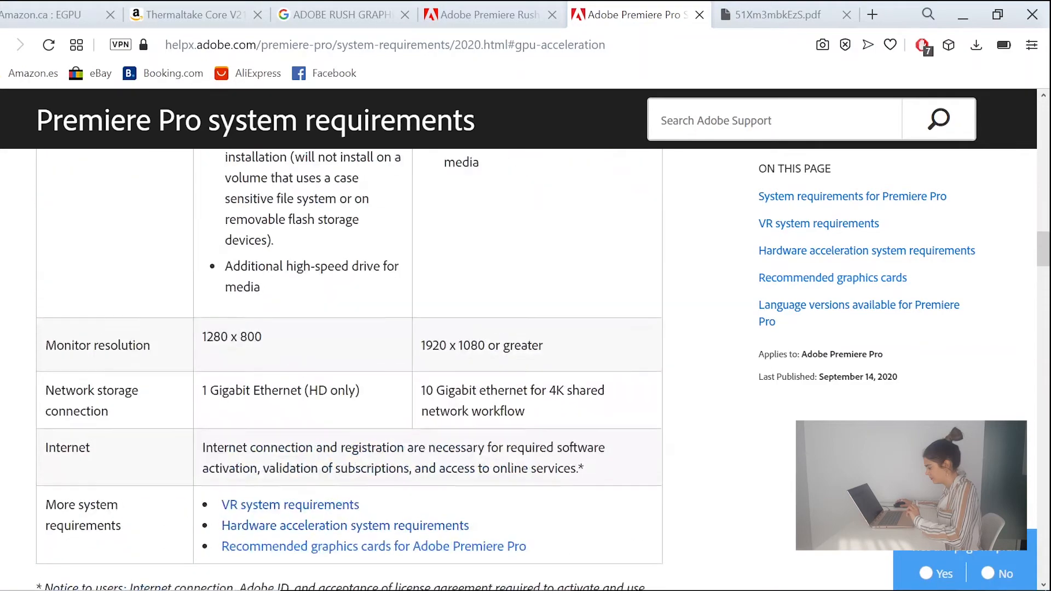
pyautogui.scroll(3)
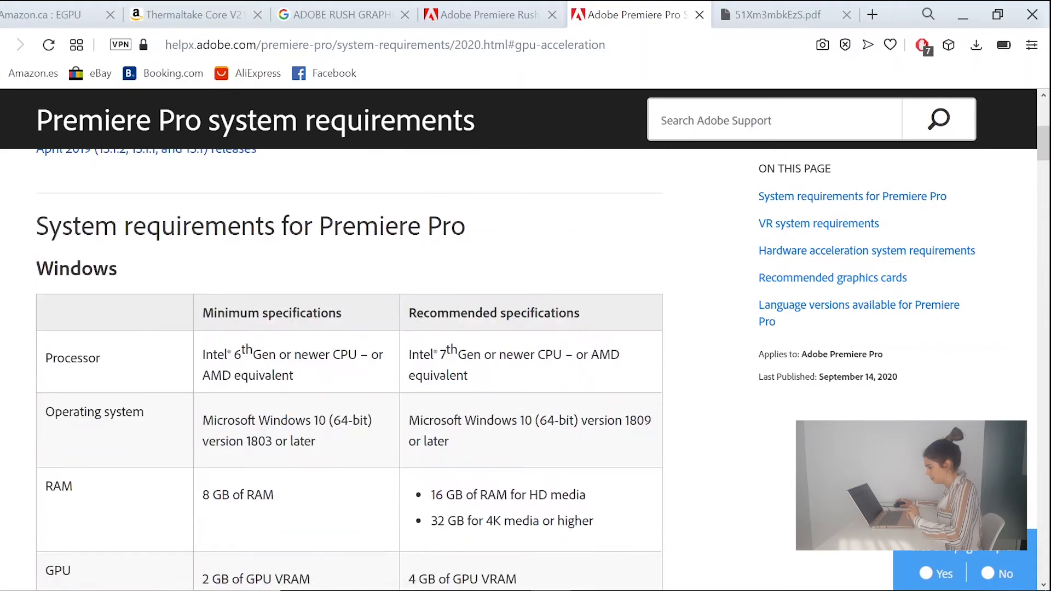
pyautogui.scroll(-3)
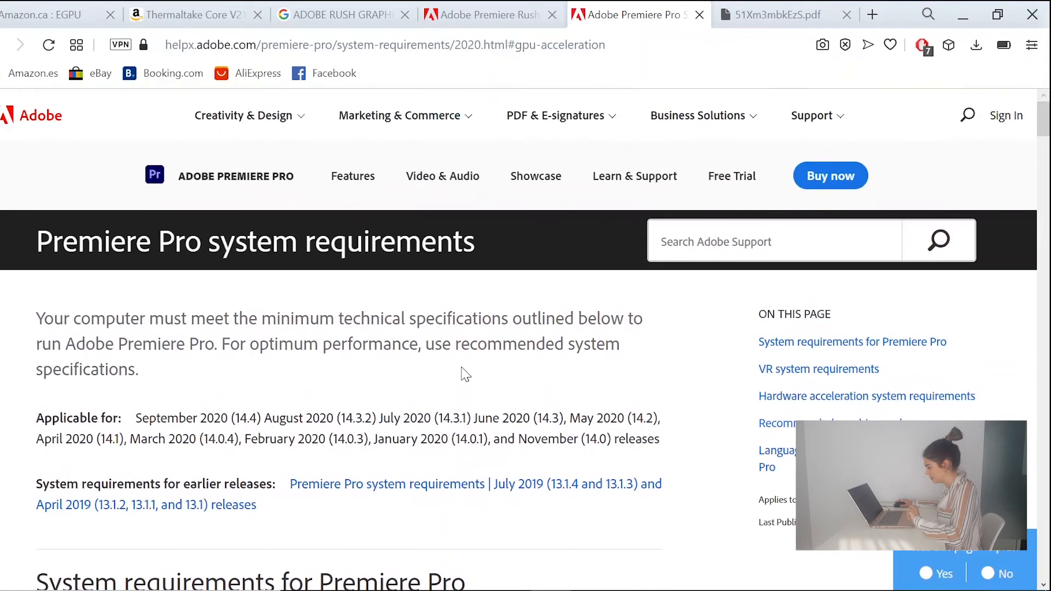
# - Review the Windows GPU row listing 2 GB minimum and 4 GB recommended VRAM
pyautogui.scroll(-3)
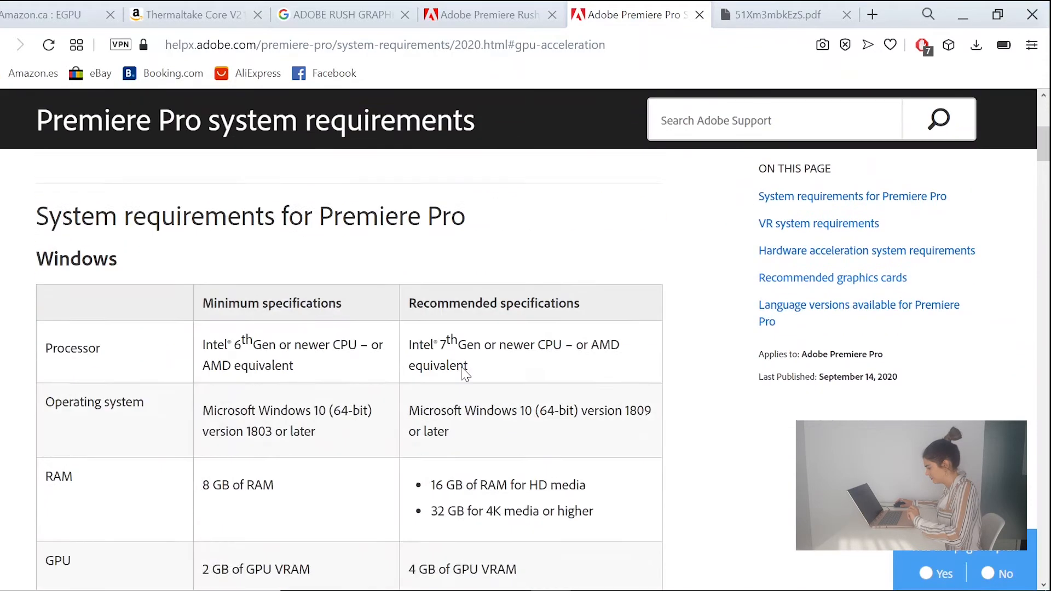
pyautogui.scroll(-3)
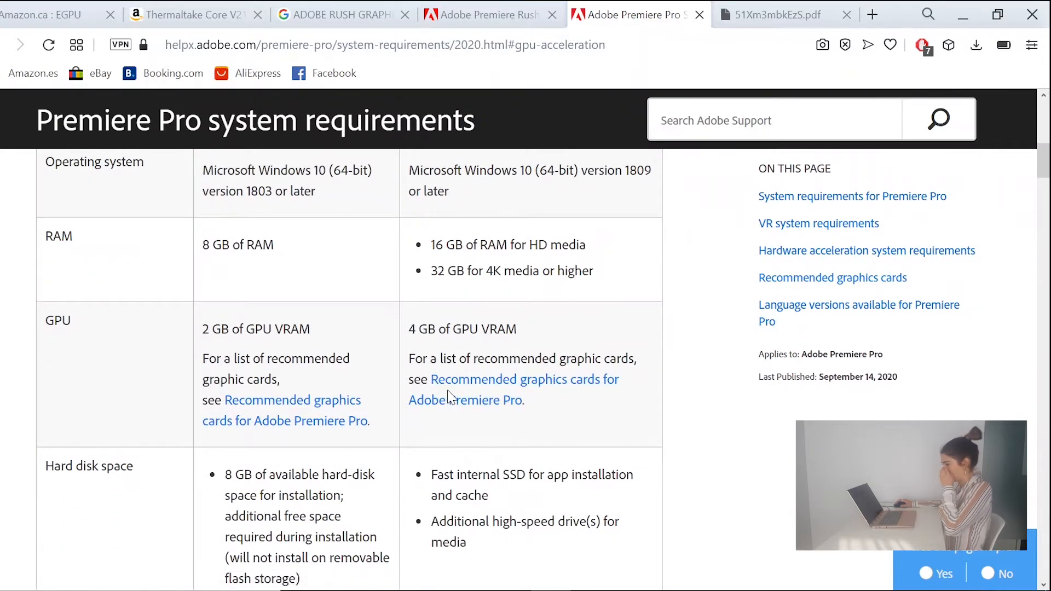
pyautogui.scroll(3)
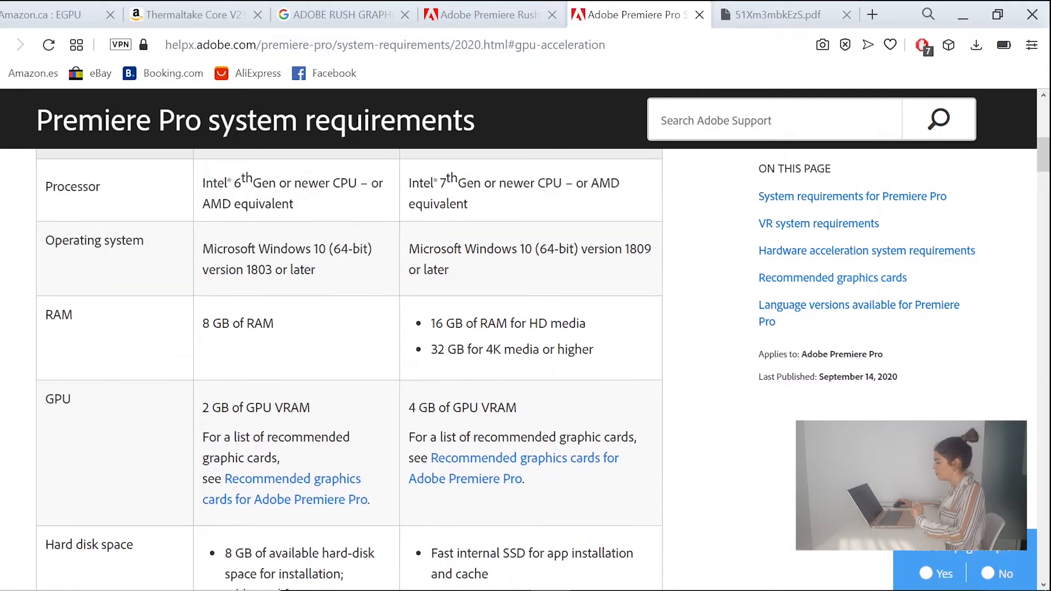
pyautogui.scroll(-3)
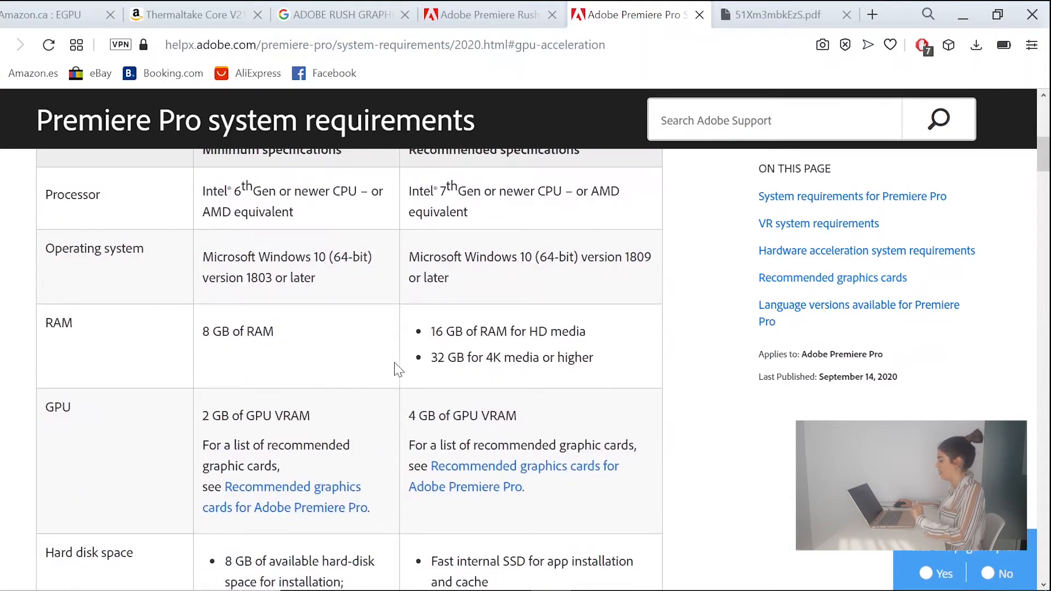
pyautogui.scroll(-3)
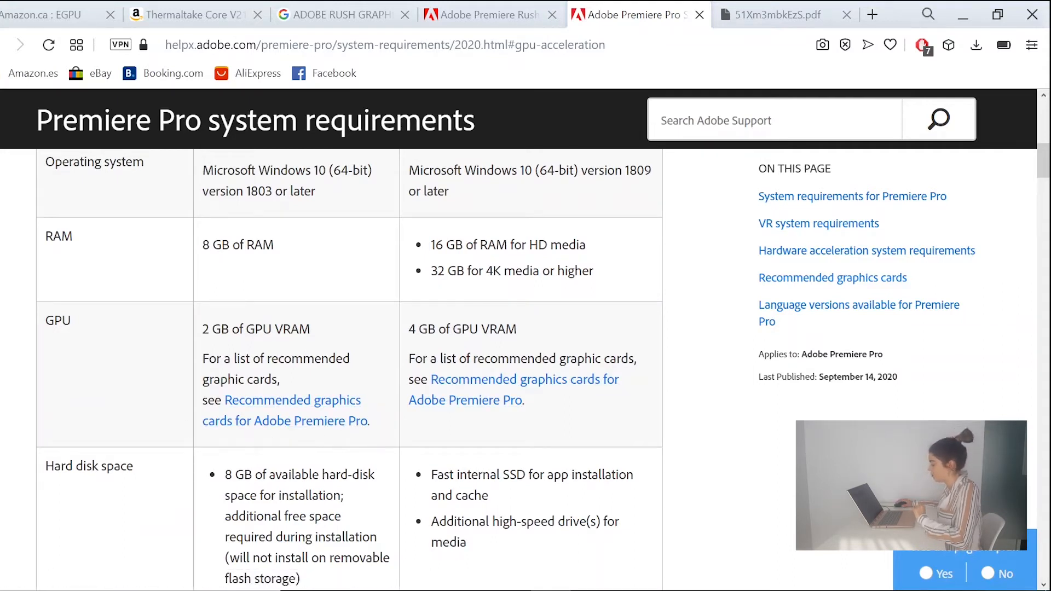
pyautogui.moveTo(482, 388)
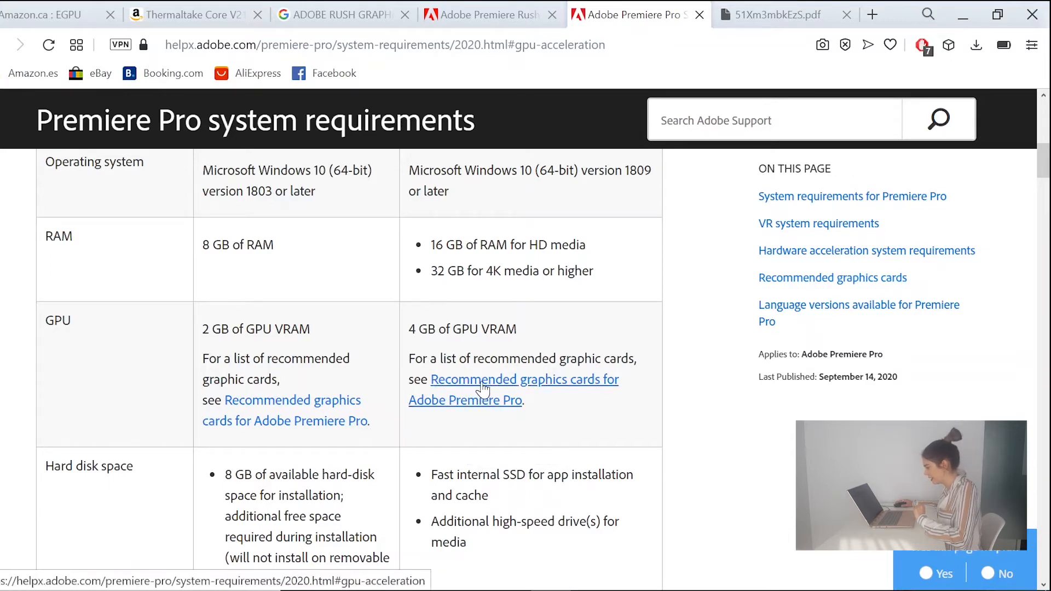
# - Highlight the Windows CUDA recommended graphics cards list and the word CUDA
pyautogui.scroll(3)
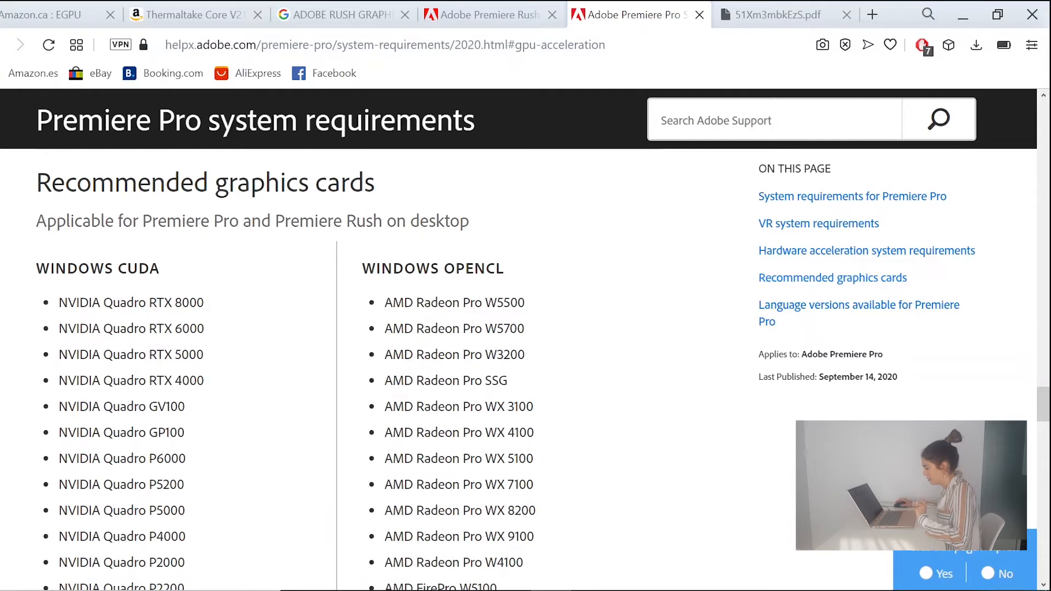
pyautogui.moveTo(59, 295); pyautogui.dragTo(201, 583)
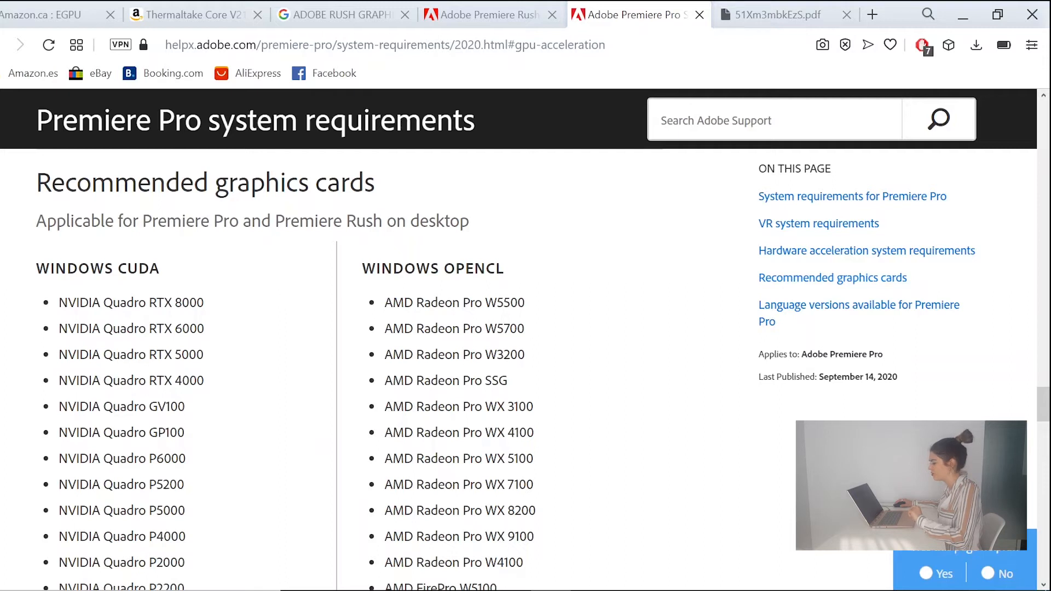
pyautogui.doubleClick(433, 268)
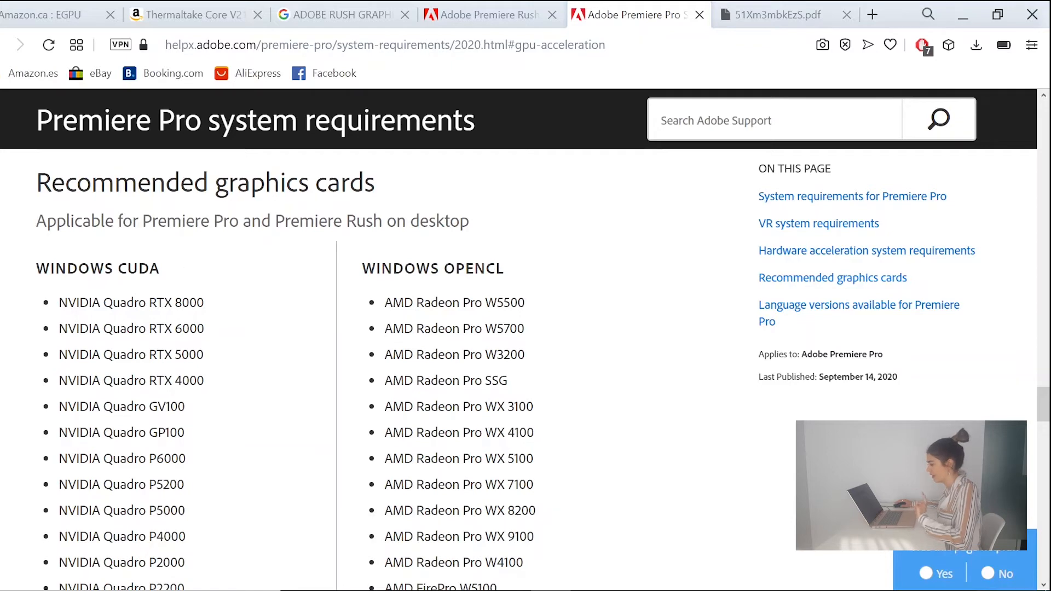
pyautogui.doubleClick(138, 268)
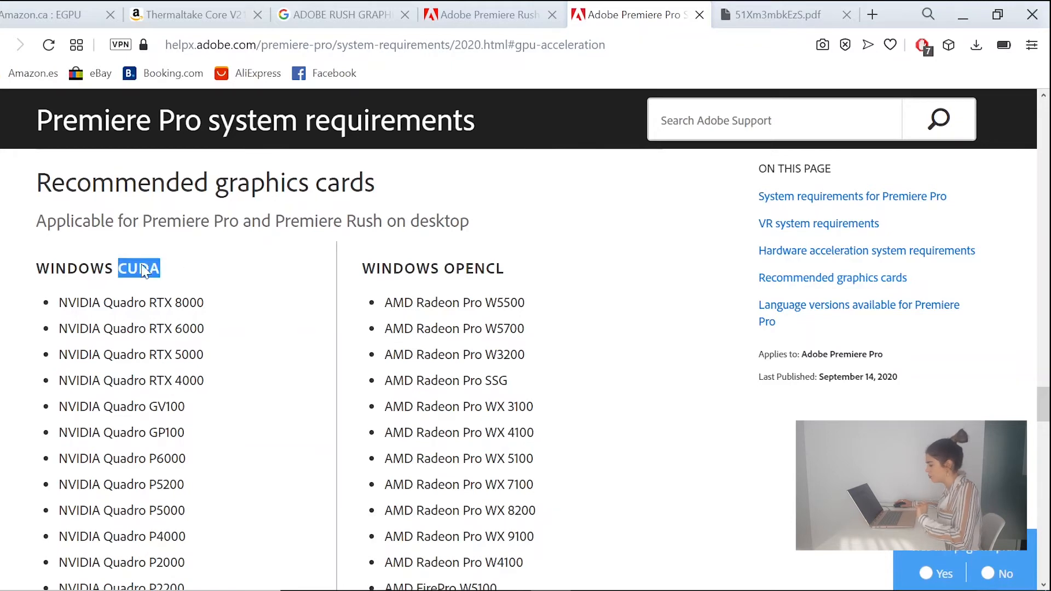
# - Move down to the GeForce GTX models and select GTX in the GTX 1660 Ti entry
pyautogui.scroll(-3)
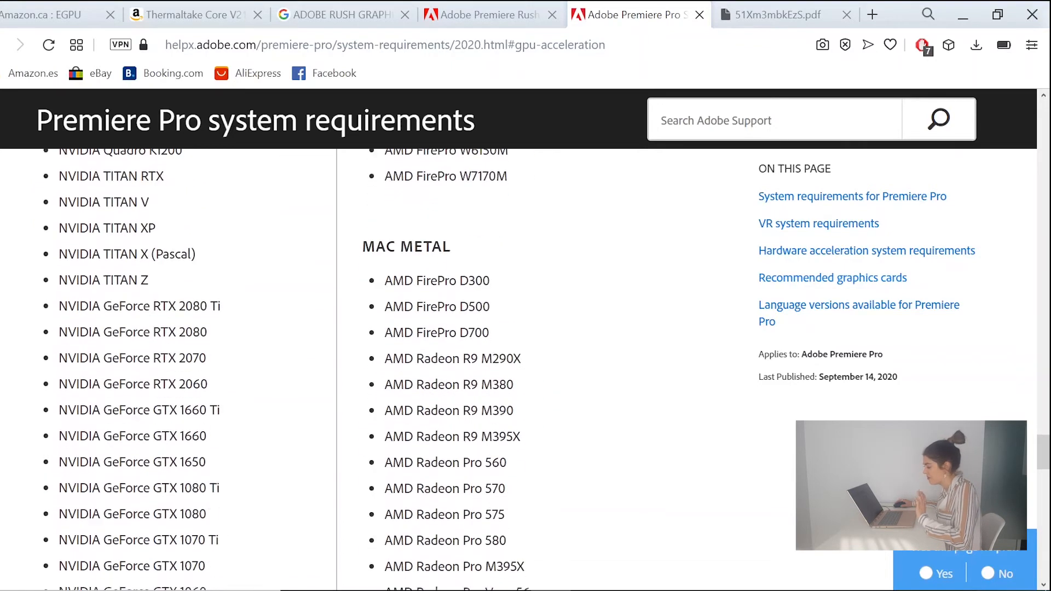
pyautogui.scroll(-3)
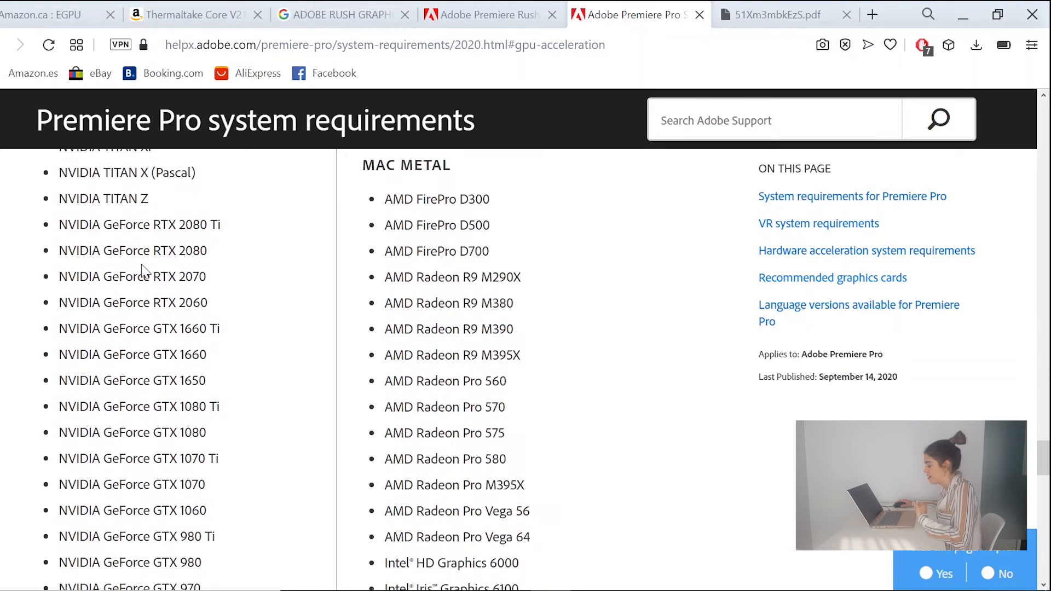
pyautogui.doubleClick(164, 225)
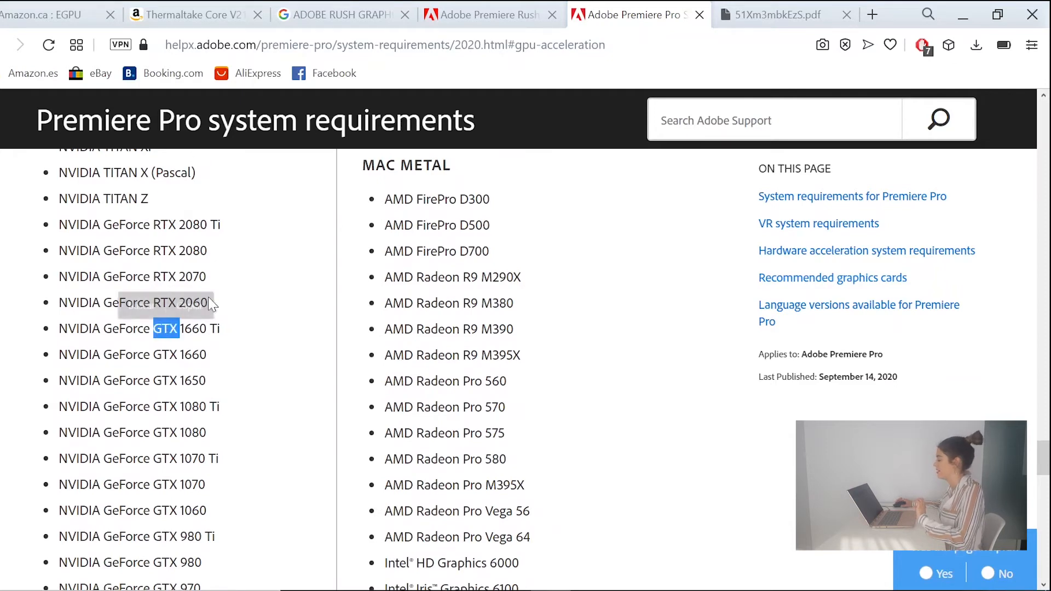
# - Google 'nvidia gtx rtx difference' in a new tab and open the NVIDIA RTX vs GTX article
pyautogui.click(872, 14)
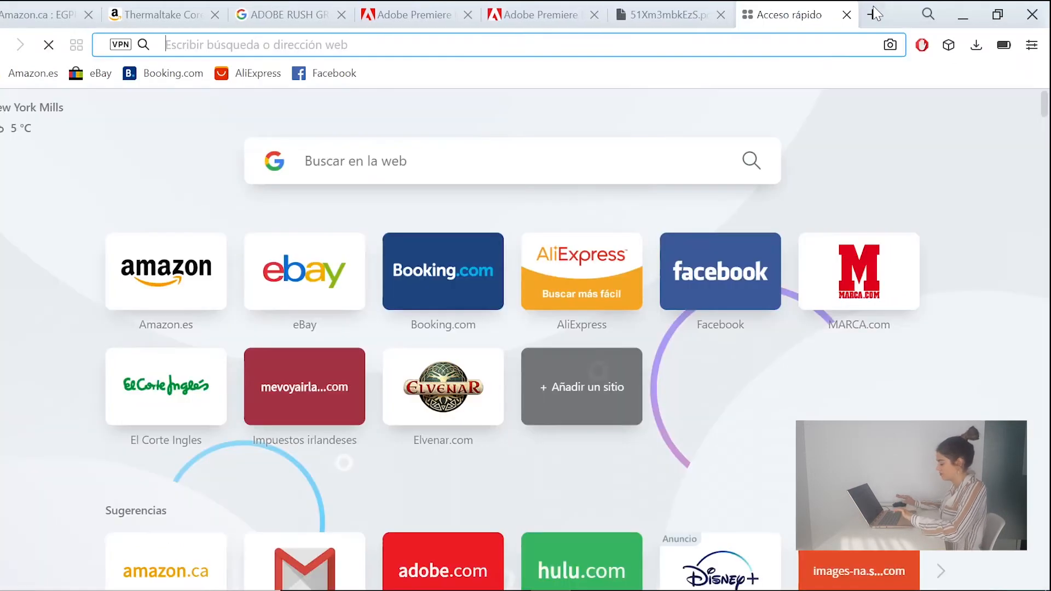
pyautogui.write('NVIDIA')
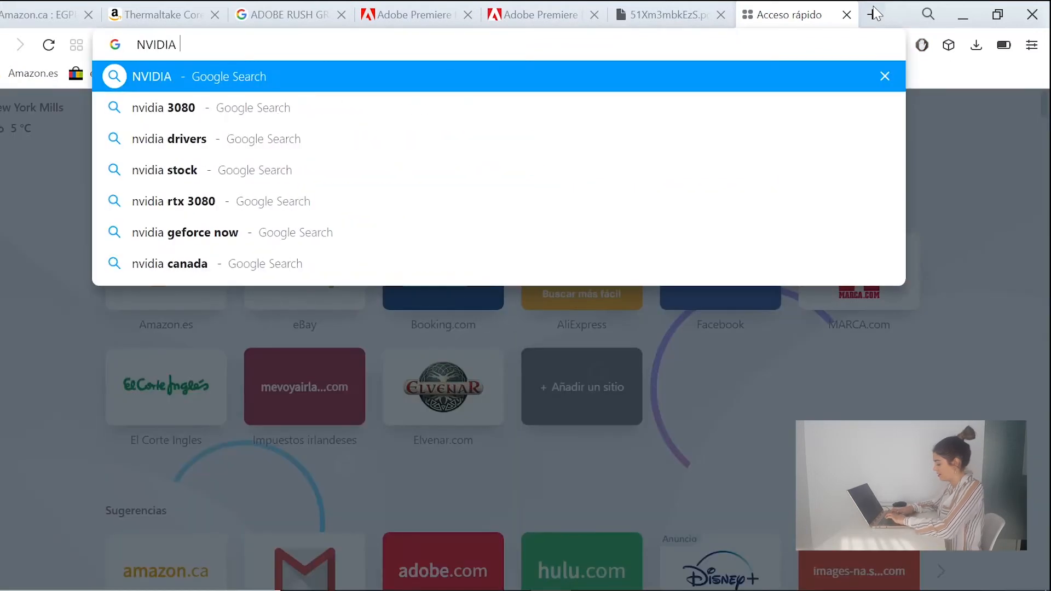
pyautogui.write('GTX')
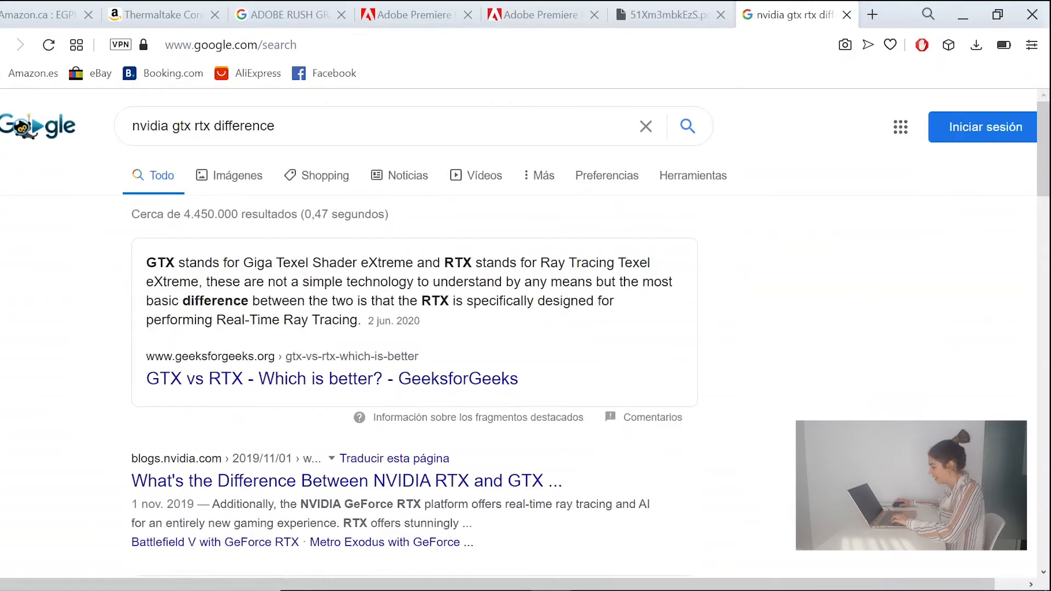
pyautogui.scroll(-3)
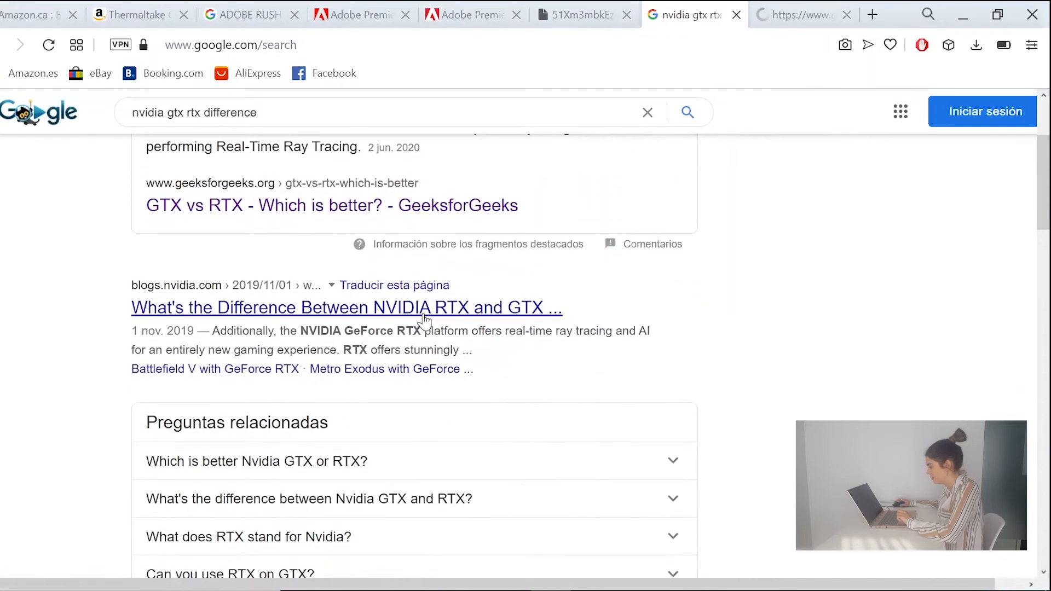
pyautogui.click(347, 307)
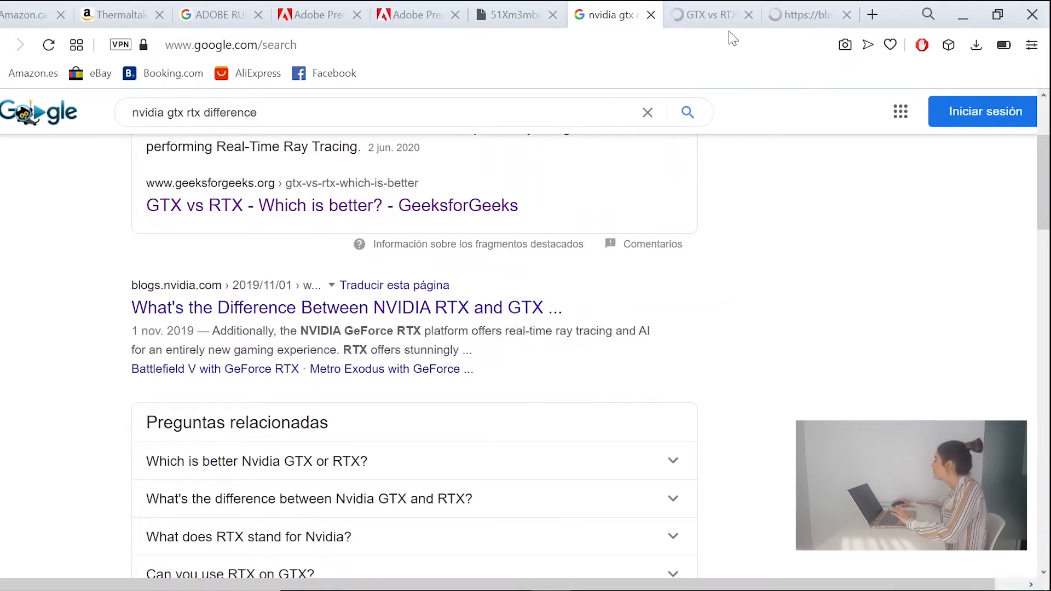
# - Read the NVIDIA blog past the 'RTX Versus GTX' features table to the GTX 16-Series section
pyautogui.click(346, 308)
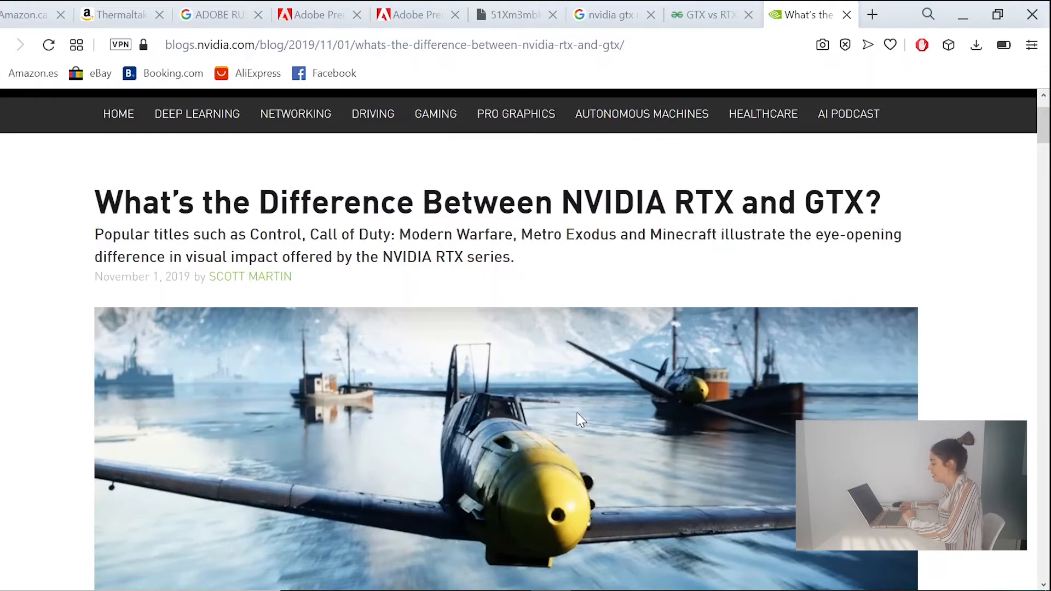
pyautogui.scroll(-3)
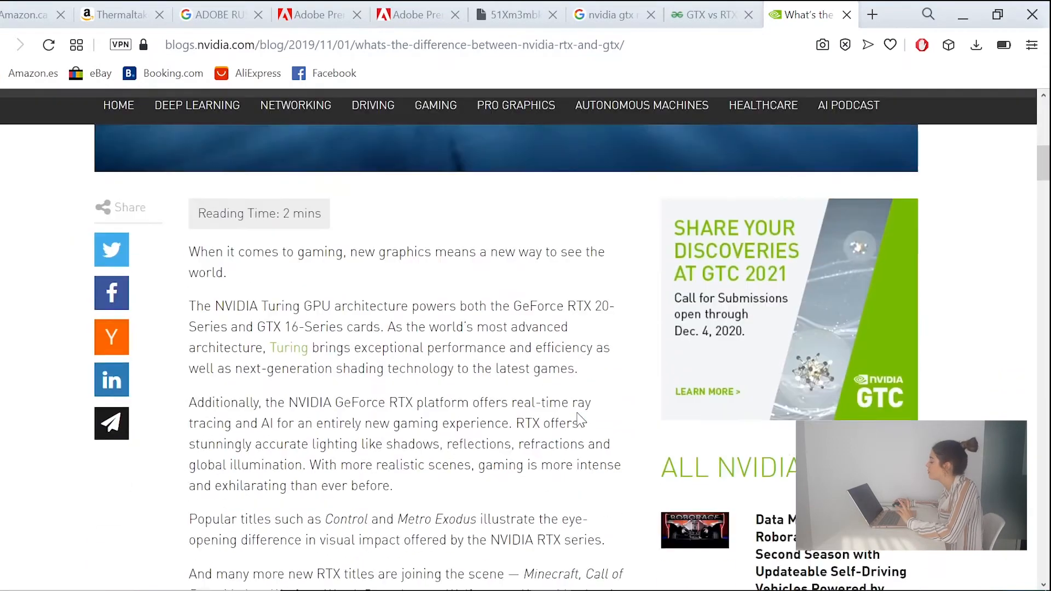
pyautogui.scroll(-3)
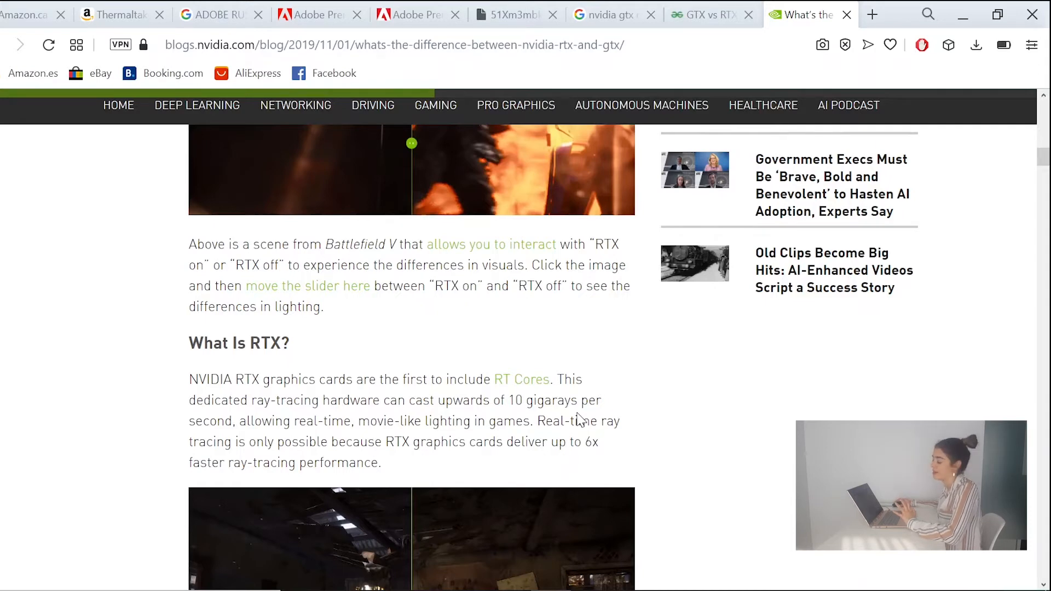
pyautogui.scroll(-3)
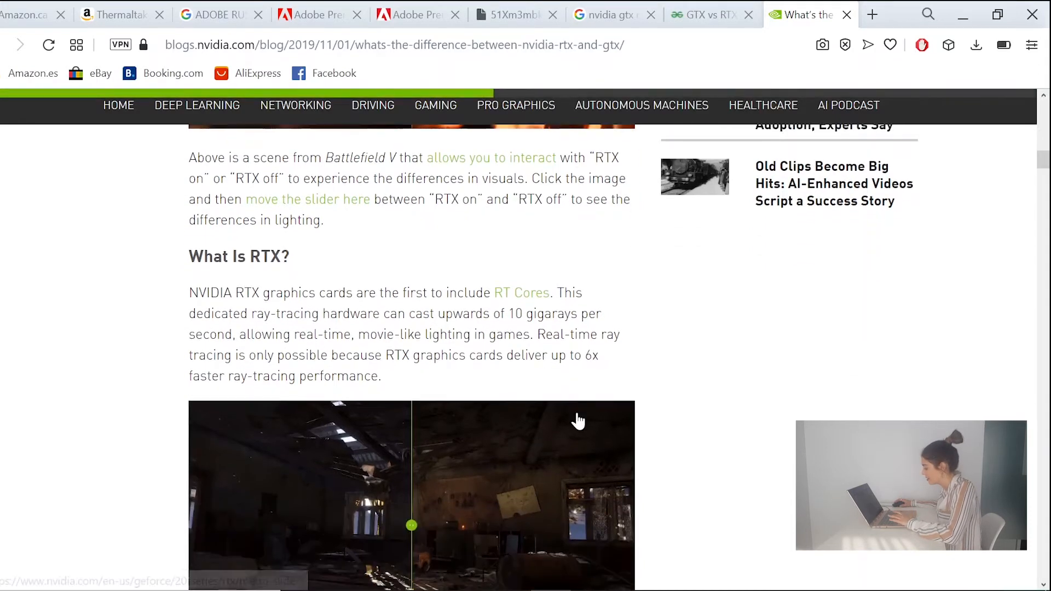
pyautogui.moveTo(411, 308)
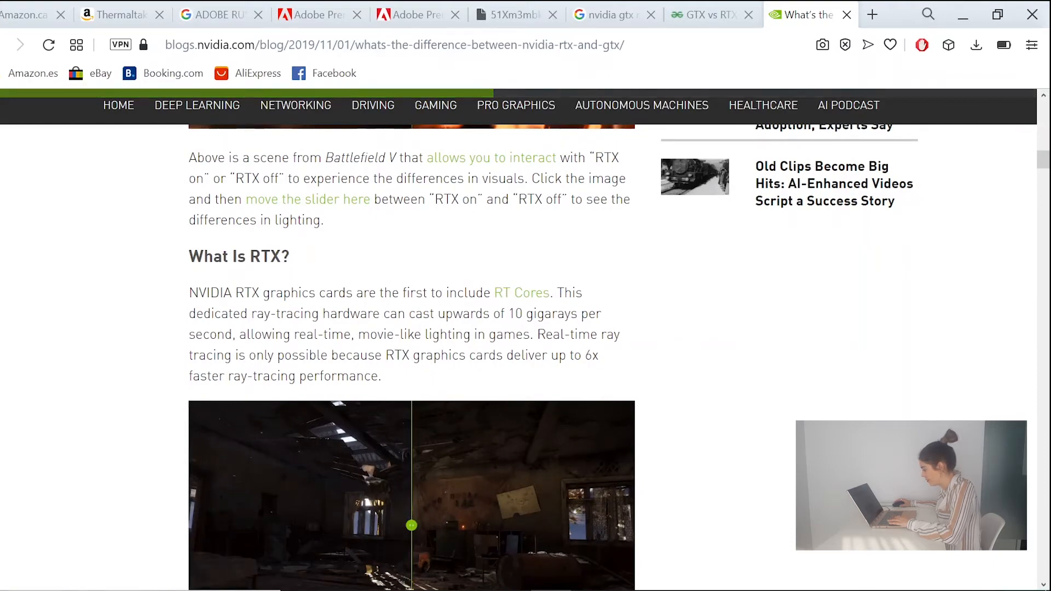
pyautogui.scroll(-3)
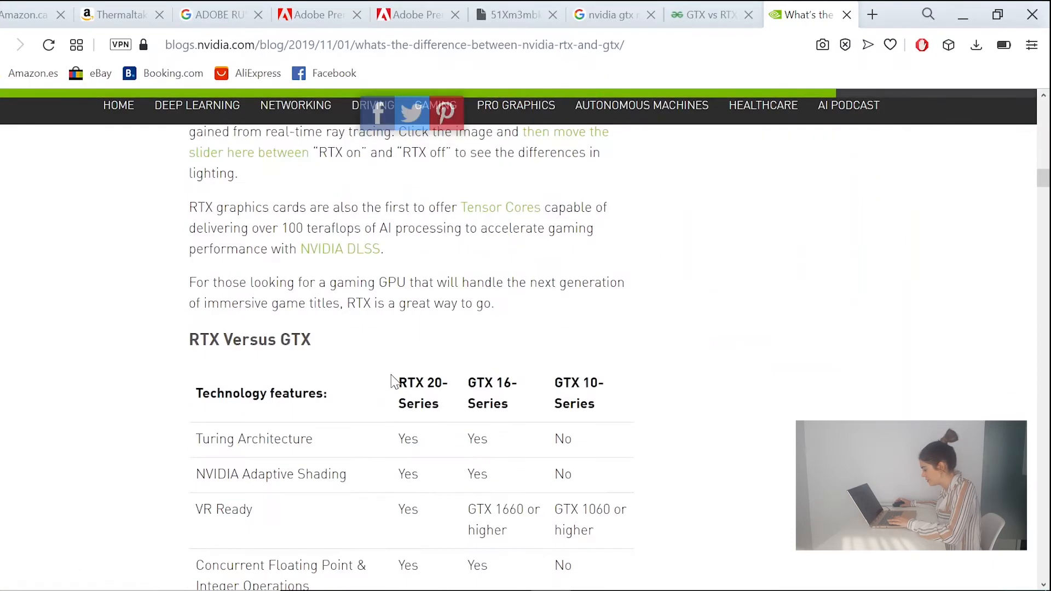
pyautogui.scroll(-3)
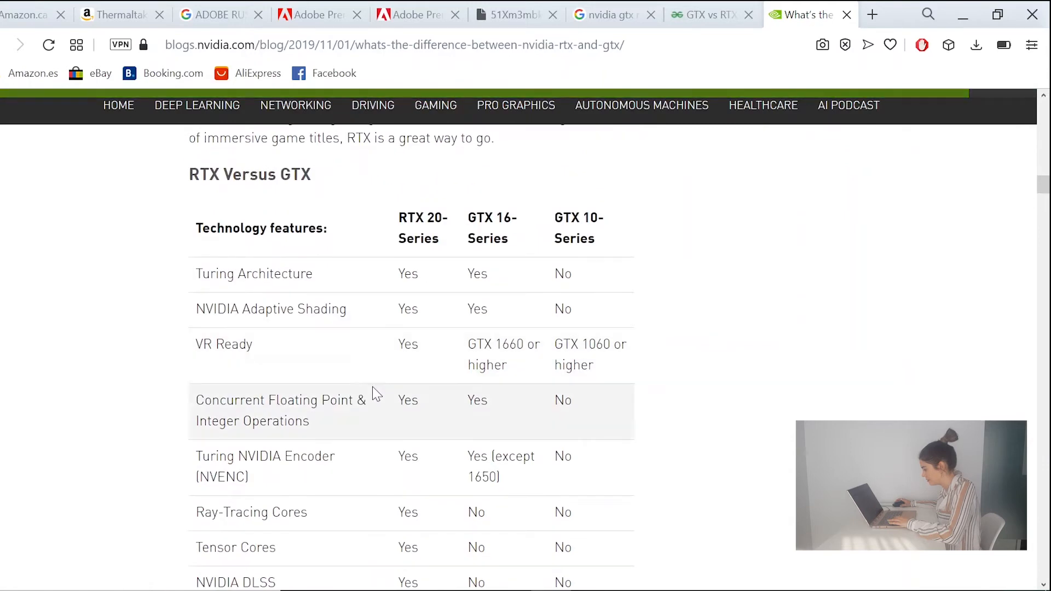
pyautogui.scroll(-3)
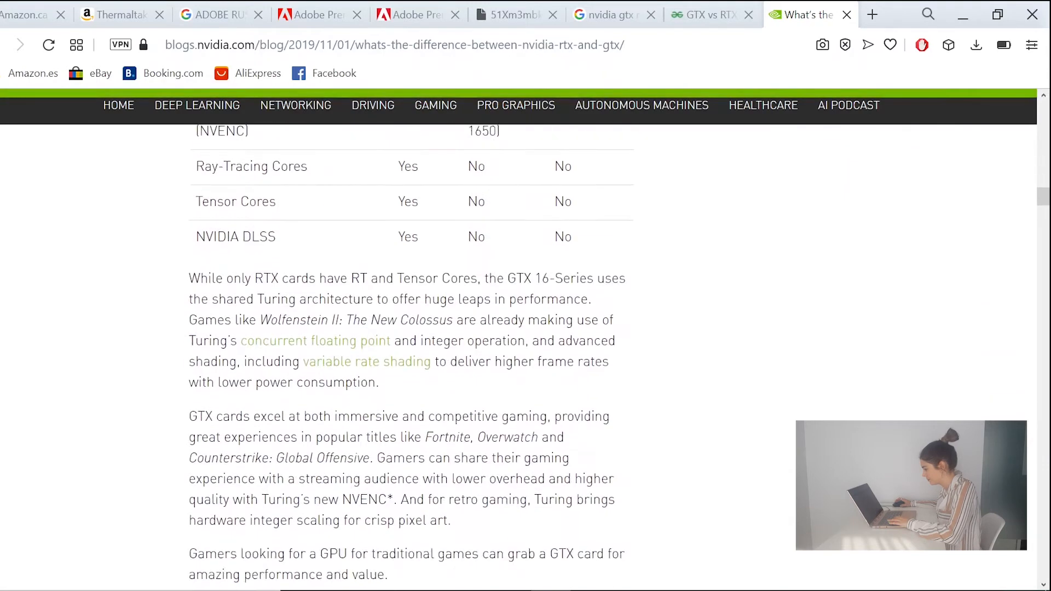
# - Search Amazon.ca for 'NVIDIA RTX' and look over the RTX 2060 and 2070 listings
pyautogui.click(704, 14)
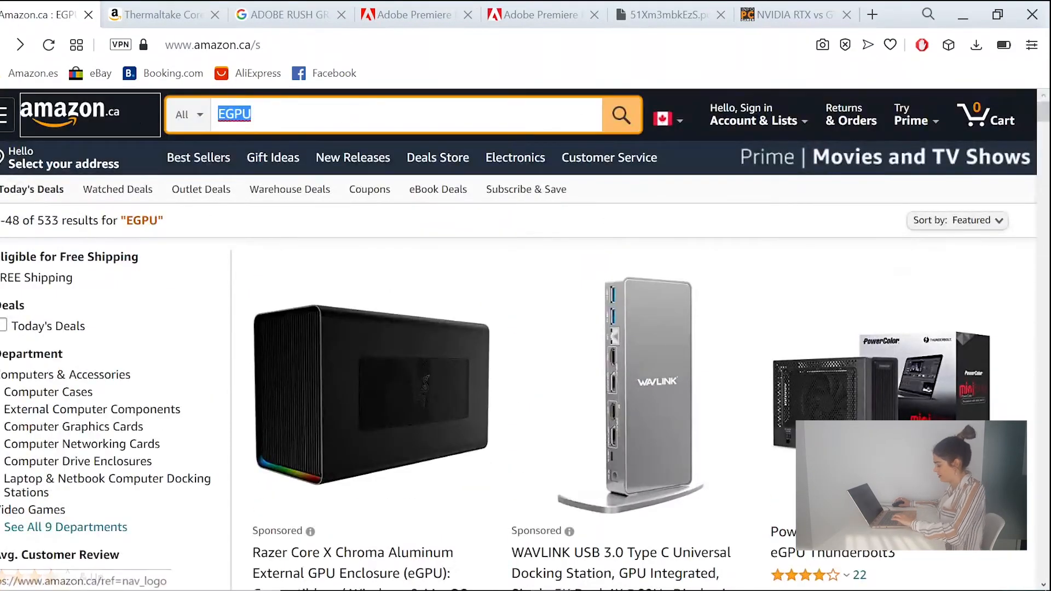
pyautogui.write('NVIDIA RTX')
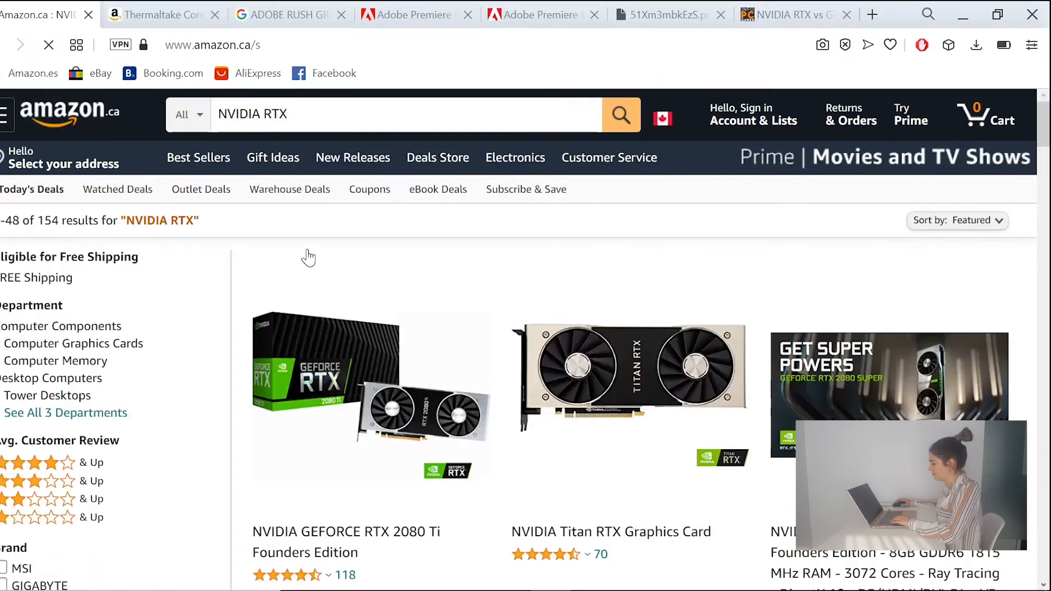
pyautogui.scroll(-3)
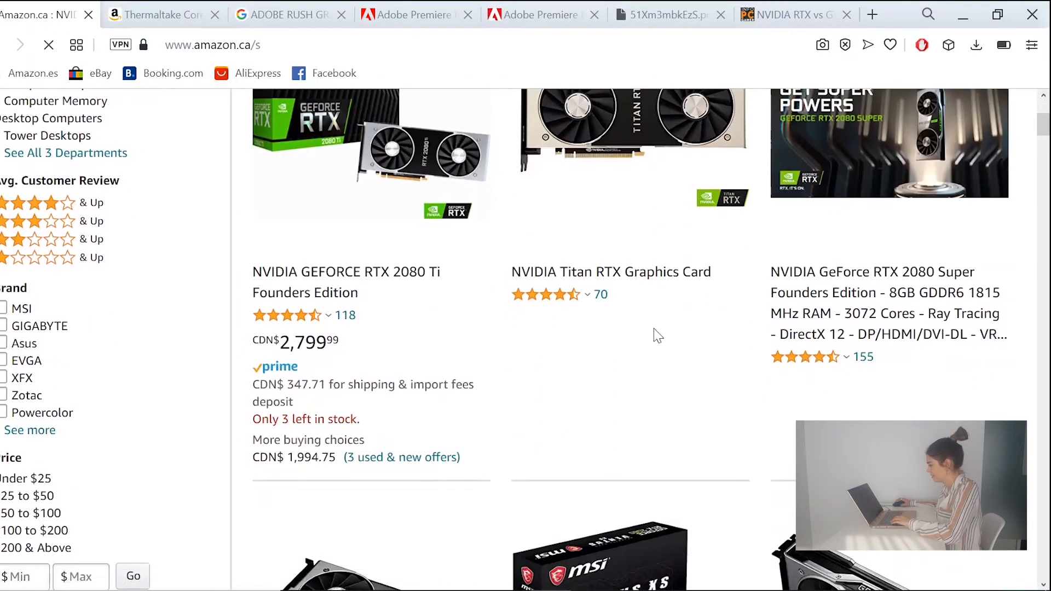
pyautogui.scroll(-3)
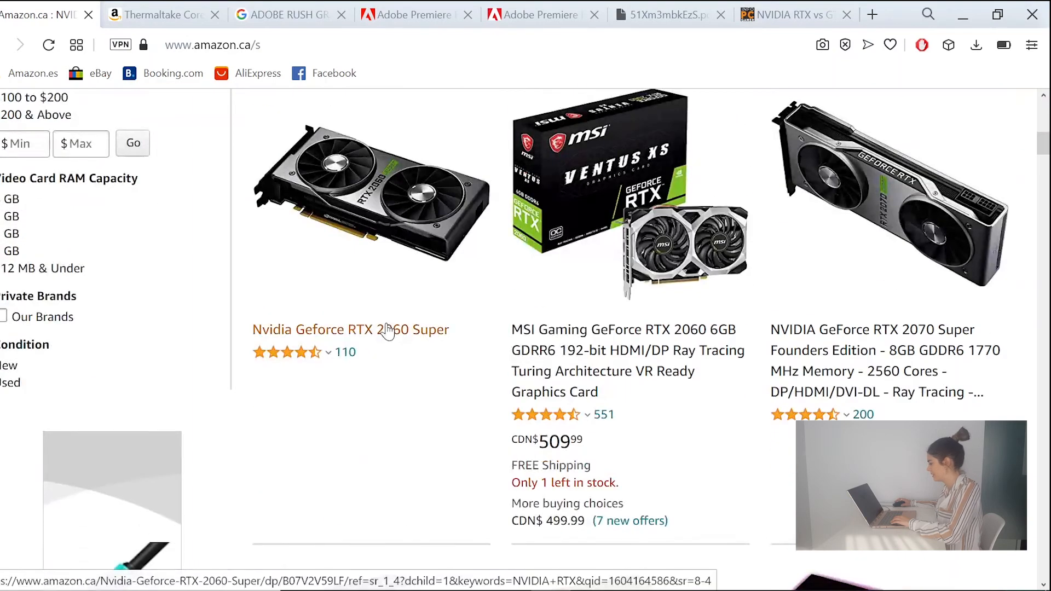
pyautogui.moveTo(609, 372)
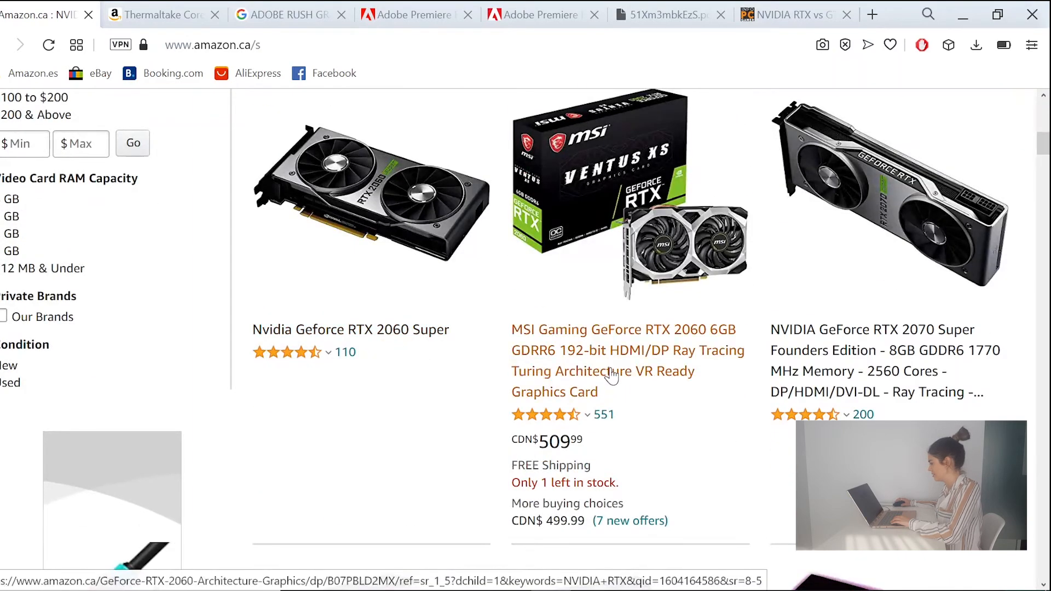
pyautogui.scroll(-3)
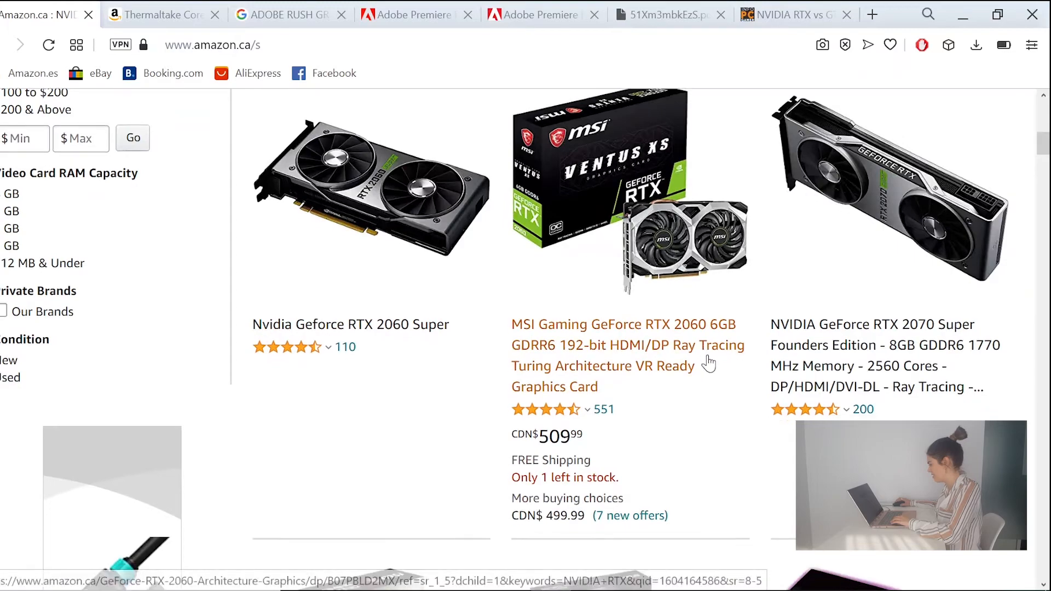
pyautogui.scroll(-3)
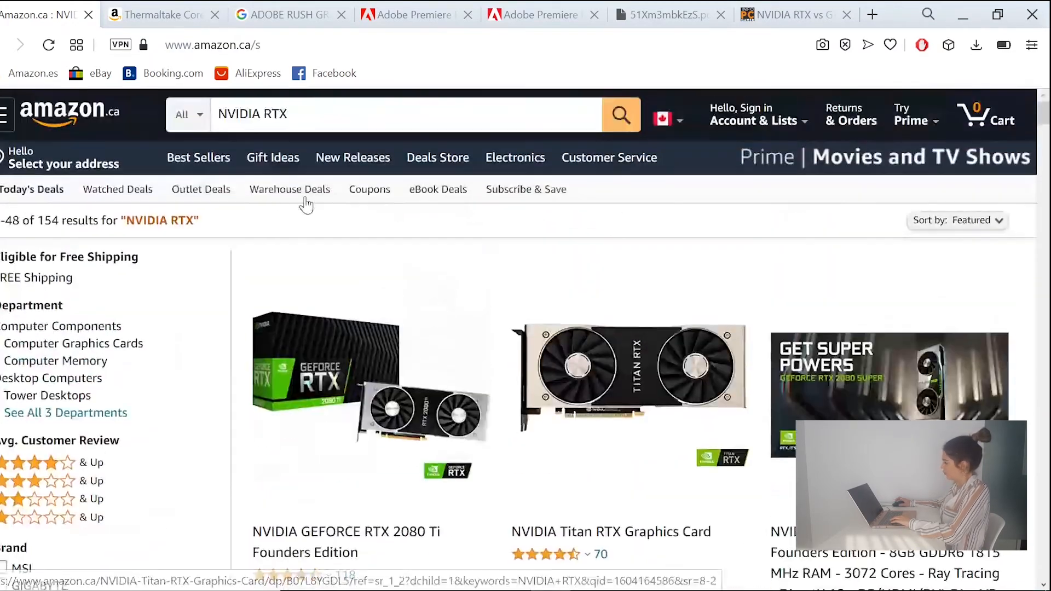
# - Search Amazon.ca for 'NVIDIA GTX' to see the GTX 1660 Super, 1650 and 1050 Ti listings
pyautogui.write('NVIDIA GT')
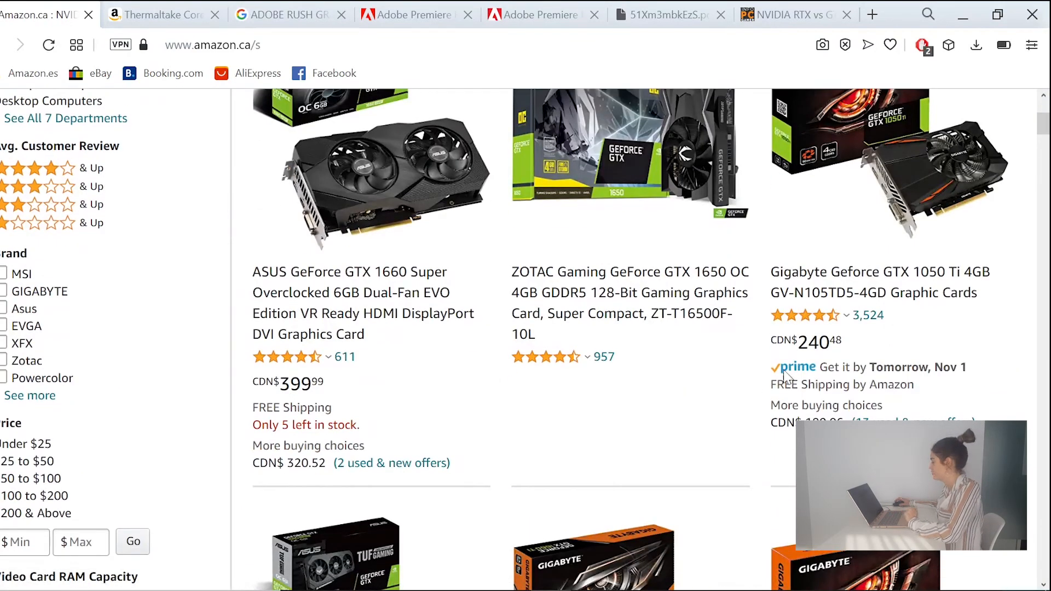
pyautogui.moveTo(830, 358)
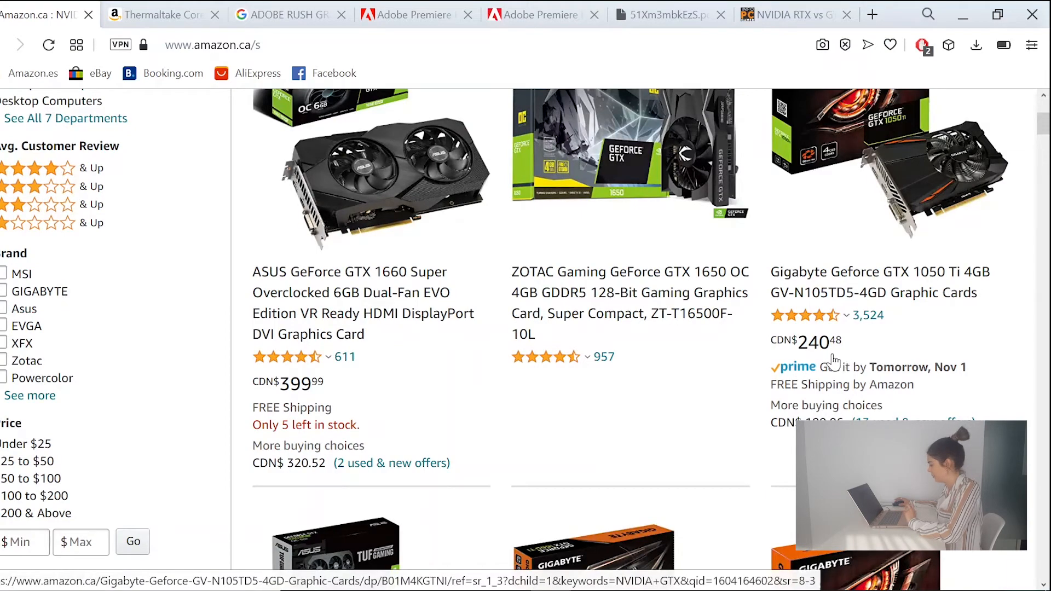
pyautogui.moveTo(349, 313)
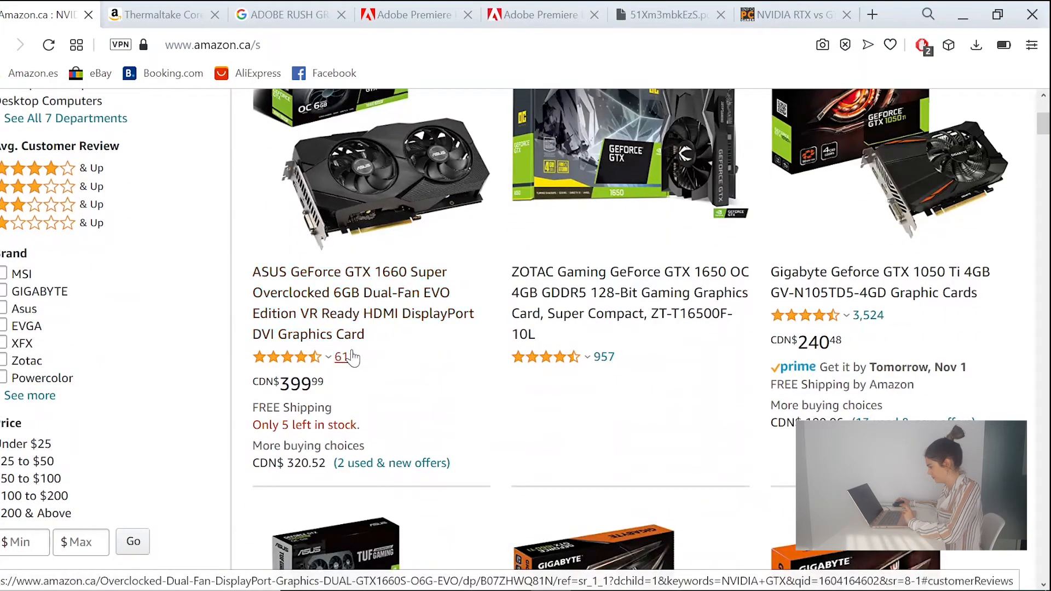
pyautogui.scroll(-3)
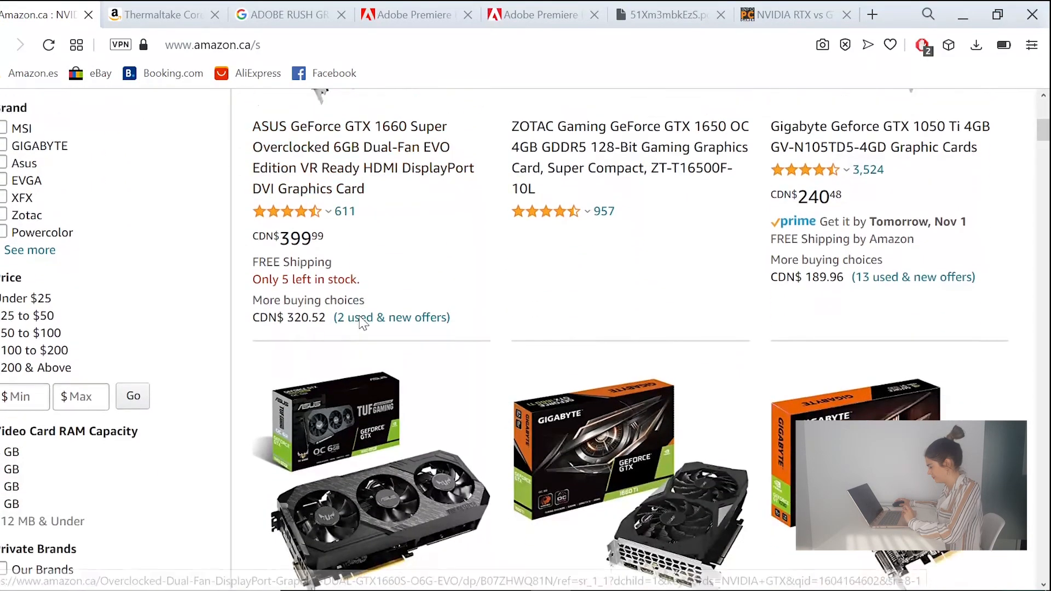
# - Locate the GTX 1660 in Adobe's recommended cards list and compare it with the Amazon results
pyautogui.click(533, 14)
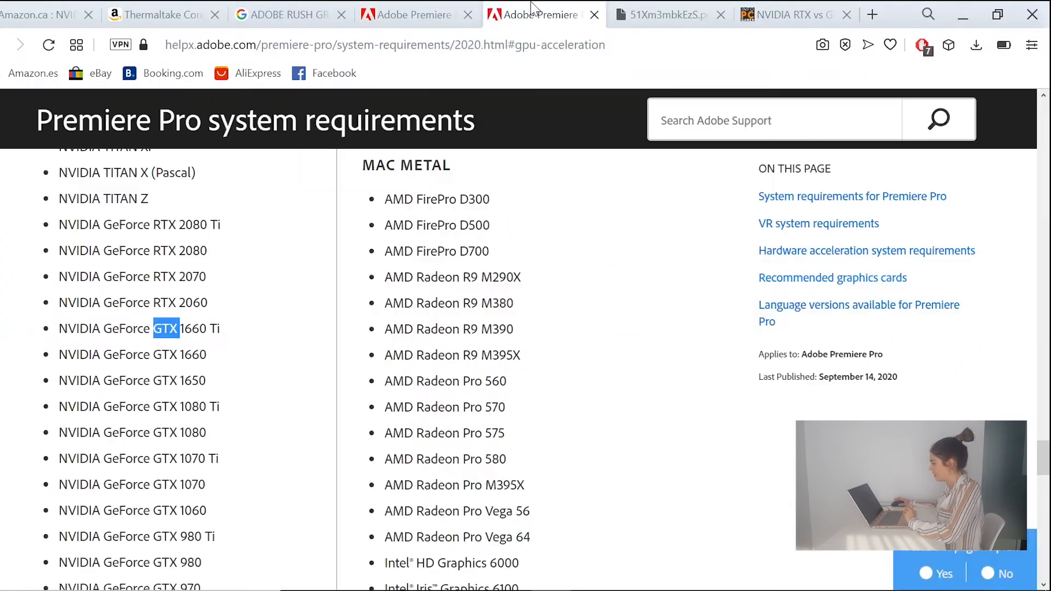
pyautogui.scroll(3)
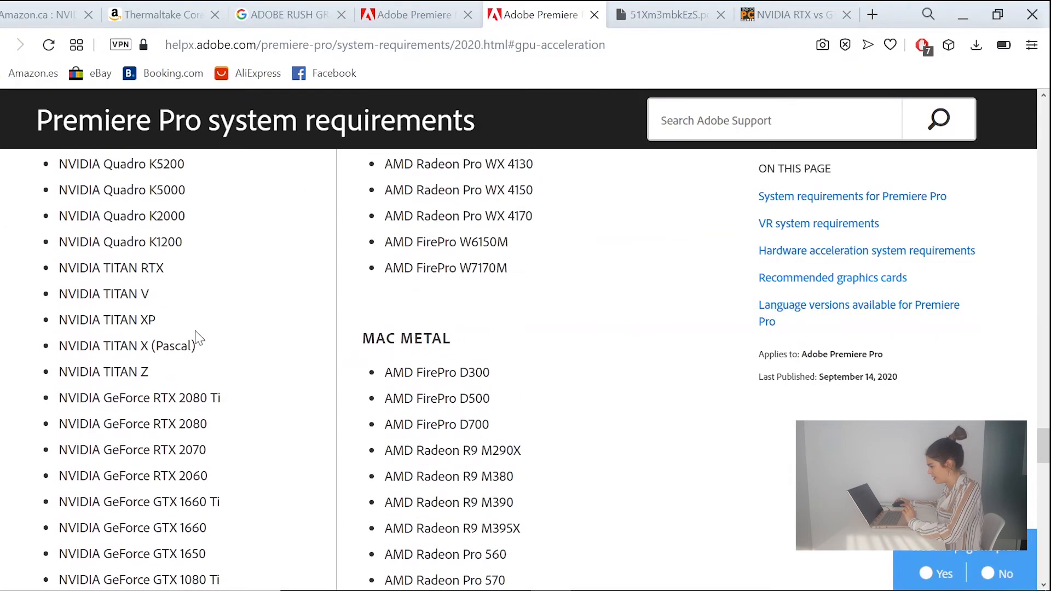
pyautogui.scroll(-3)
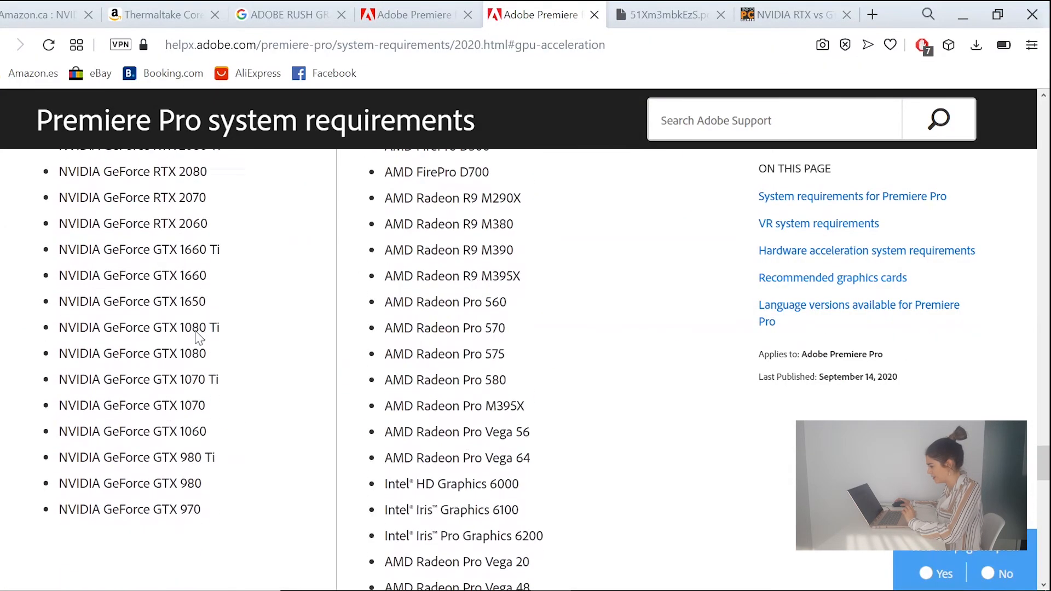
pyautogui.doubleClick(189, 268)
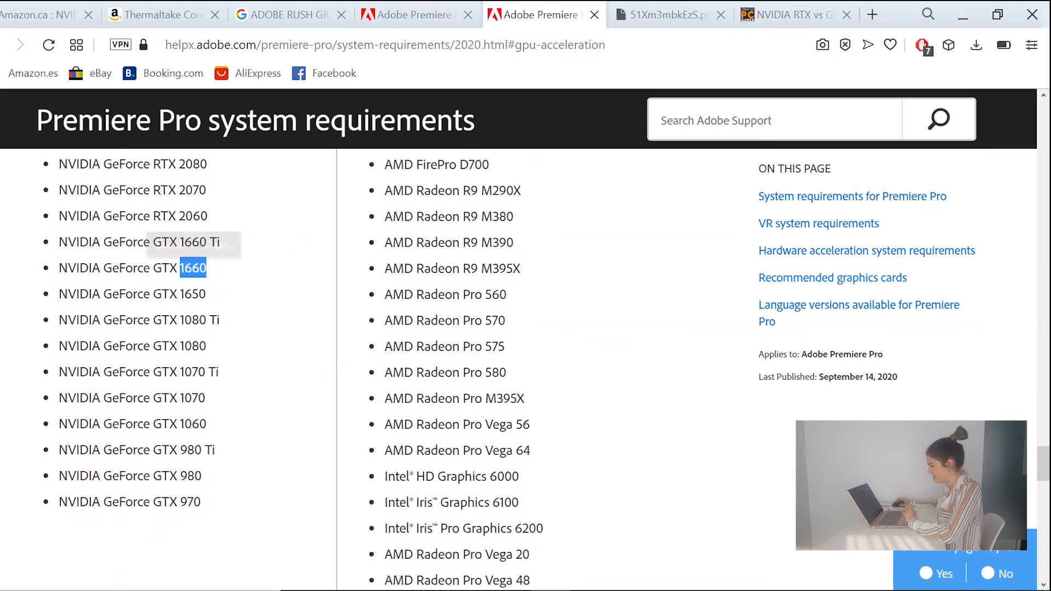
pyautogui.click(44, 14)
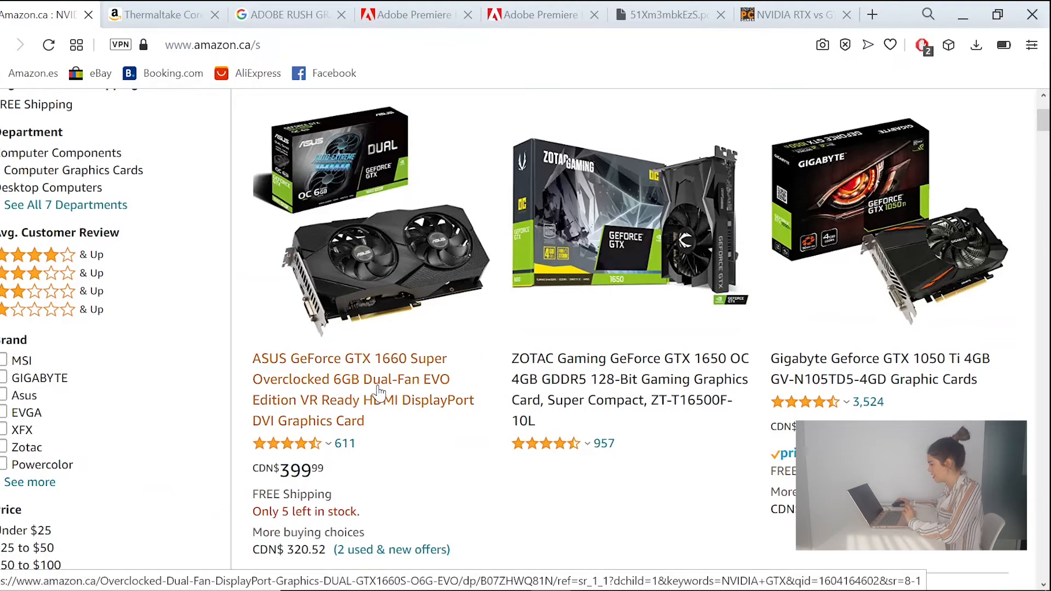
pyautogui.click(537, 15)
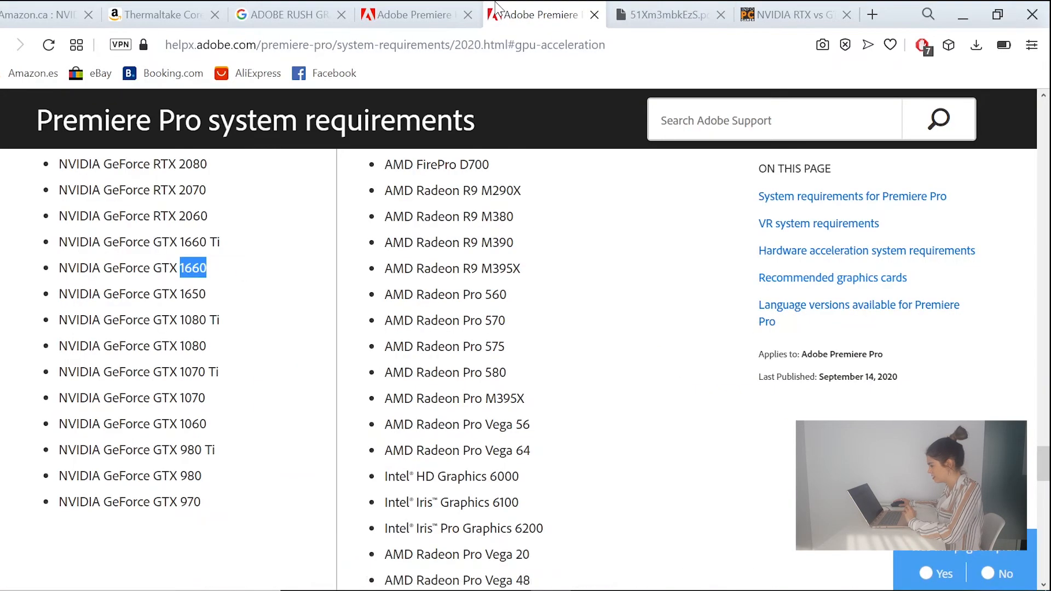
pyautogui.moveTo(218, 303)
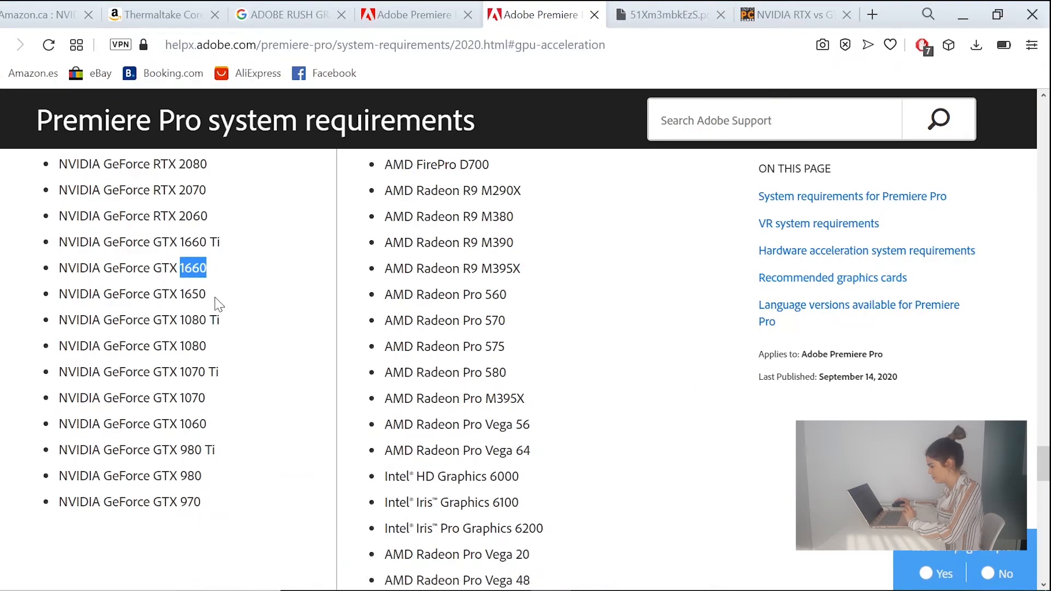
pyautogui.scroll(-3)
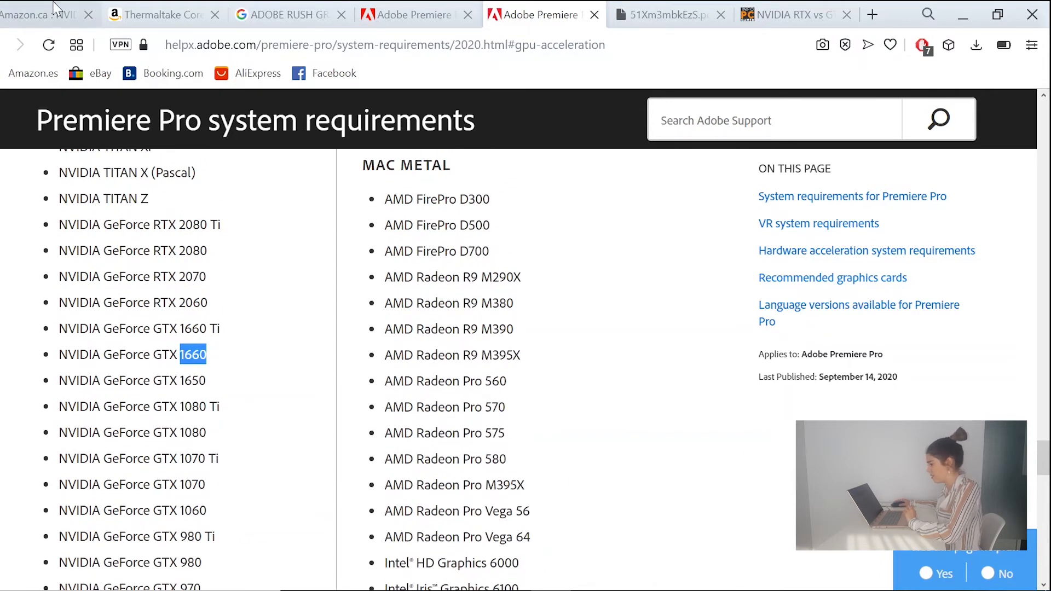
# - Scroll the Amazon GTX results down to the ASUS TUF GTX 1660 Super and Gigabyte GTX 1660 Ti offers
pyautogui.click(44, 14)
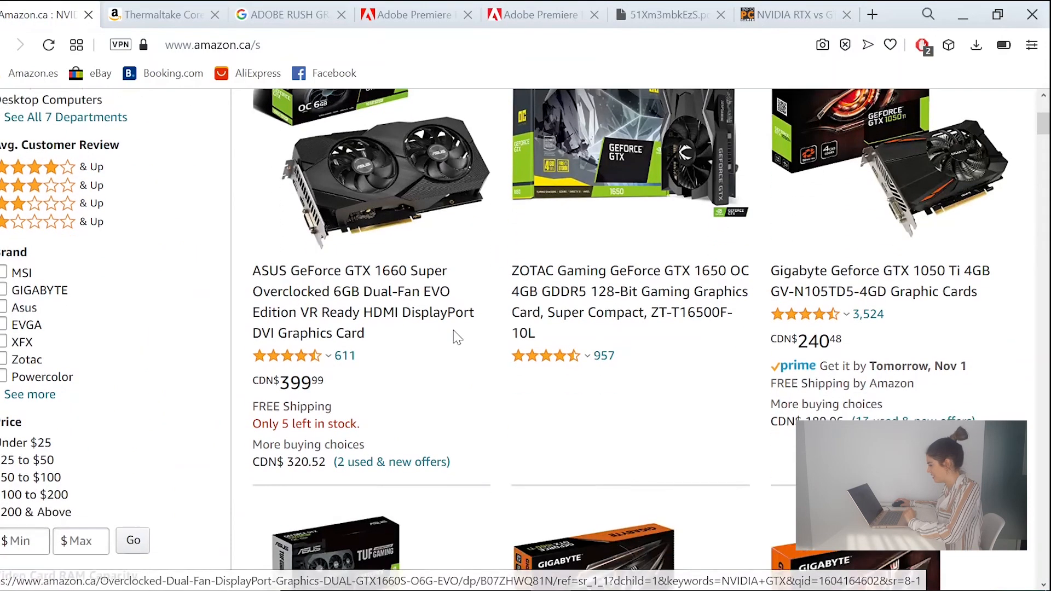
pyautogui.scroll(-3)
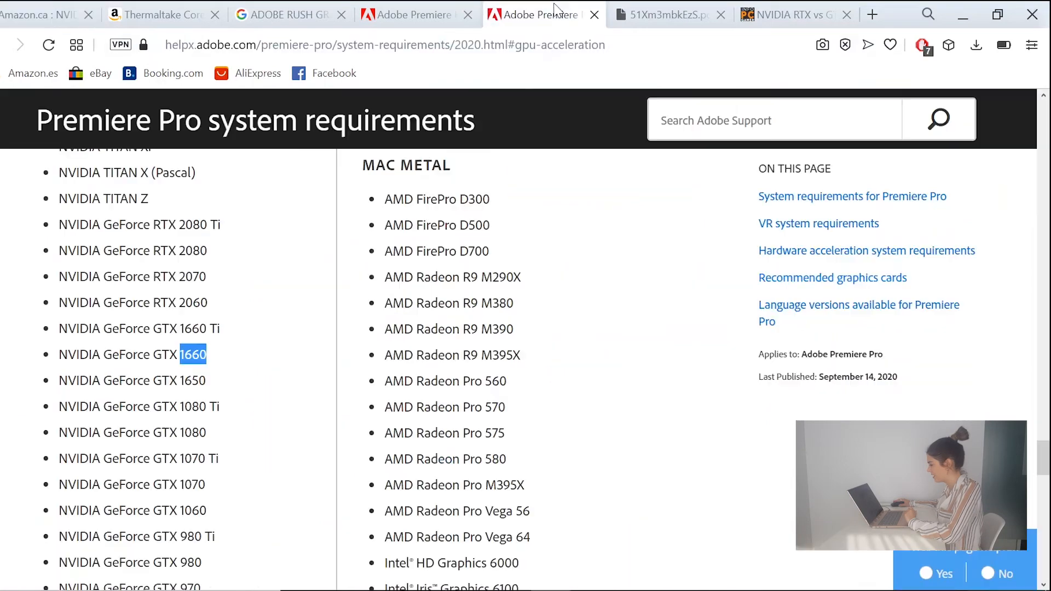
pyautogui.scroll(-3)
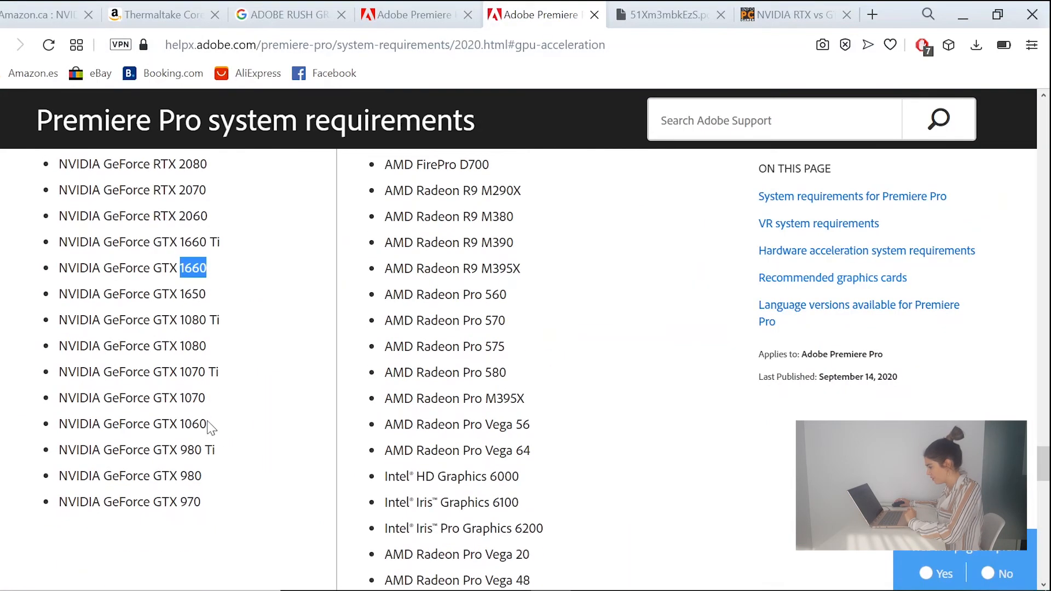
pyautogui.click(44, 15)
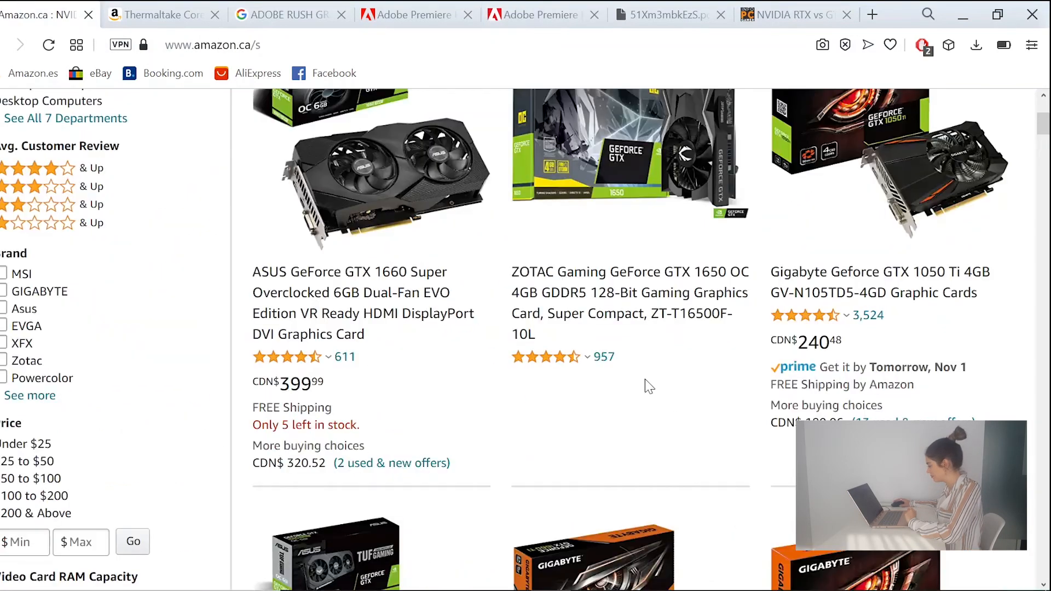
pyautogui.scroll(-3)
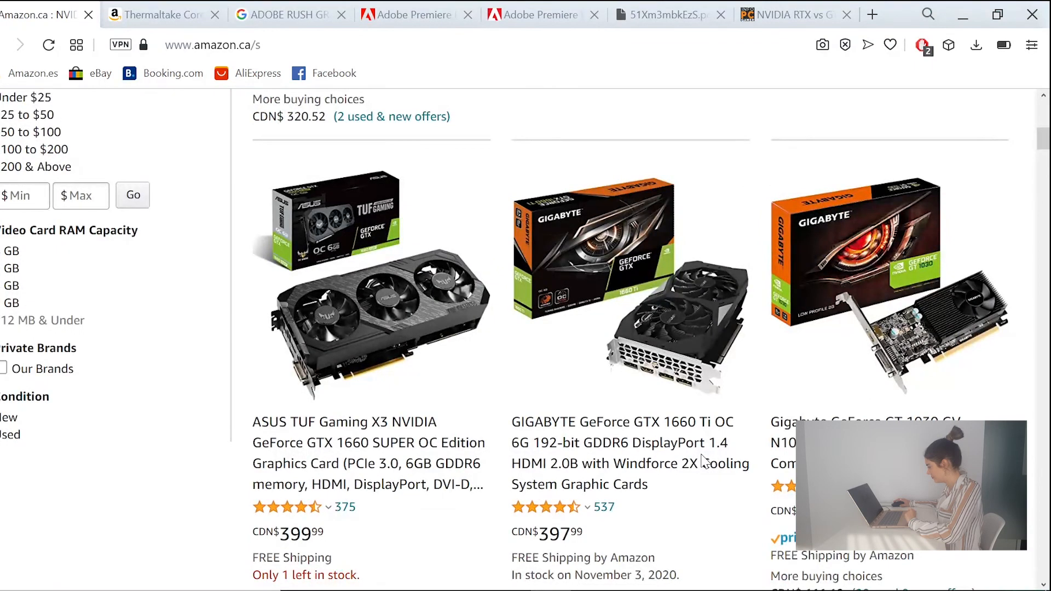